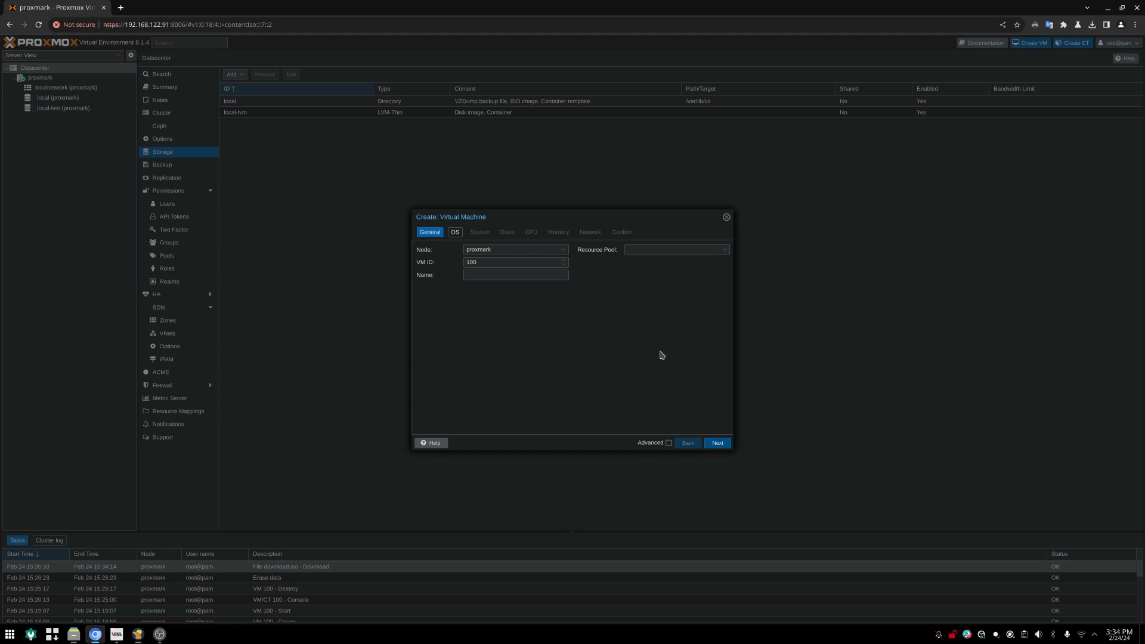
pyautogui.moveTo(558, 319)
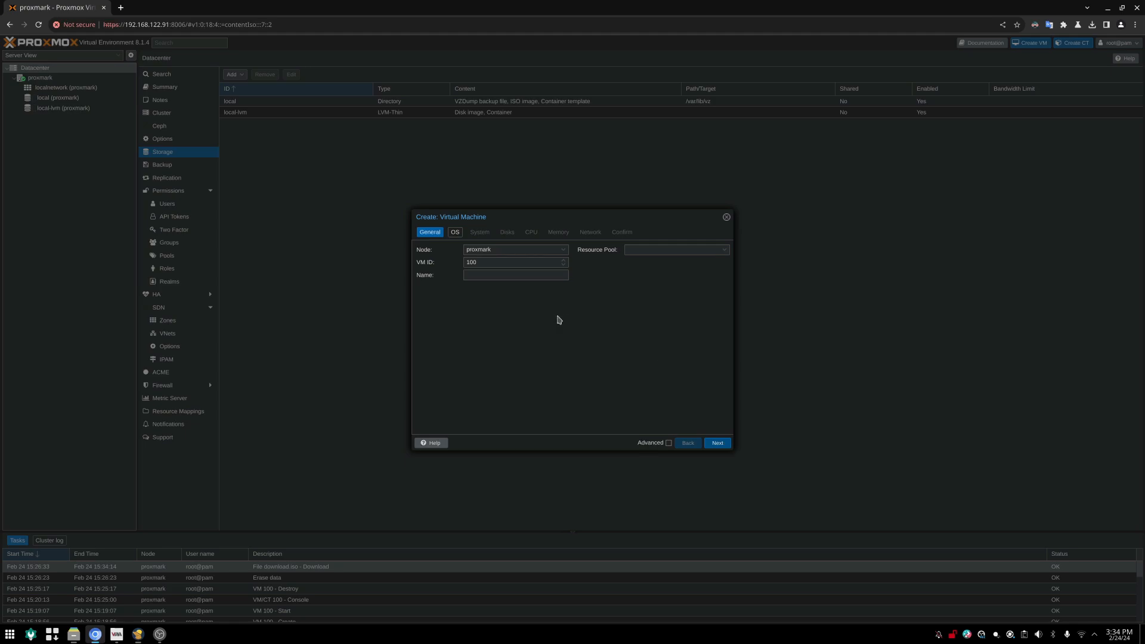
# Start naming the new virtual machine 'vina...' in the General settings
pyautogui.write('v')
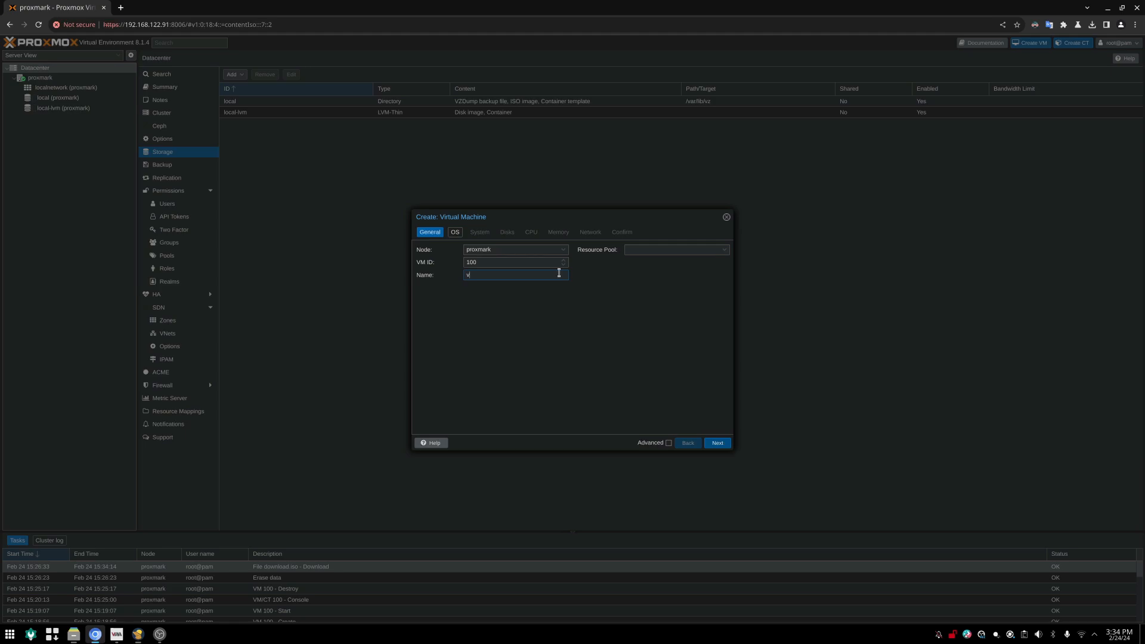
pyautogui.write('ina')
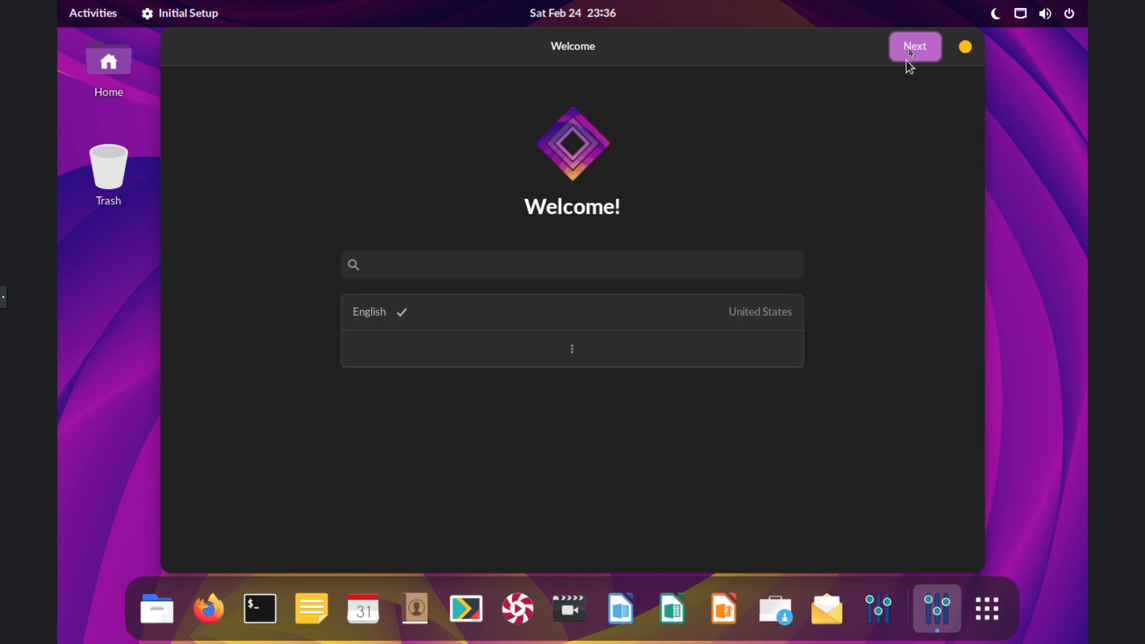
# Accept English, the English (US) keyboard and privacy defaults, skip online accounts, and start using Vinari OS
pyautogui.click(915, 46)
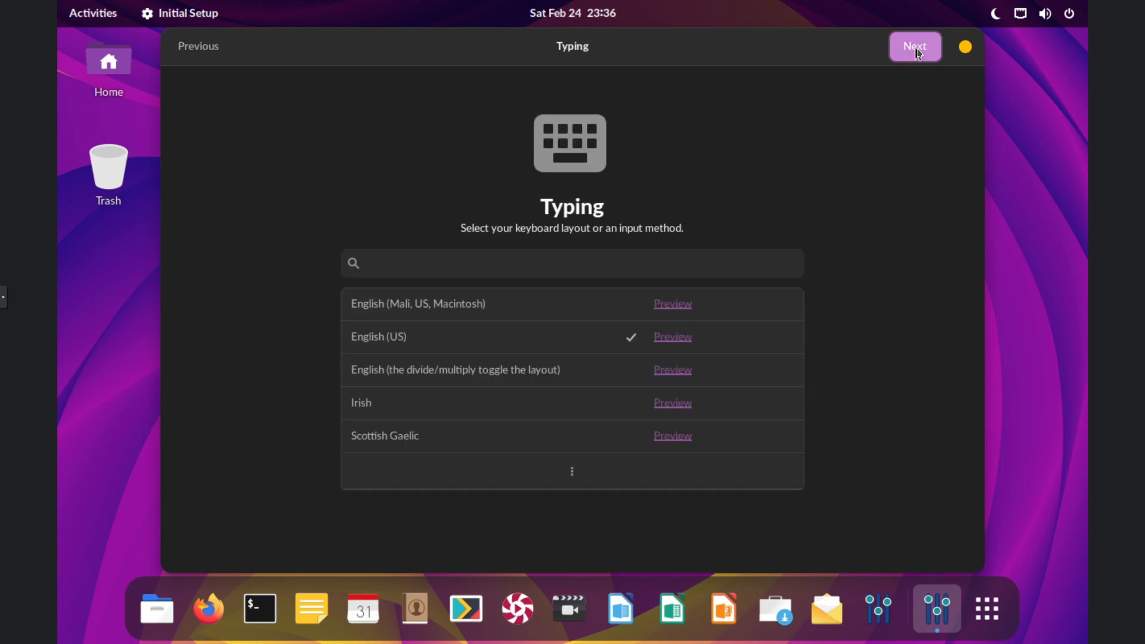
pyautogui.click(915, 47)
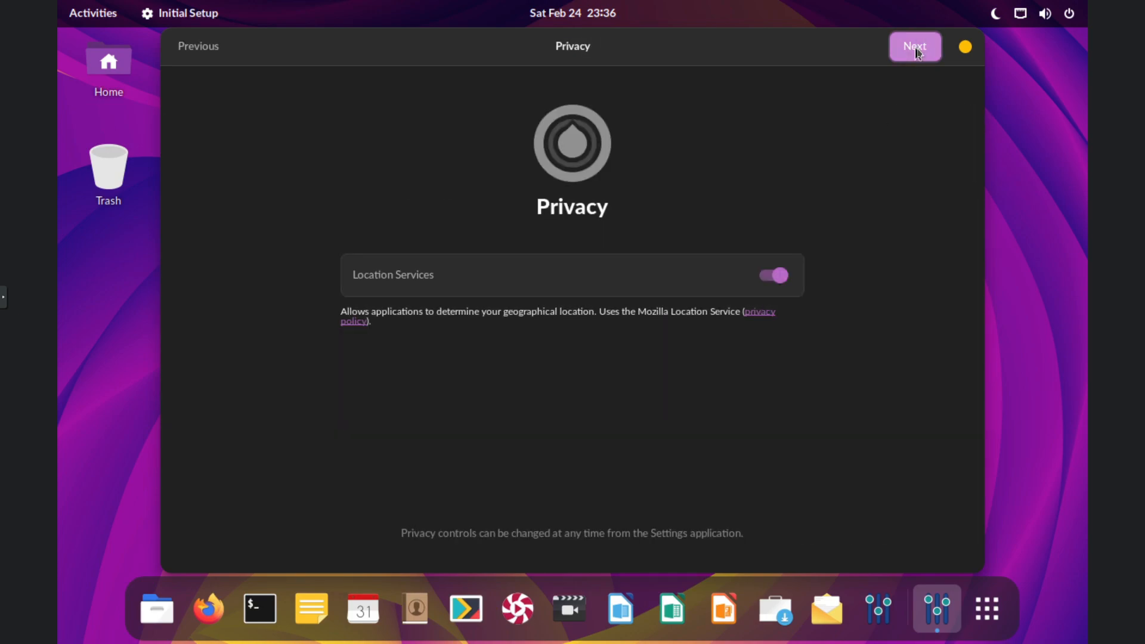
pyautogui.click(915, 46)
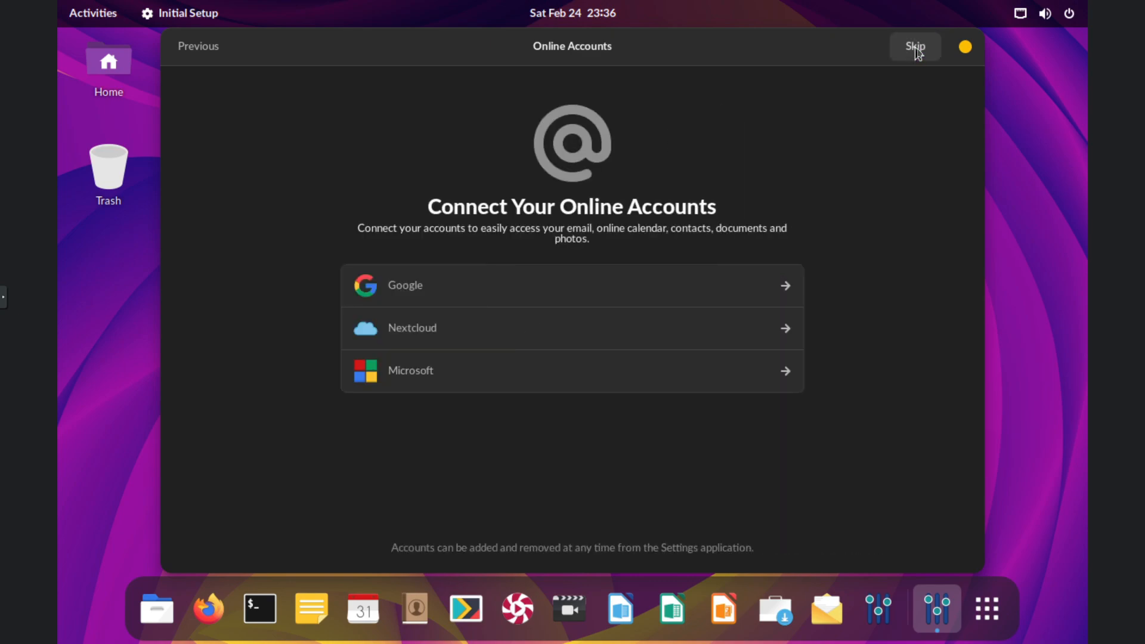
pyautogui.click(915, 46)
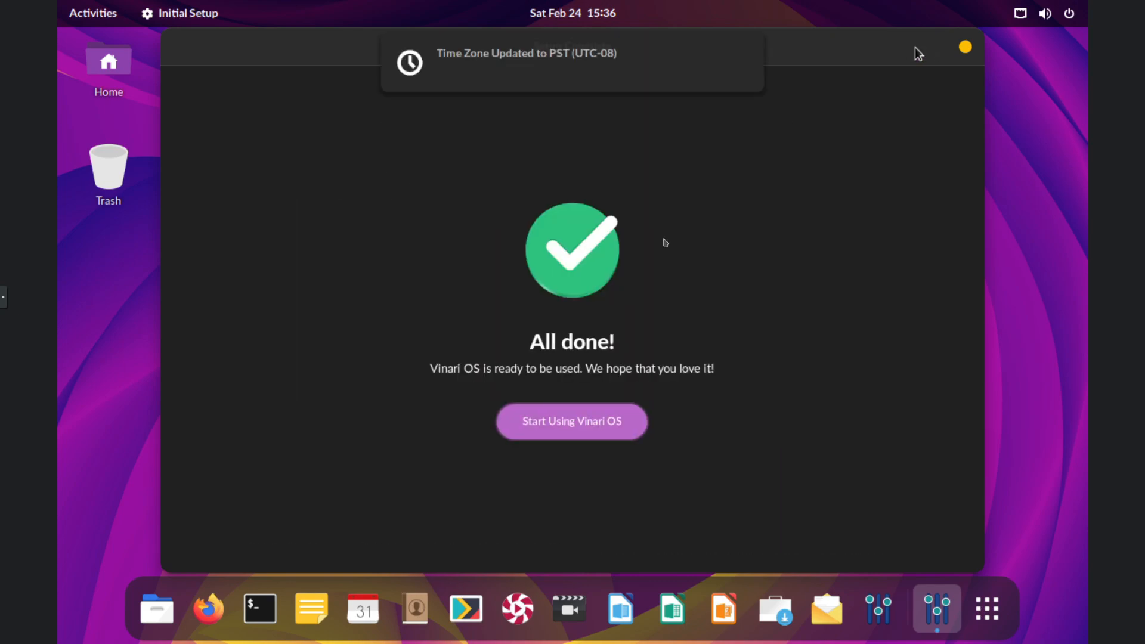
pyautogui.click(571, 421)
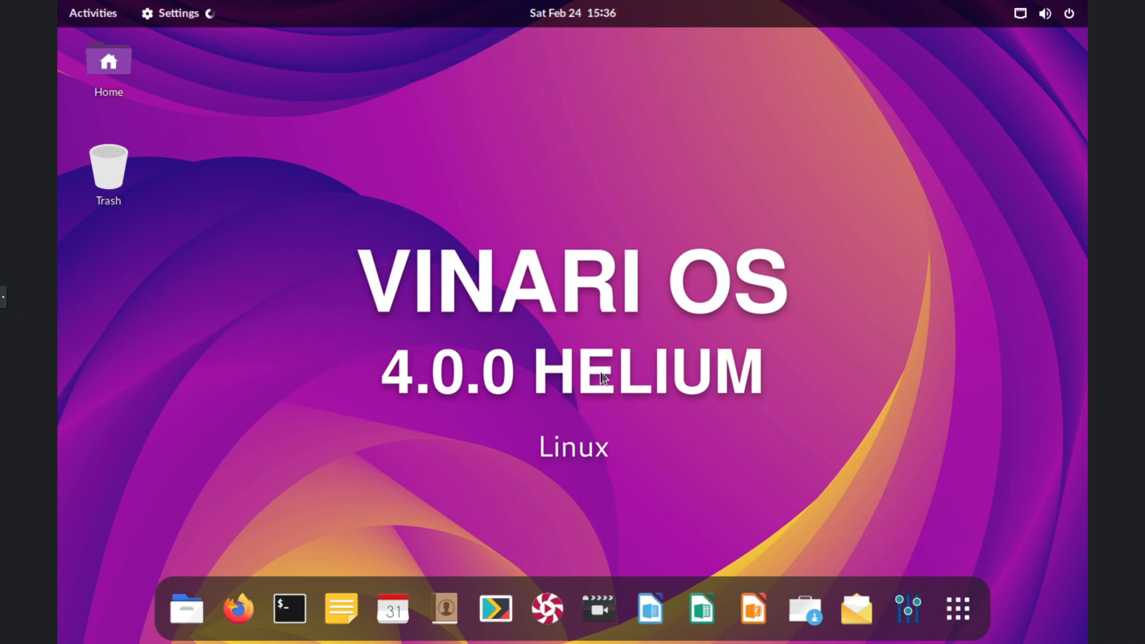
pyautogui.click(908, 609)
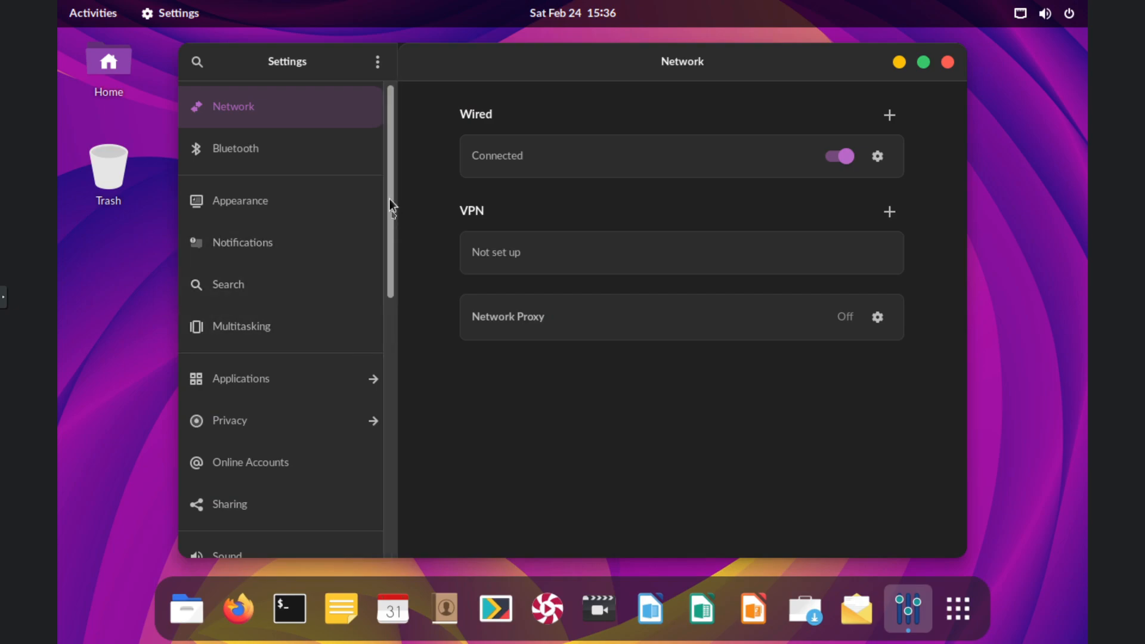
pyautogui.click(231, 359)
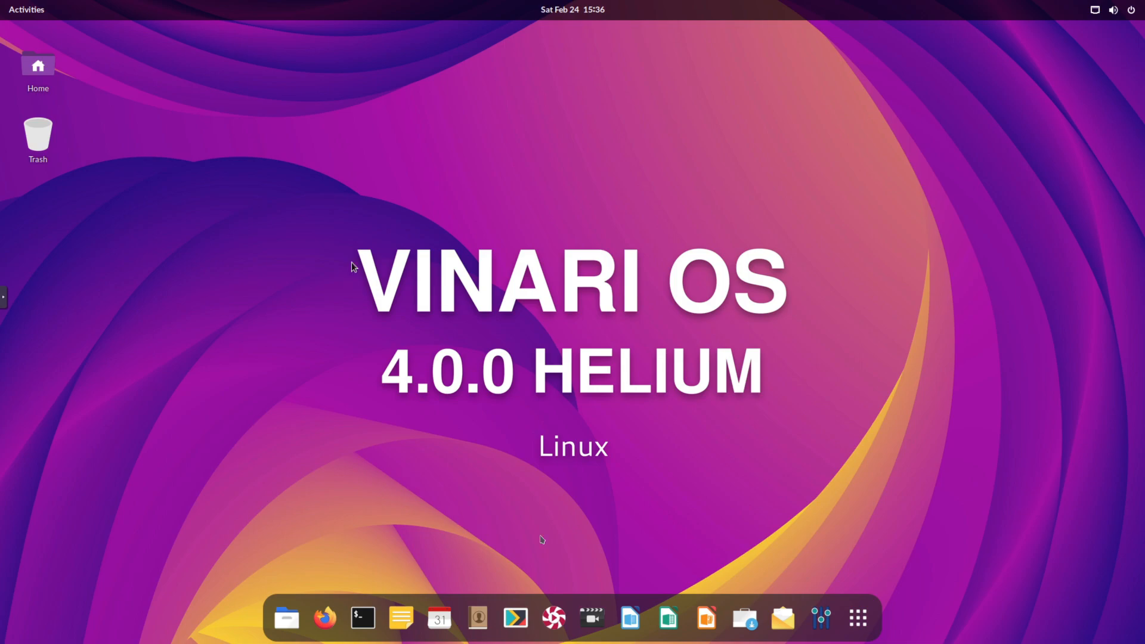
pyautogui.moveTo(857, 618)
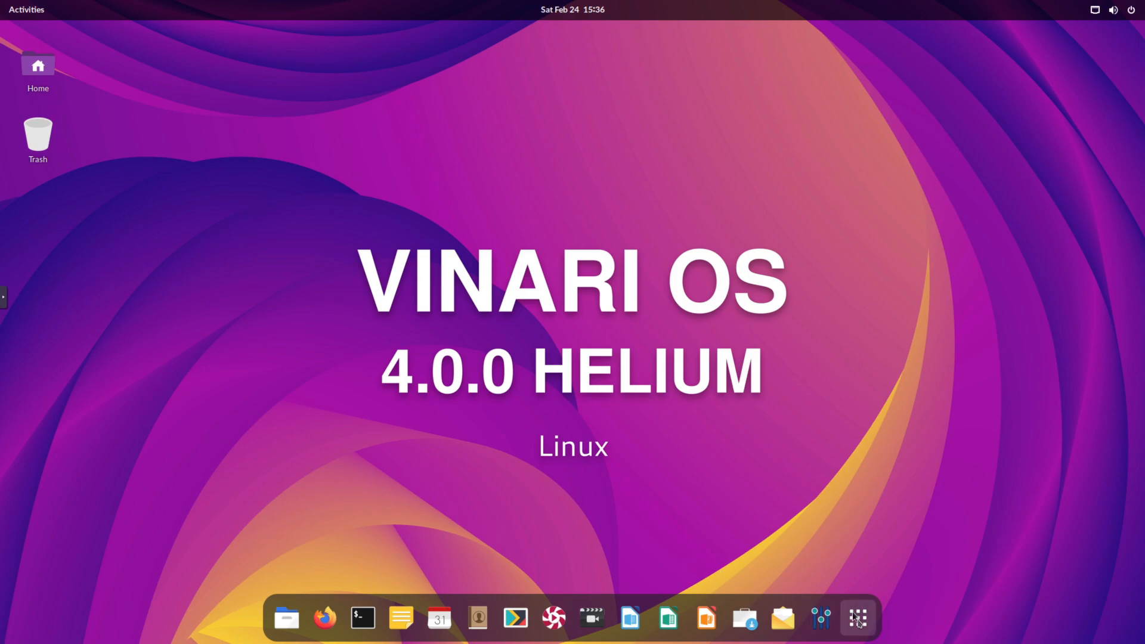
# Launch the Vinari OS installer and accept the welcome, location and time zone defaults
pyautogui.click(857, 618)
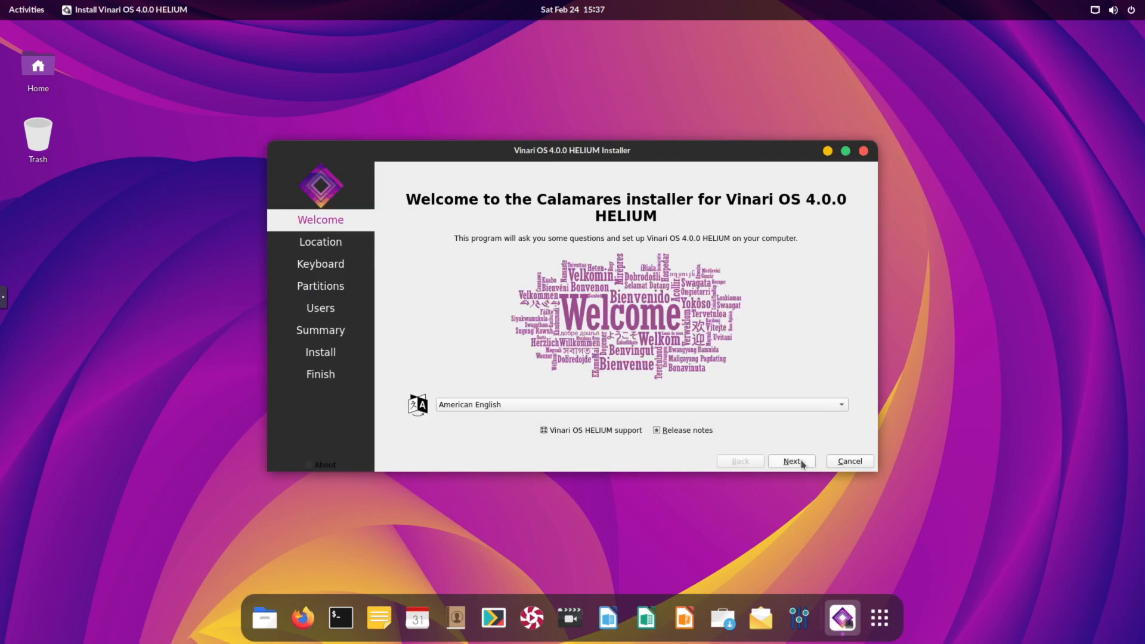
pyautogui.click(792, 460)
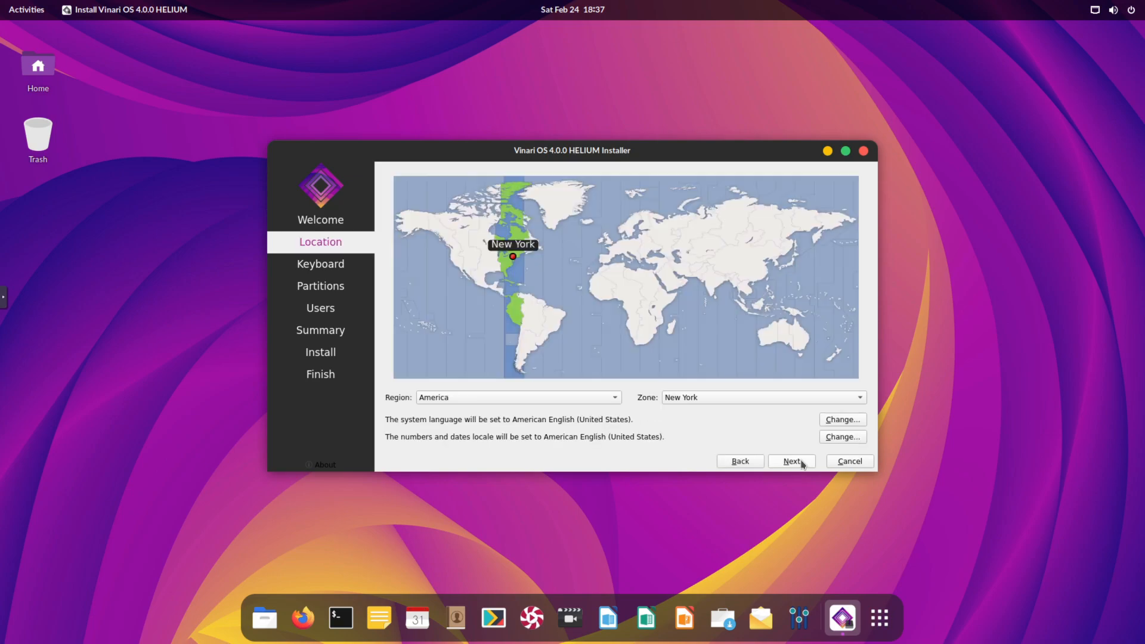
pyautogui.click(791, 460)
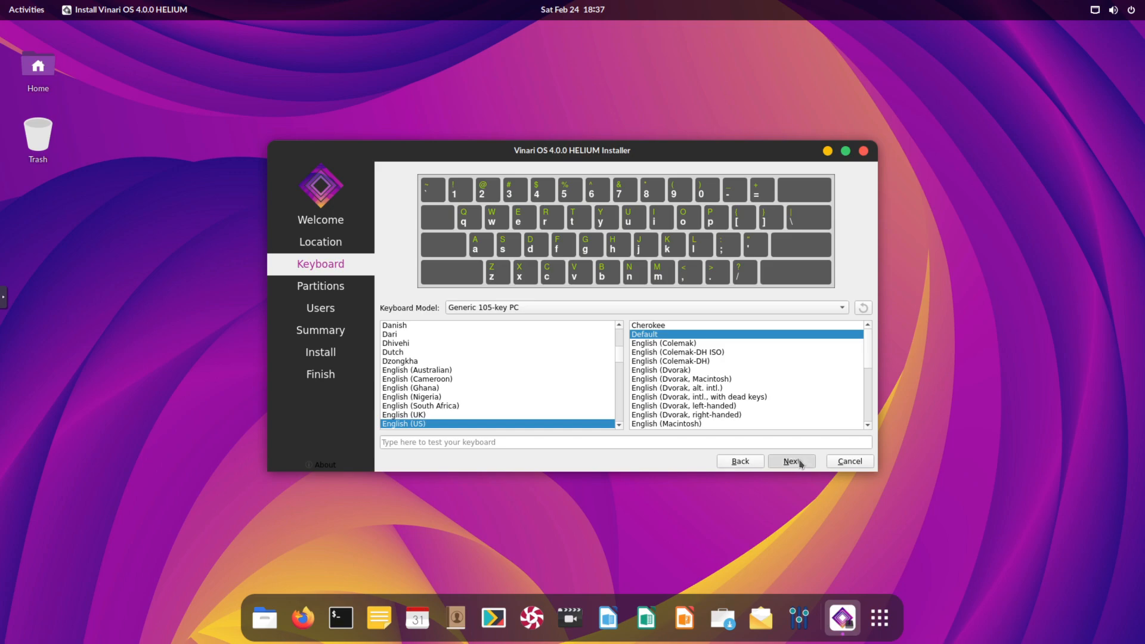
# Keep the default keyboard layout, review the summary and confirm starting the installation
pyautogui.click(791, 460)
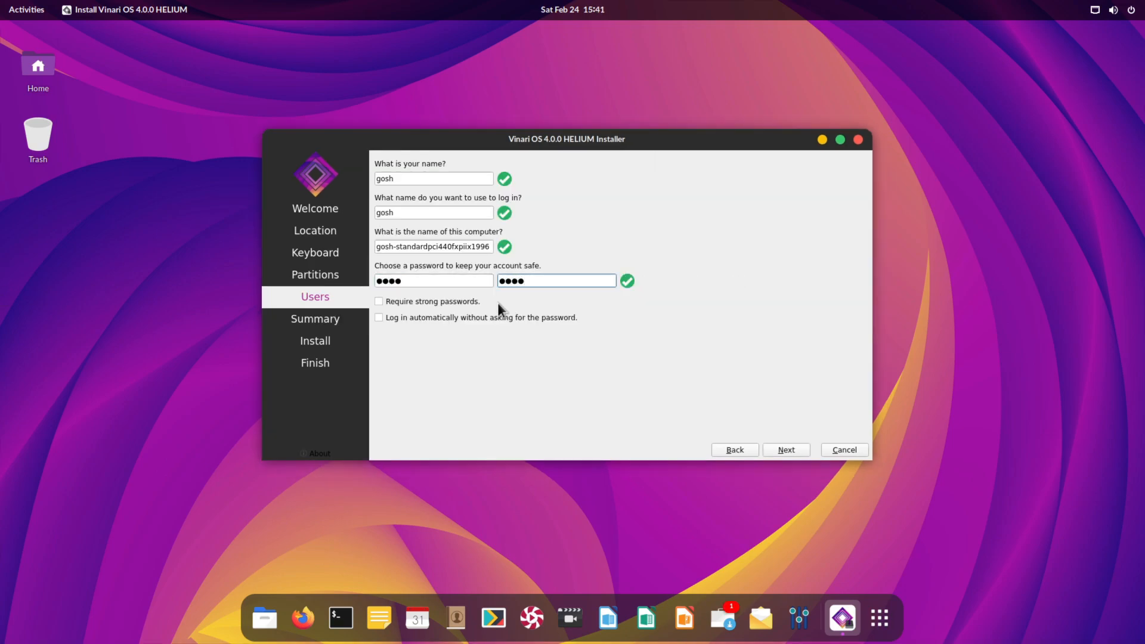
pyautogui.moveTo(786, 450)
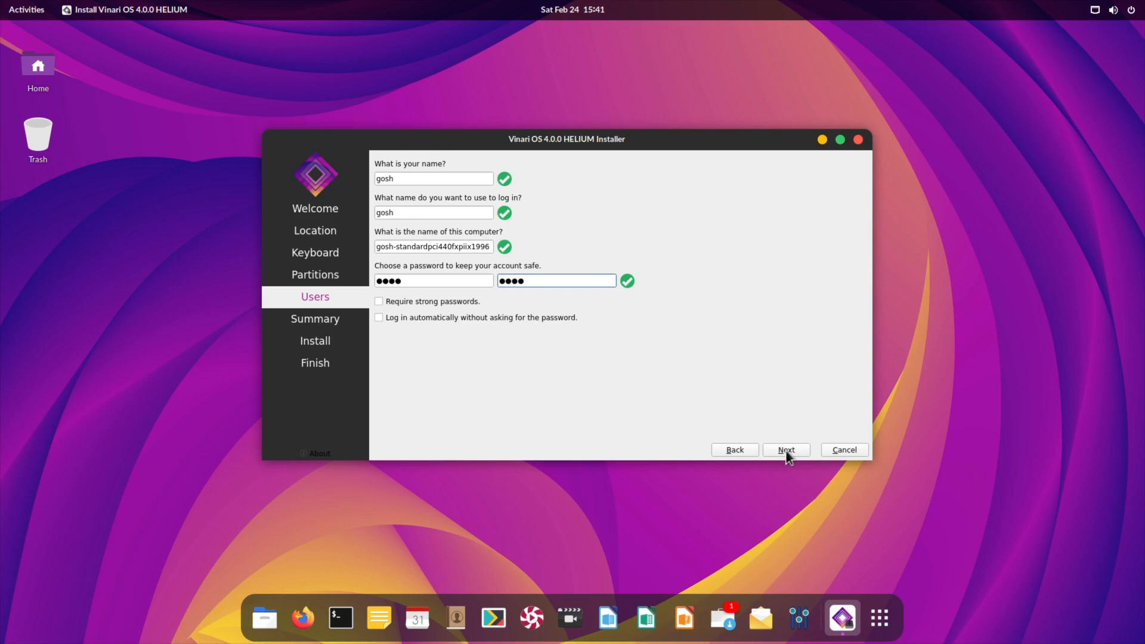
pyautogui.click(786, 449)
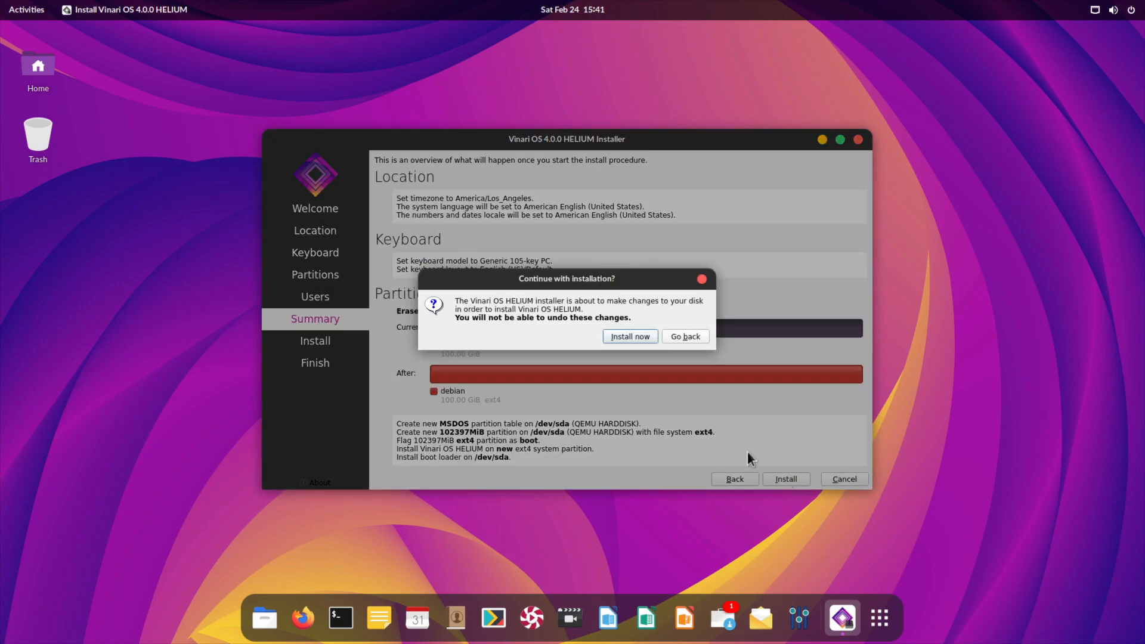
pyautogui.click(628, 336)
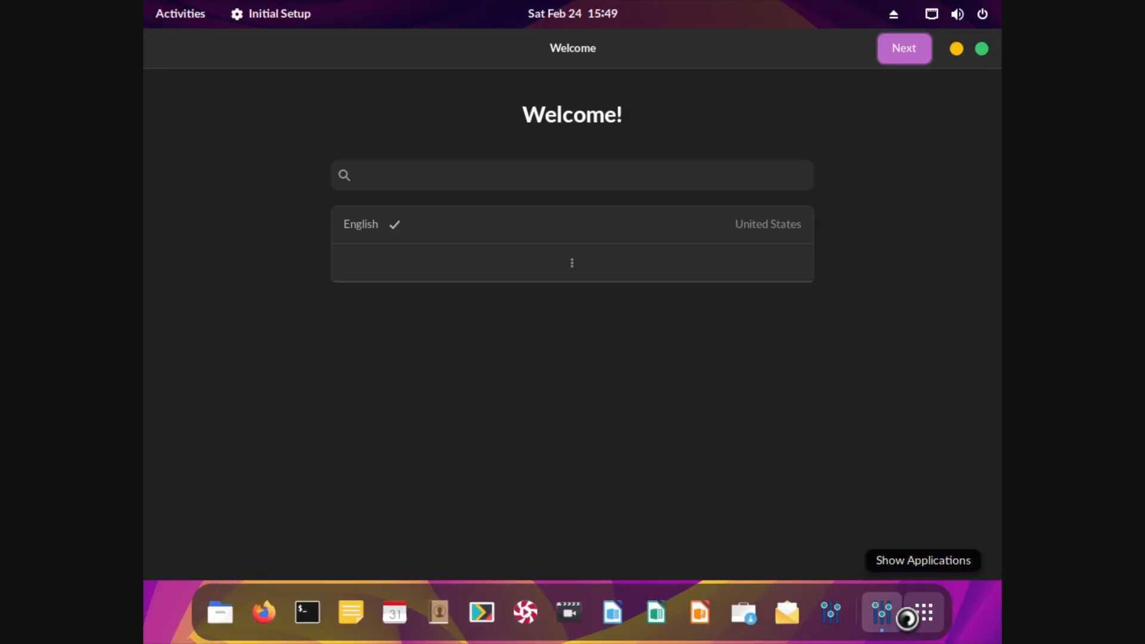
# Accept English, the English (US) keyboard and privacy defaults, then reach the installed desktop
pyautogui.click(903, 48)
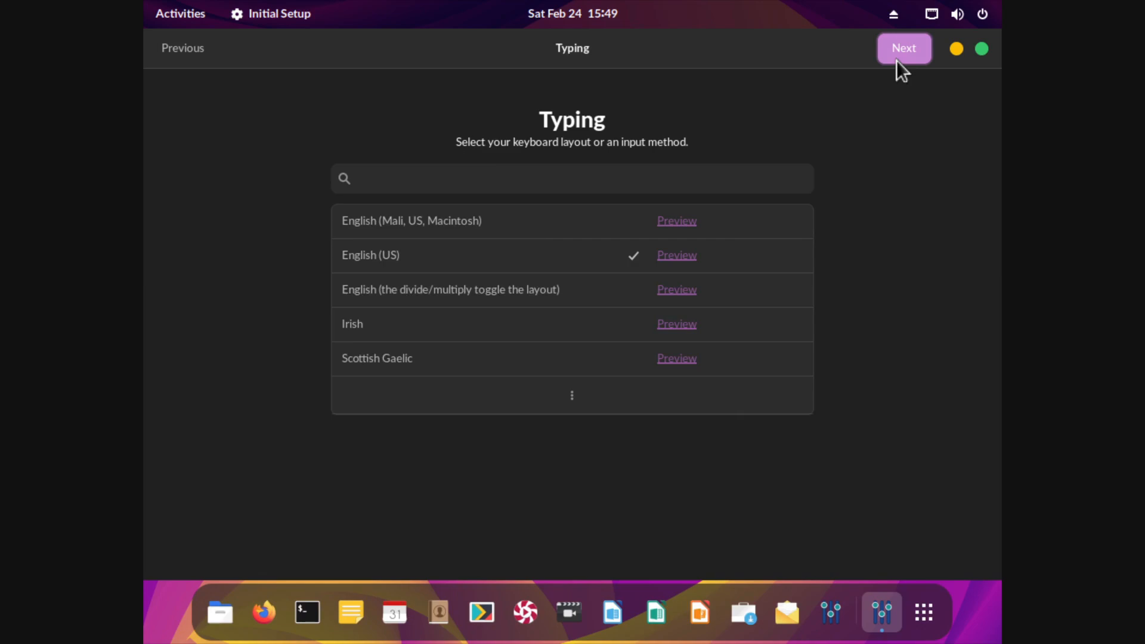
pyautogui.click(902, 47)
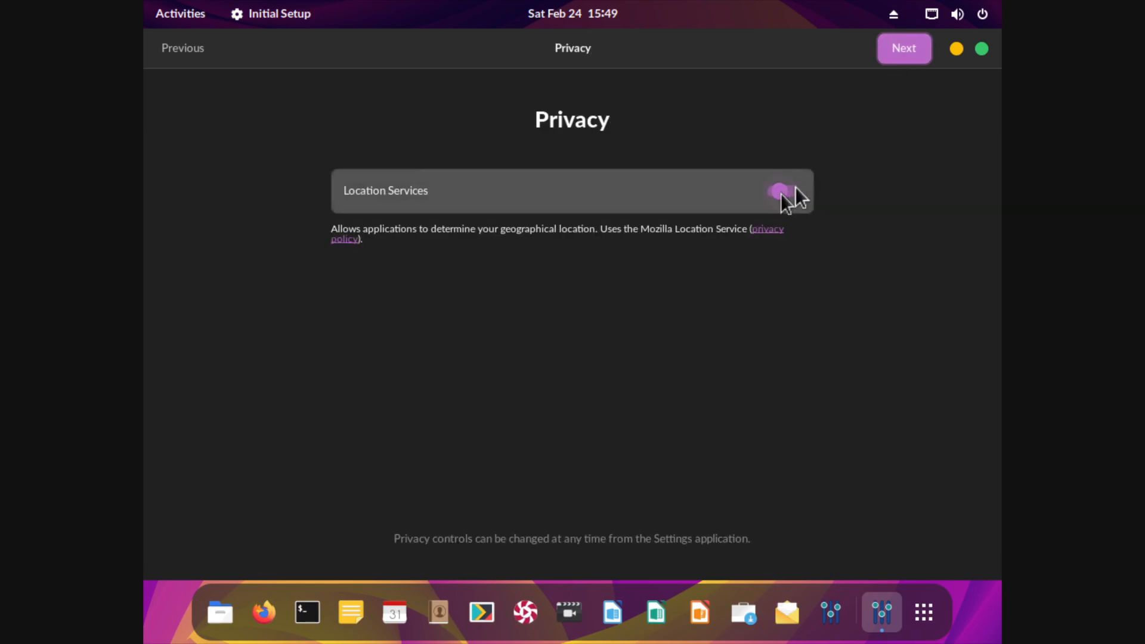
pyautogui.click(903, 48)
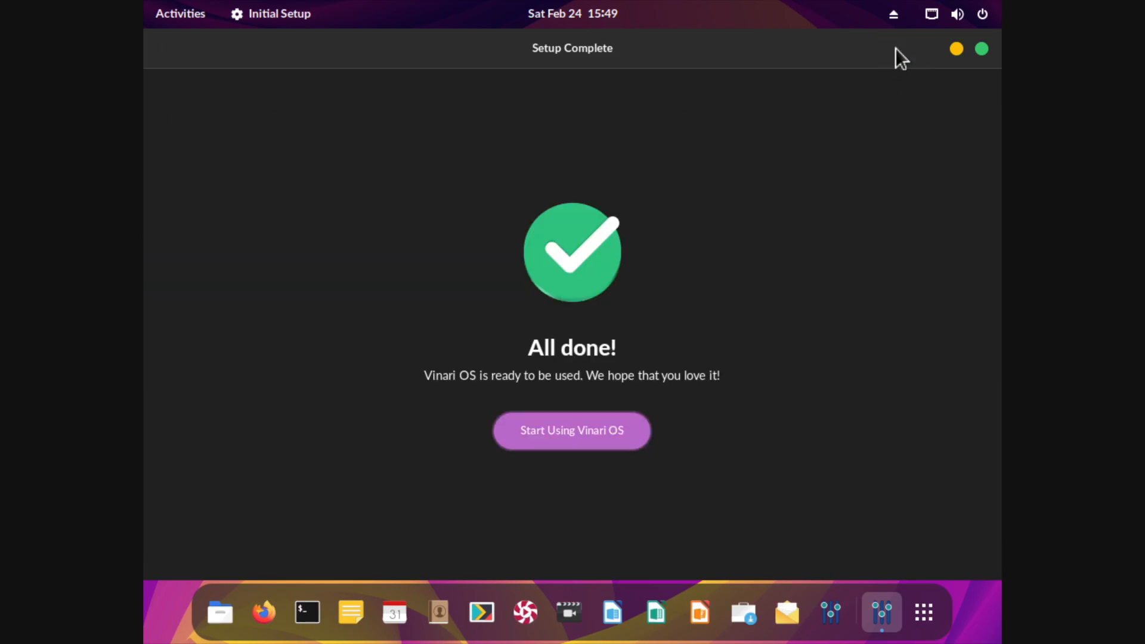
pyautogui.click(571, 430)
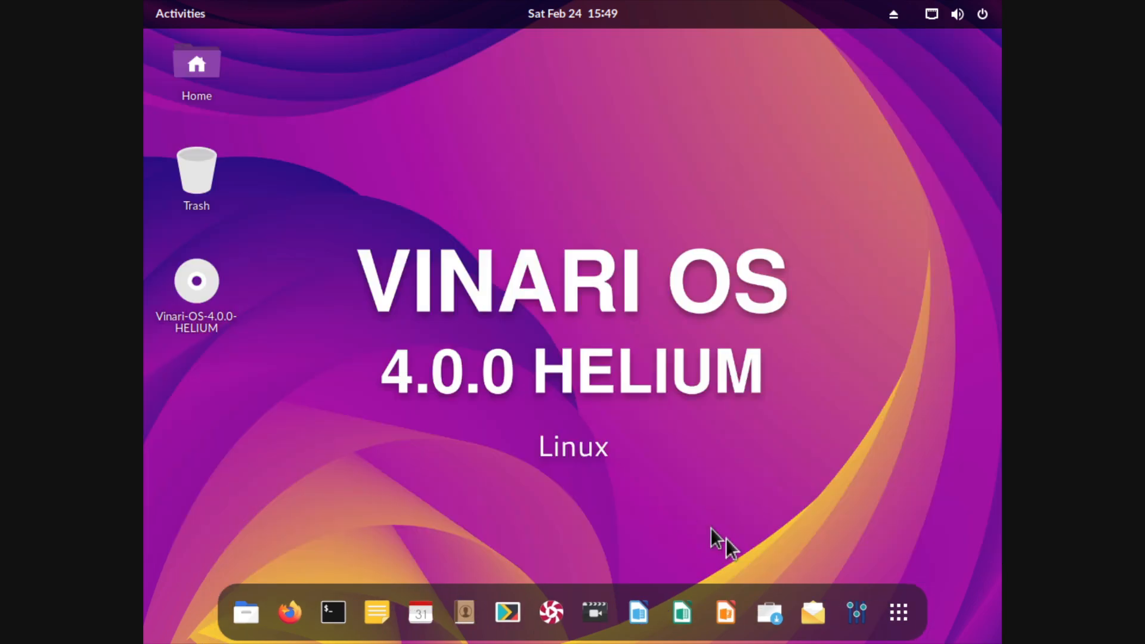
pyautogui.moveTo(554, 365)
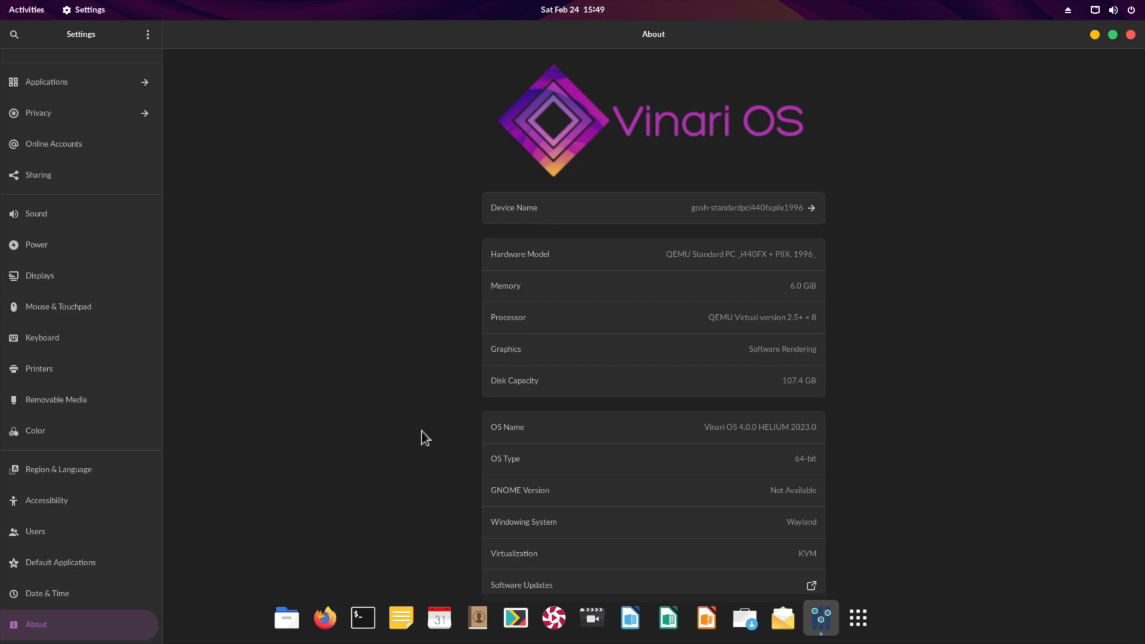
pyautogui.moveTo(854, 313)
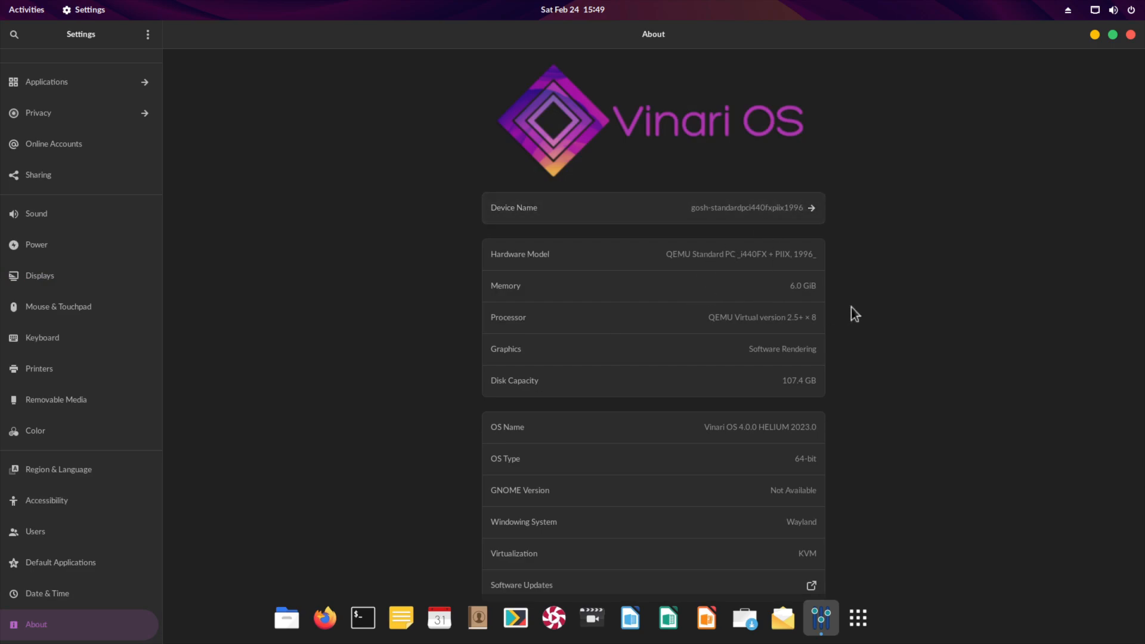
pyautogui.moveTo(816, 339)
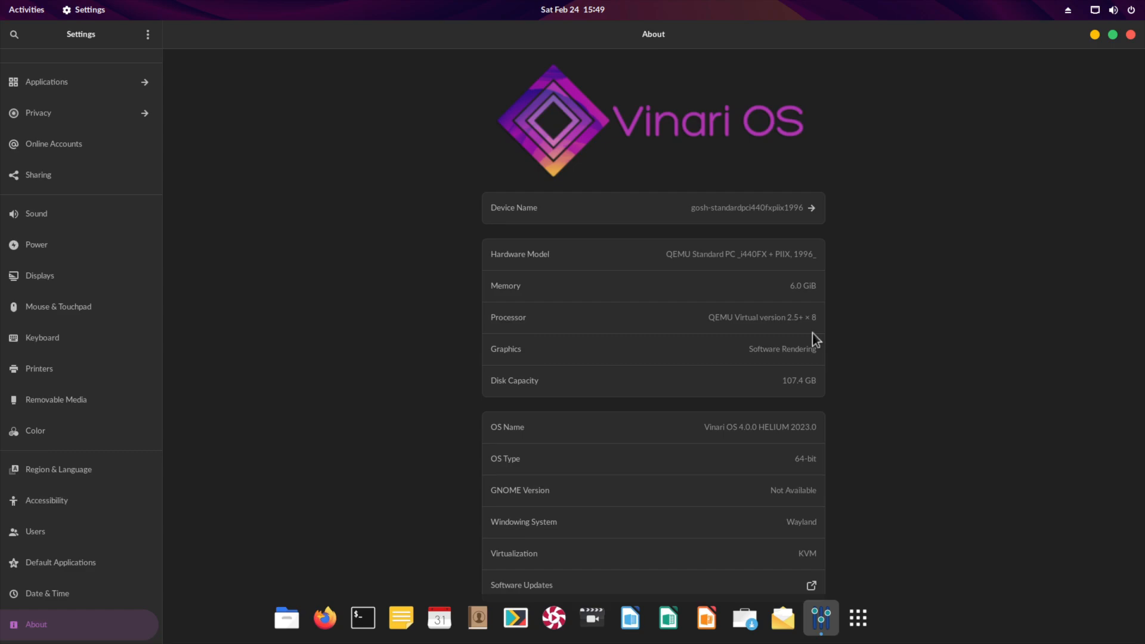
pyautogui.moveTo(792, 490)
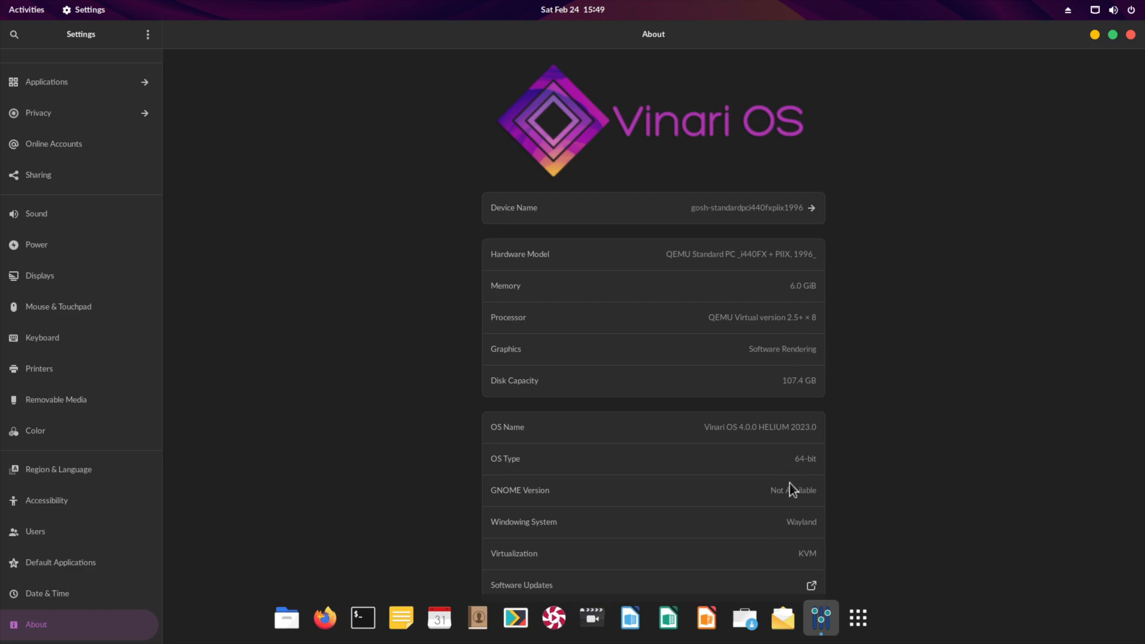
pyautogui.moveTo(776, 580)
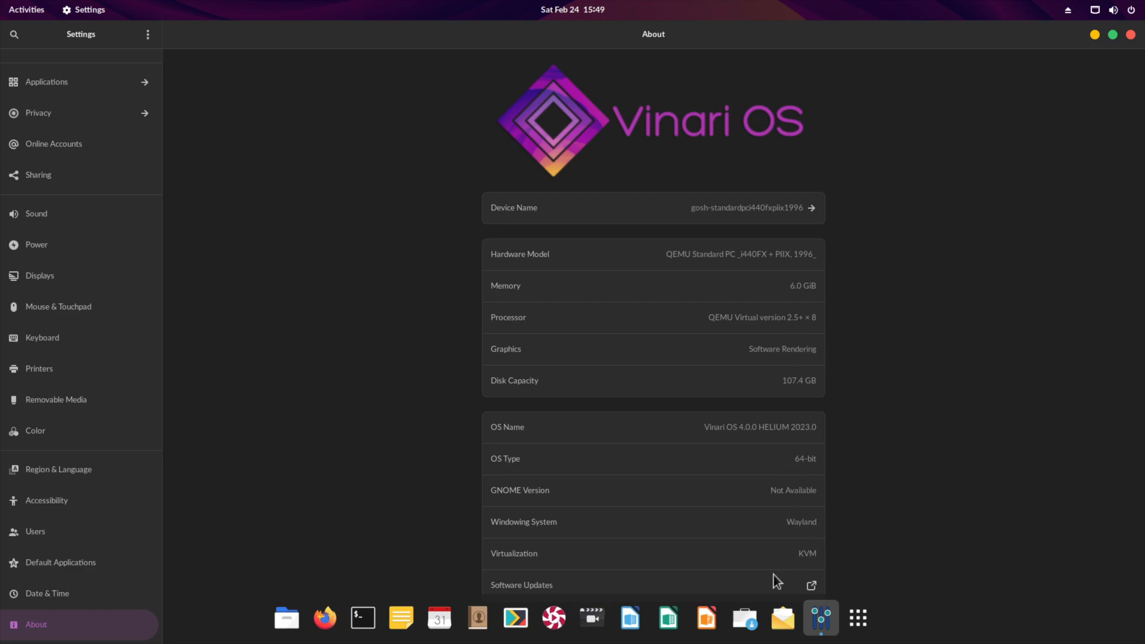
pyautogui.moveTo(886, 453)
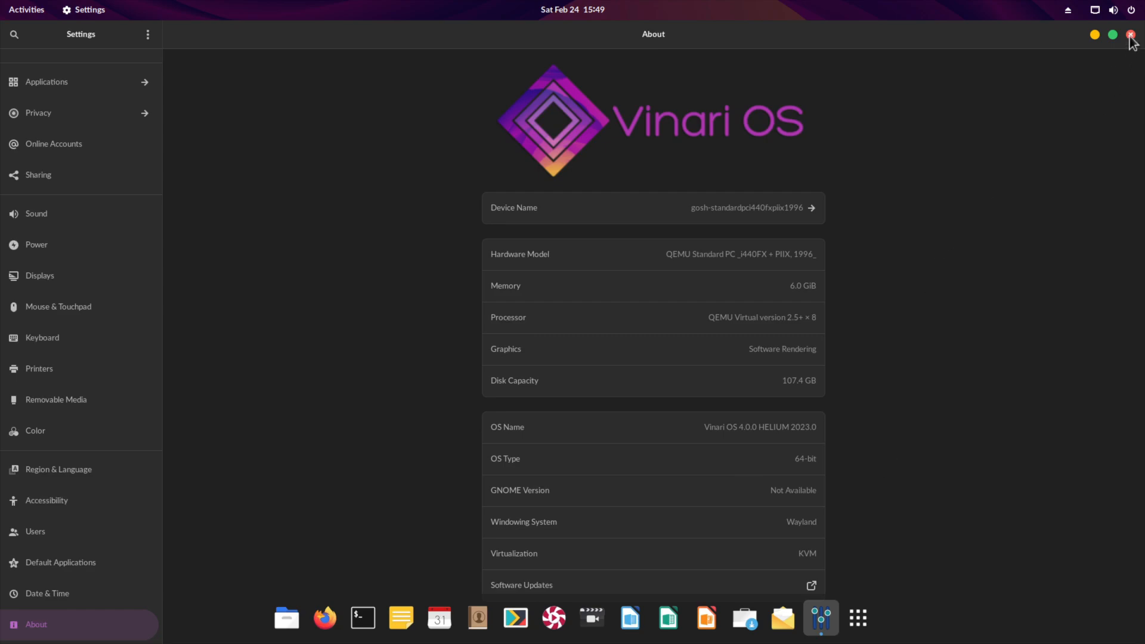
pyautogui.click(1131, 35)
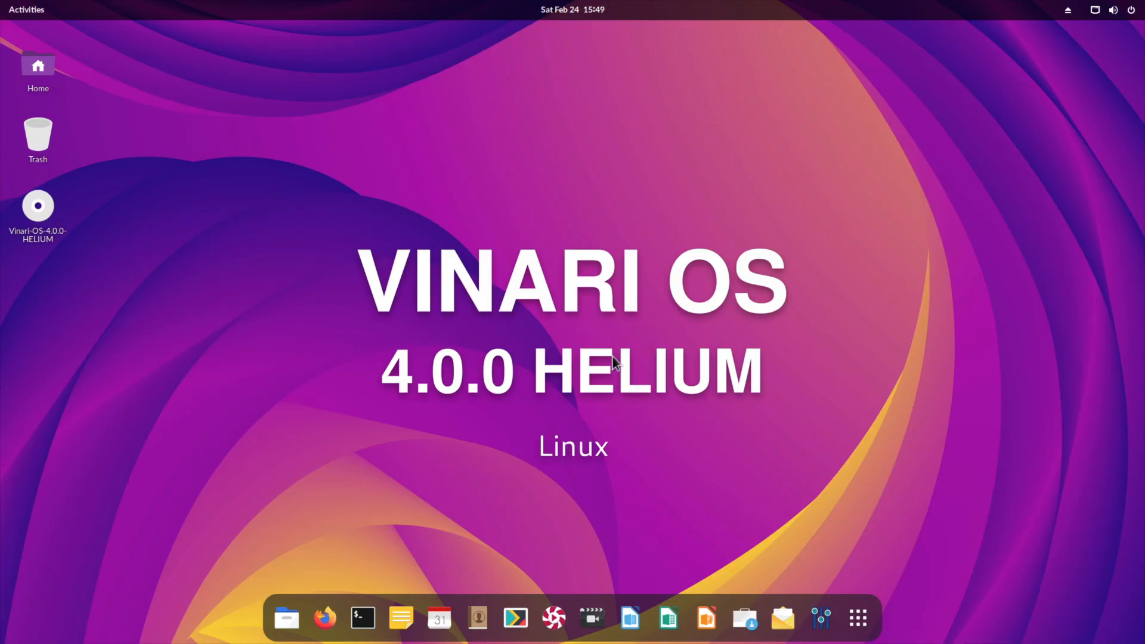
pyautogui.moveTo(126, 158)
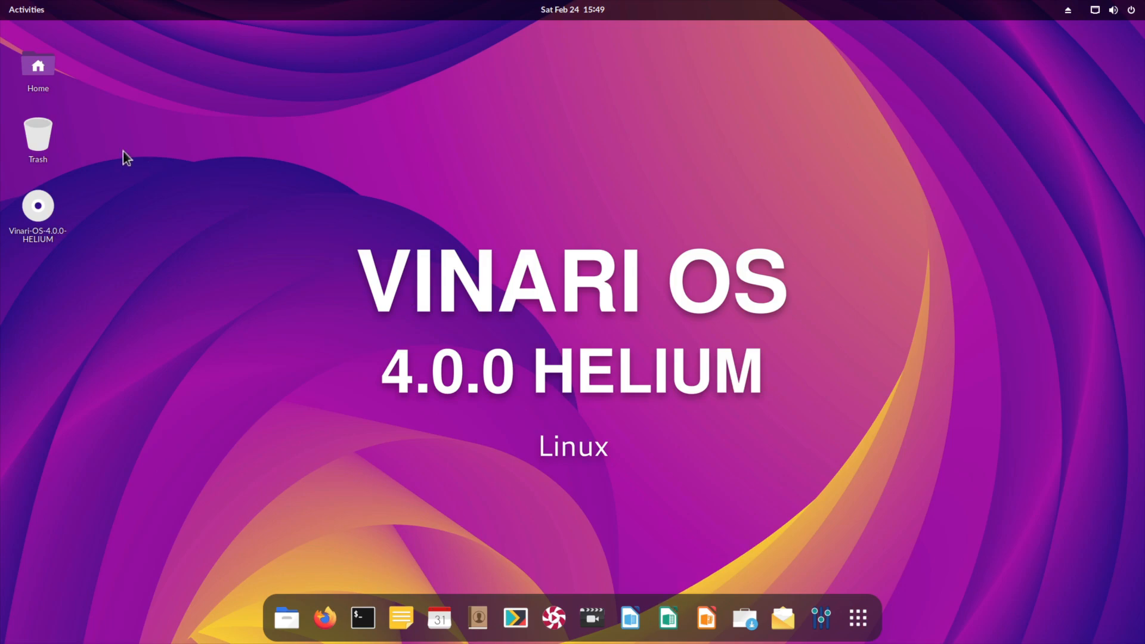
# Show the Home folder with its standard user folders in Files
pyautogui.click(287, 618)
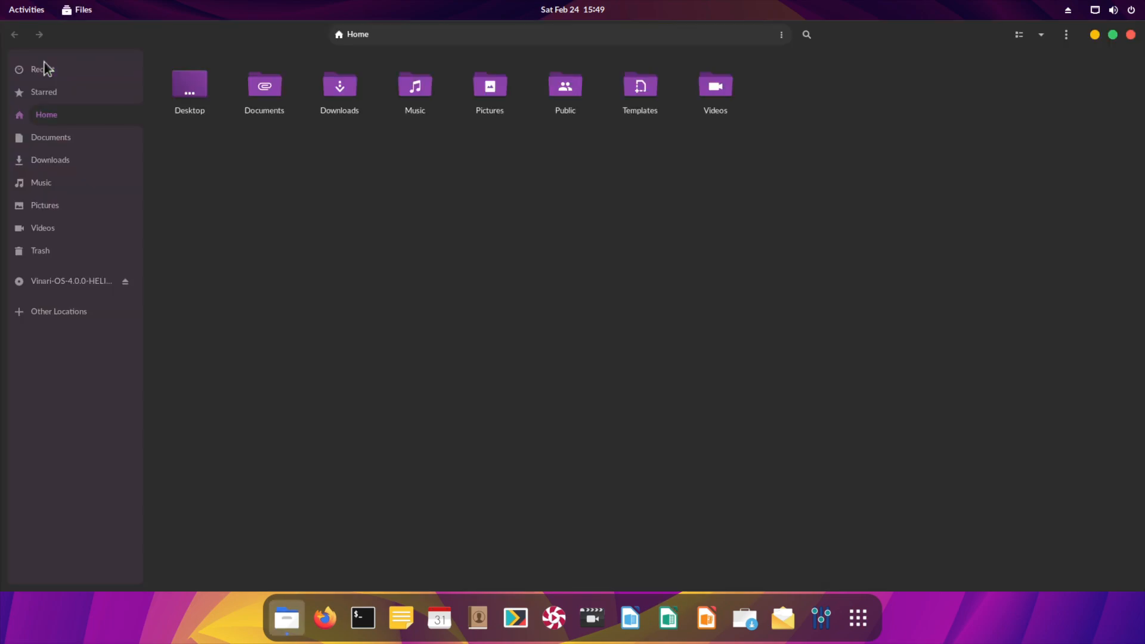
pyautogui.moveTo(66, 185)
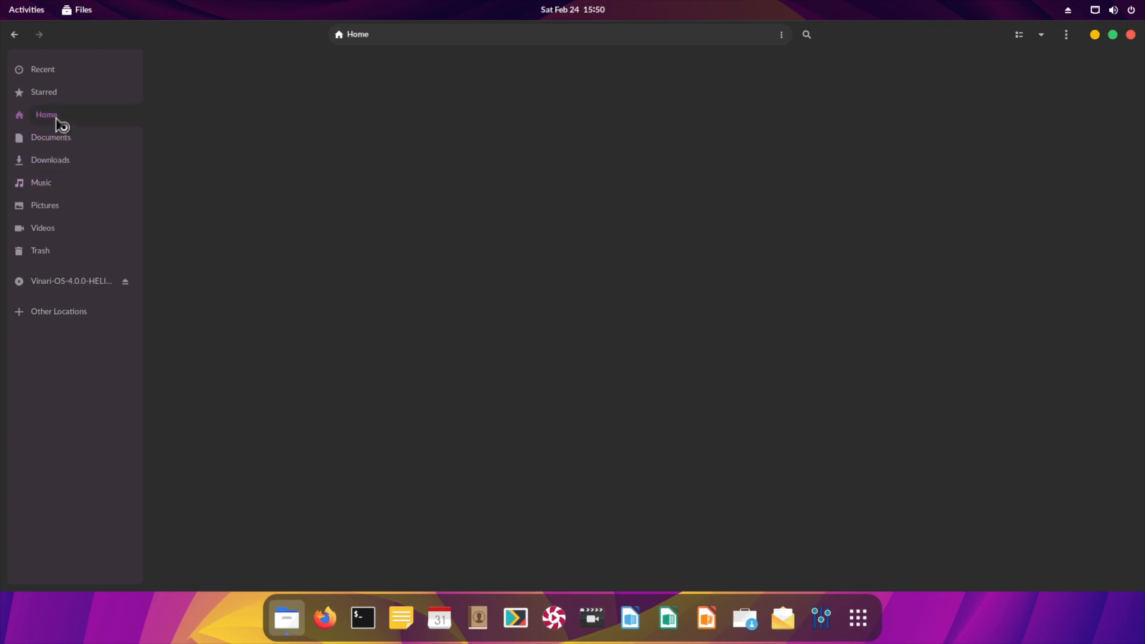
pyautogui.click(46, 114)
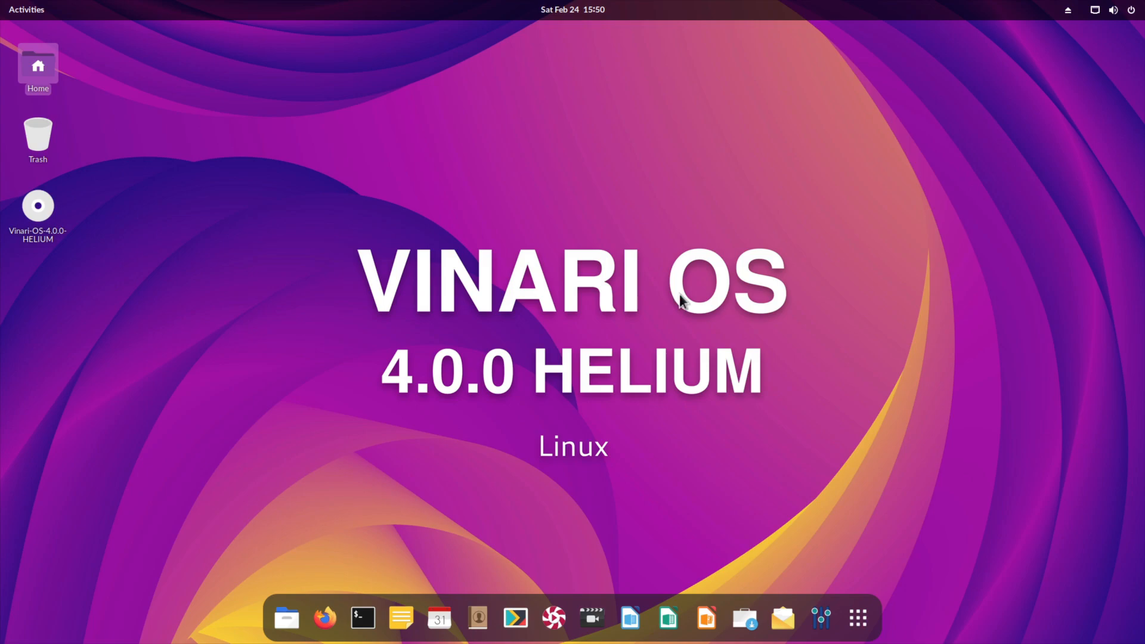
pyautogui.rightClick(679, 299)
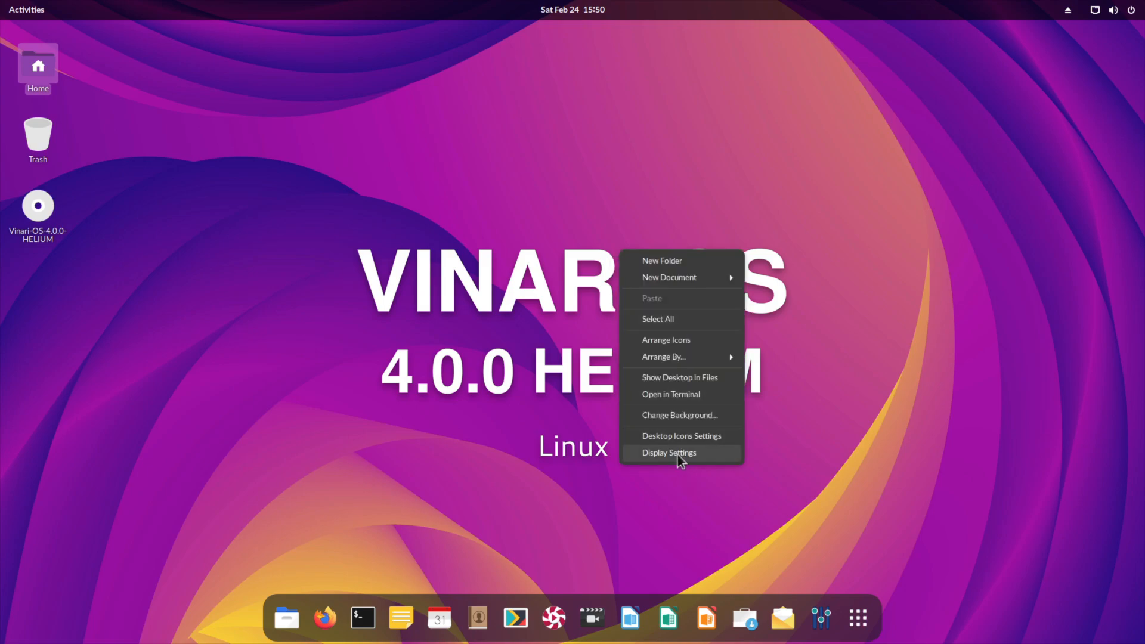
pyautogui.click(681, 460)
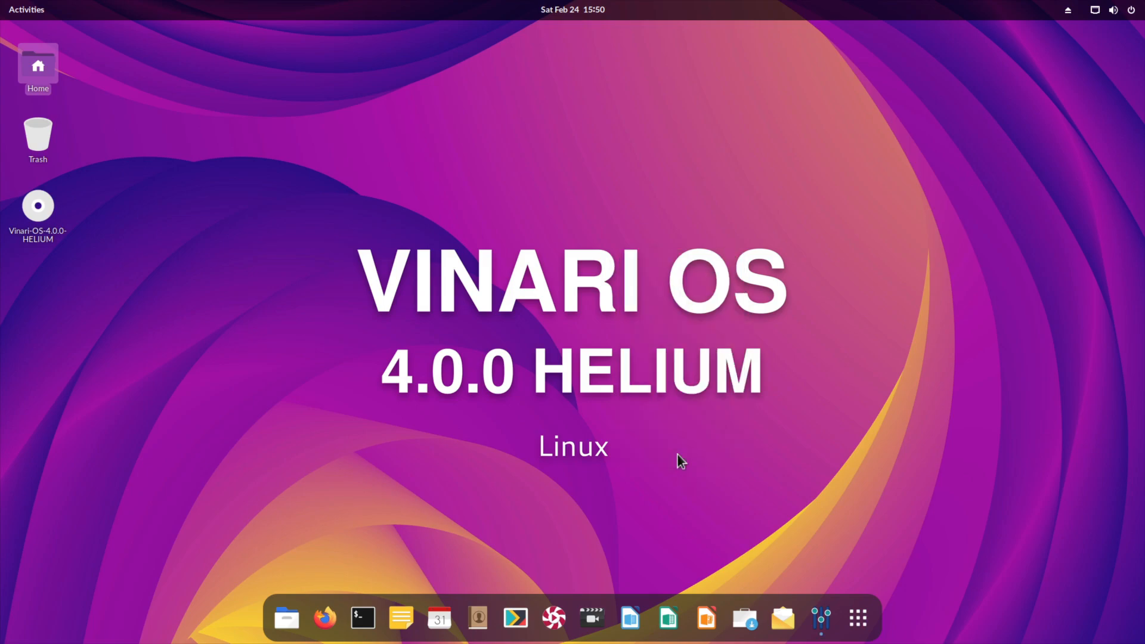
pyautogui.click(820, 618)
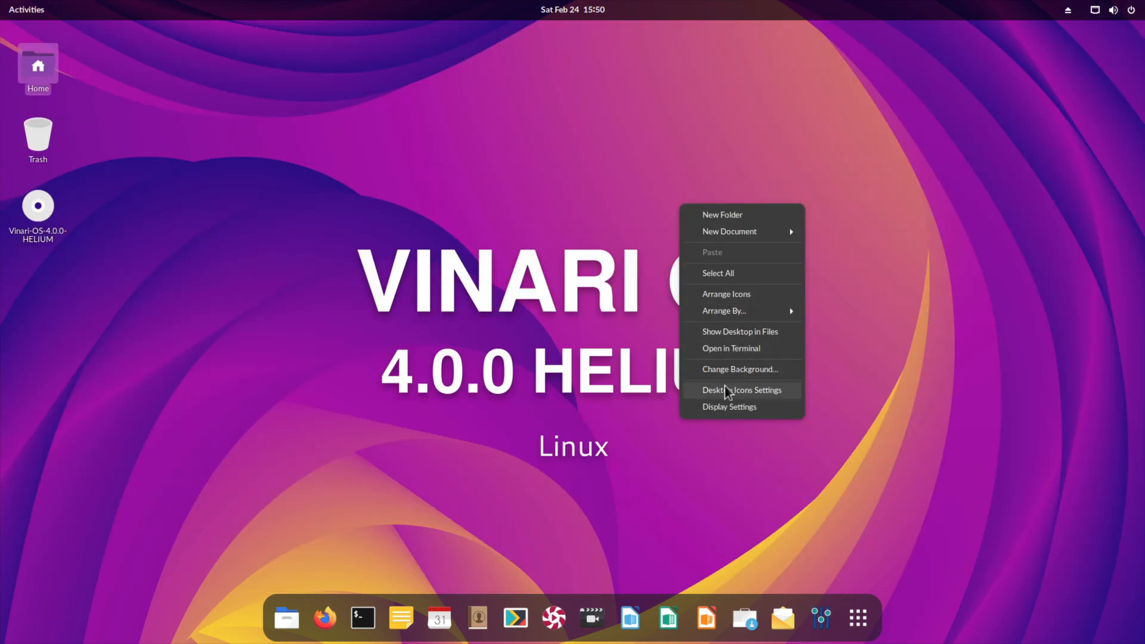
pyautogui.click(741, 389)
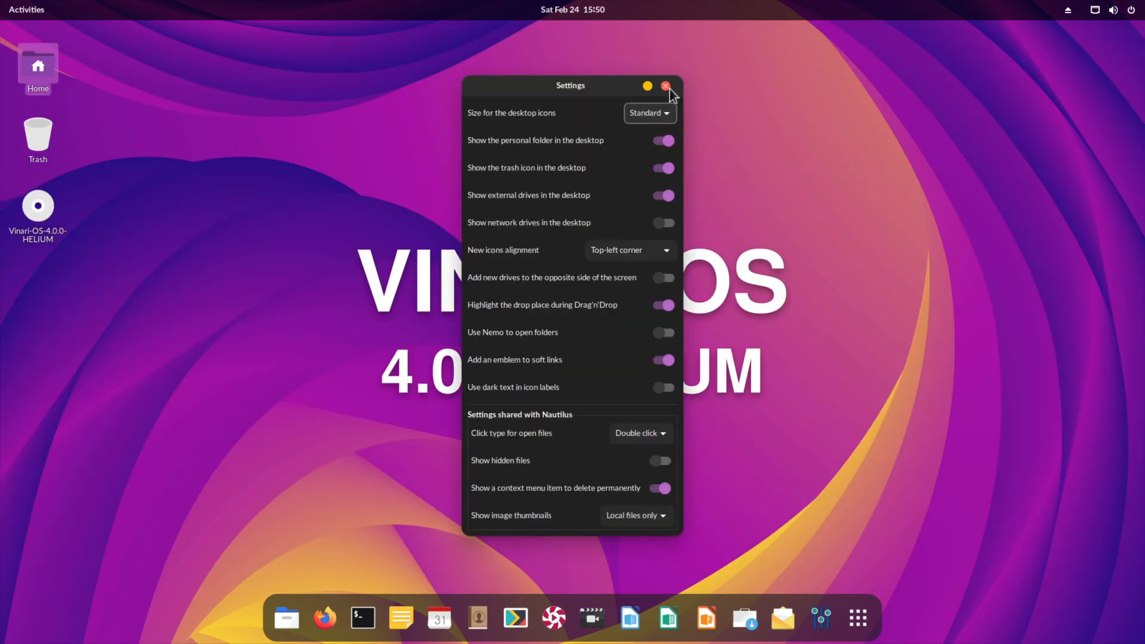
pyautogui.click(665, 86)
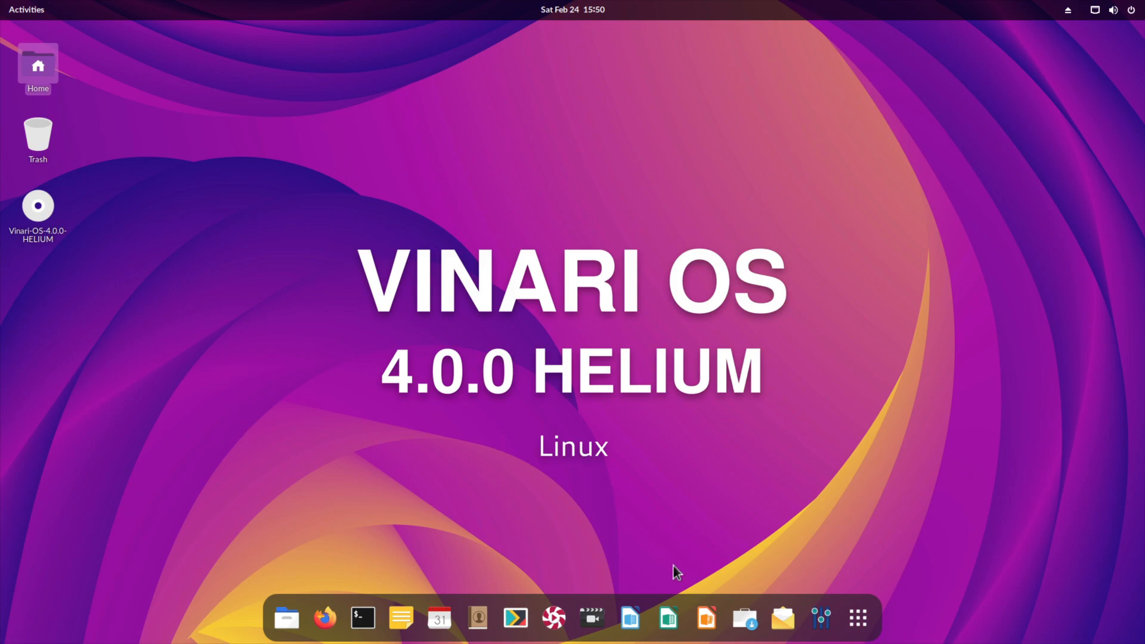
pyautogui.click(858, 617)
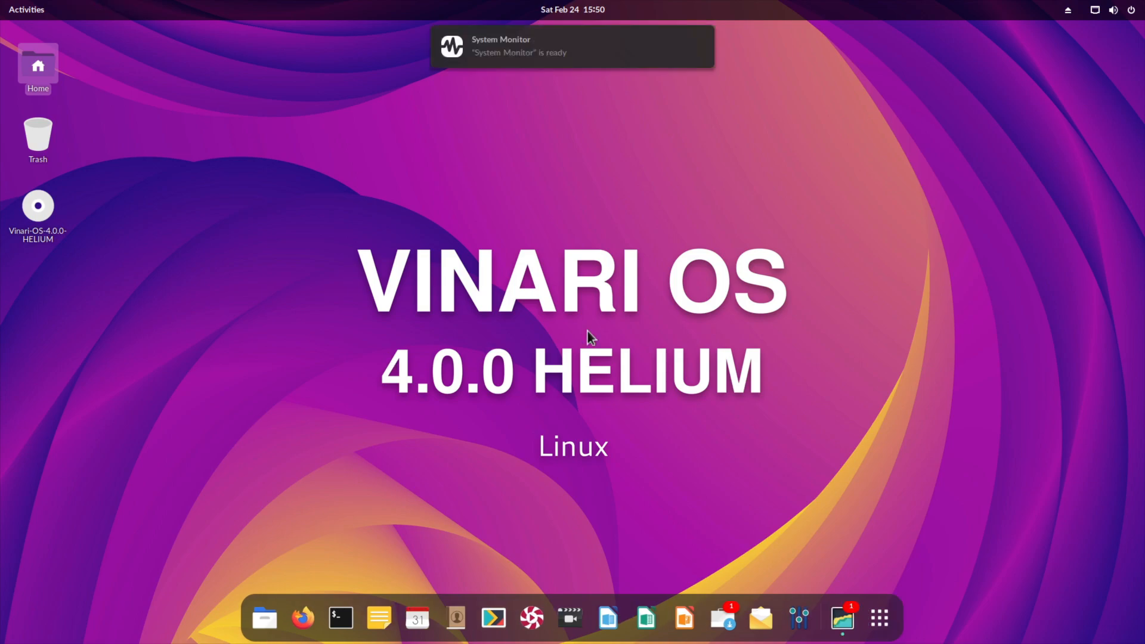
# View per-file-system disk usage, then the CPU, memory and network graphs
pyautogui.click(841, 618)
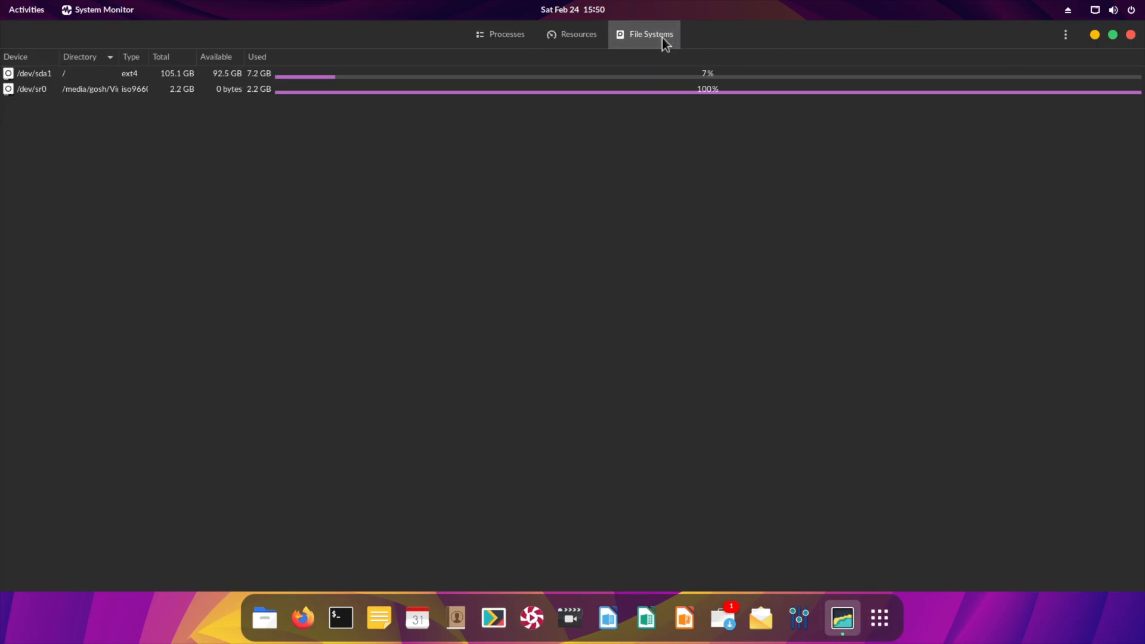
pyautogui.moveTo(252, 86)
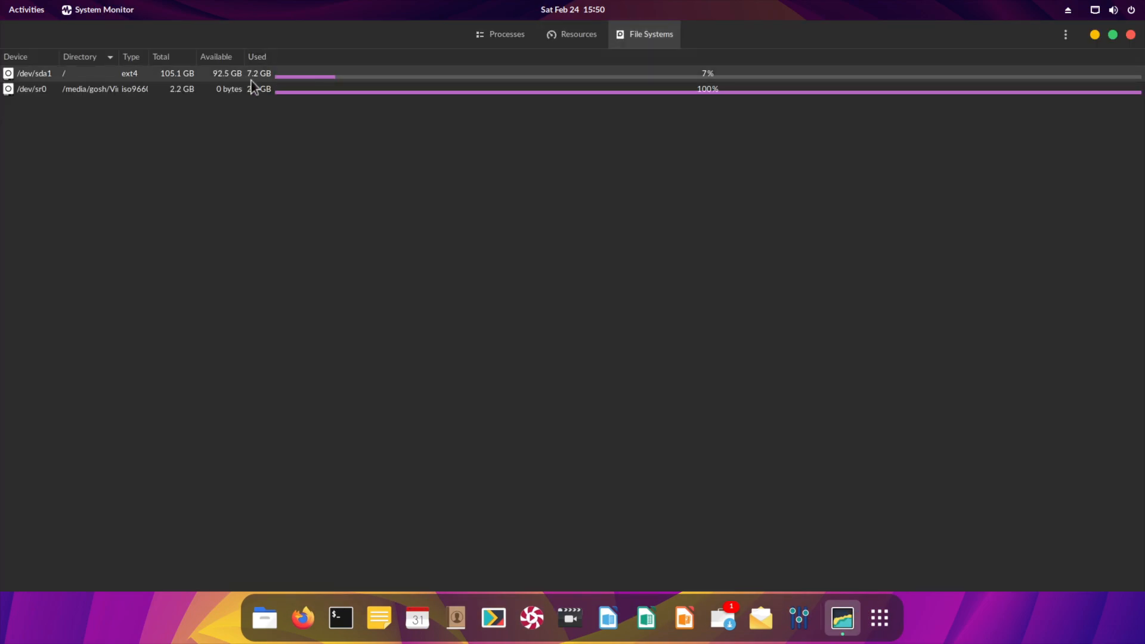
pyautogui.click(577, 33)
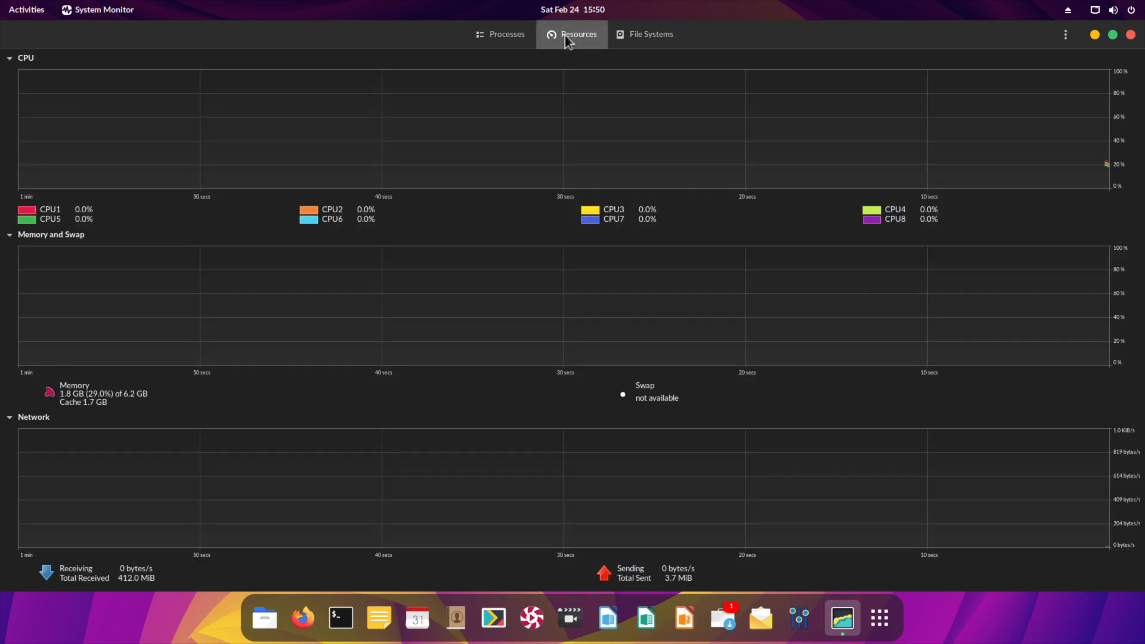
pyautogui.moveTo(176, 417)
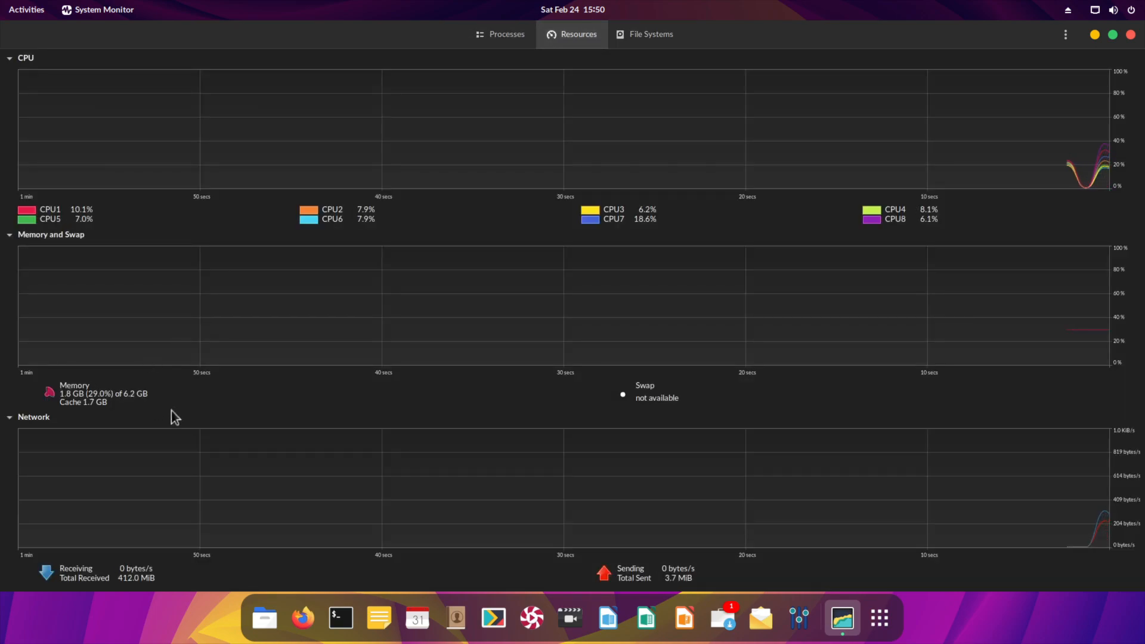
pyautogui.moveTo(574, 187)
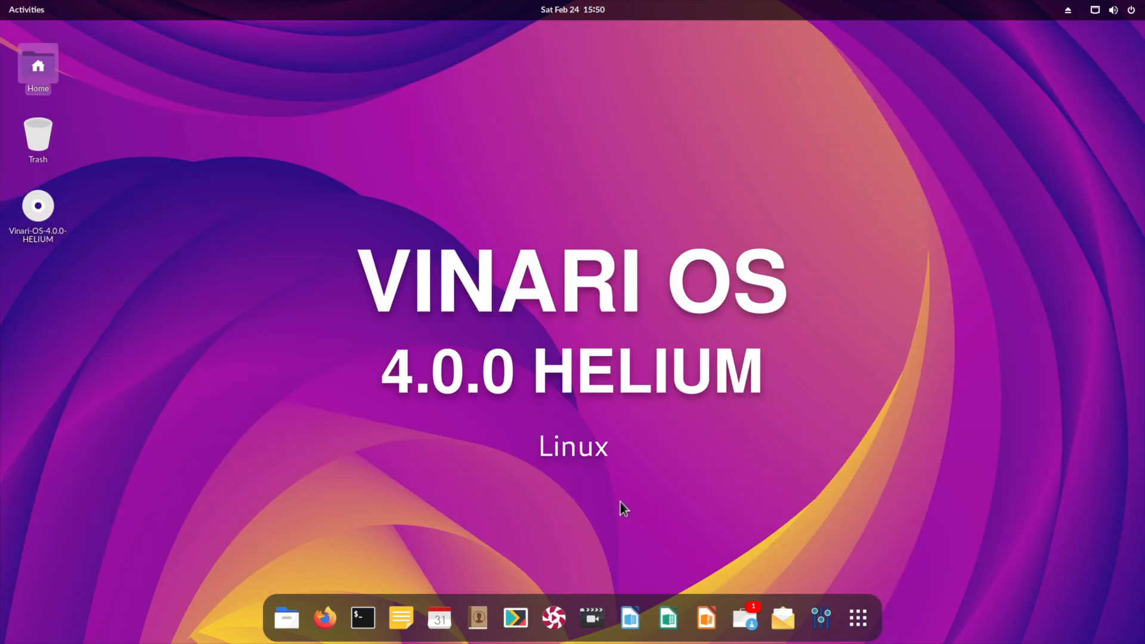
# Launch PowerDown from the app grid, dismiss authentication and close it without shutting down
pyautogui.click(858, 618)
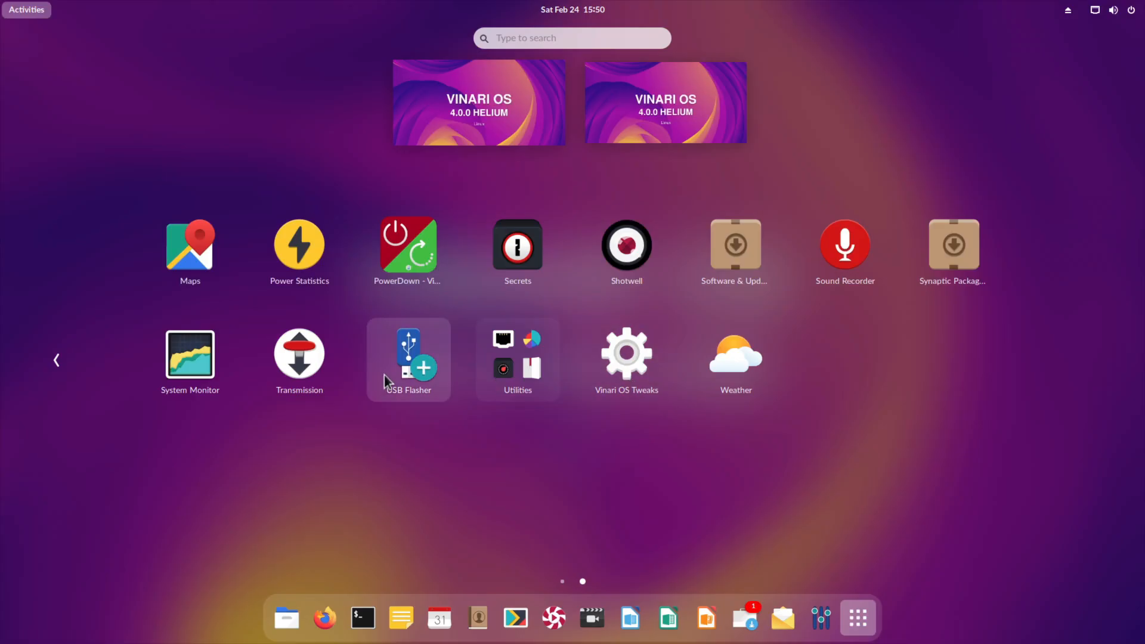
pyautogui.moveTo(408, 244)
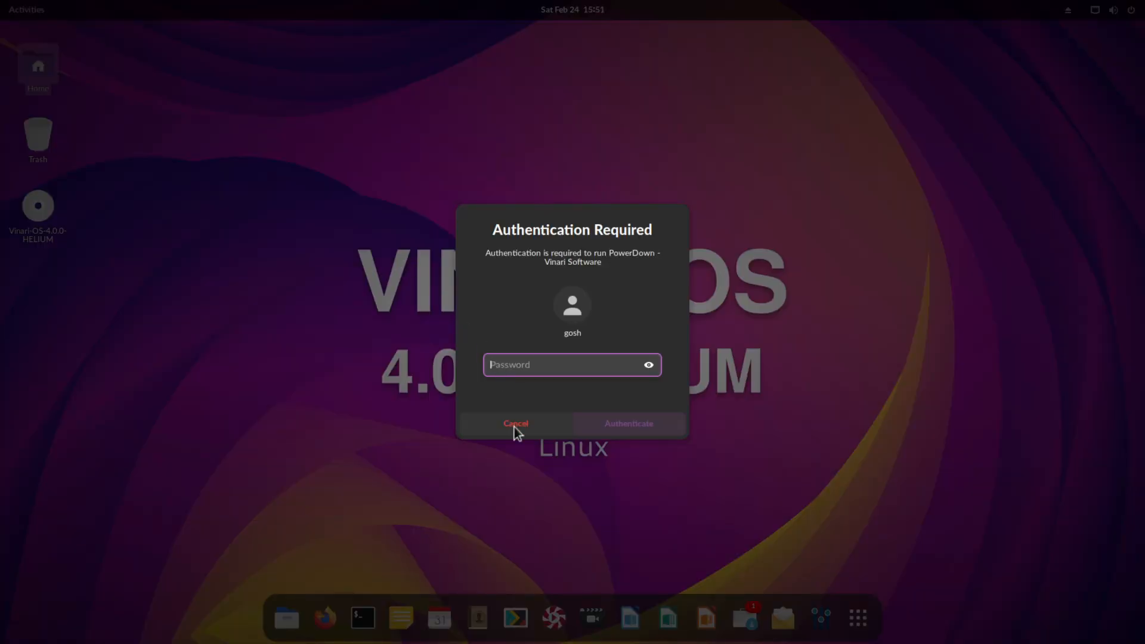
pyautogui.click(515, 423)
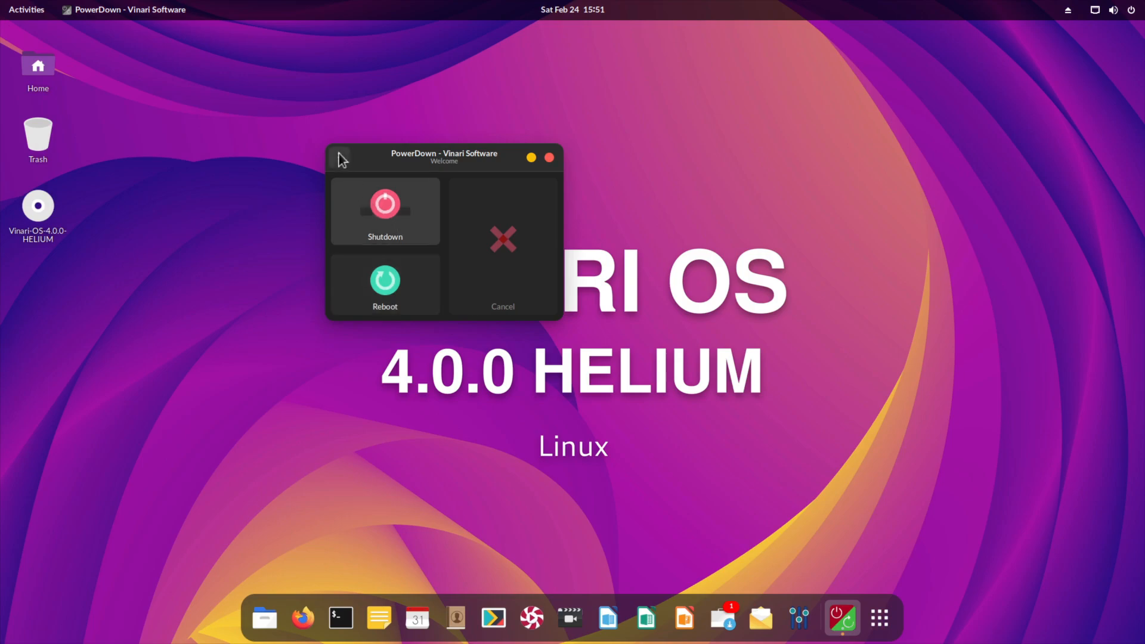
pyautogui.click(338, 157)
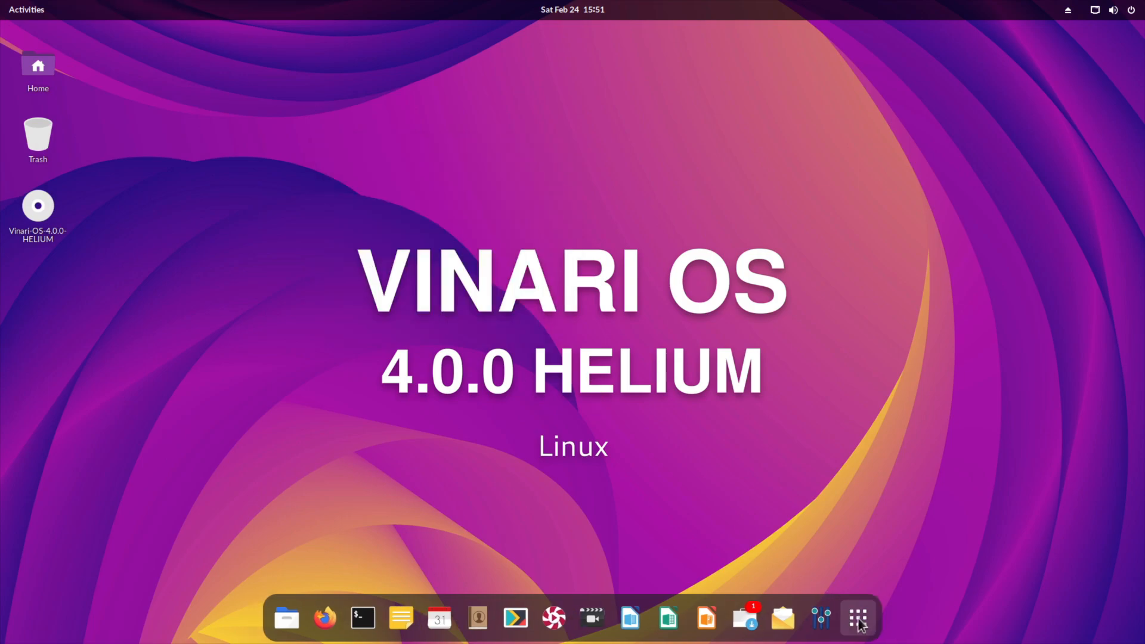
# Switch the accent colour to blue and preview it in the Files Documents folder
pyautogui.click(857, 617)
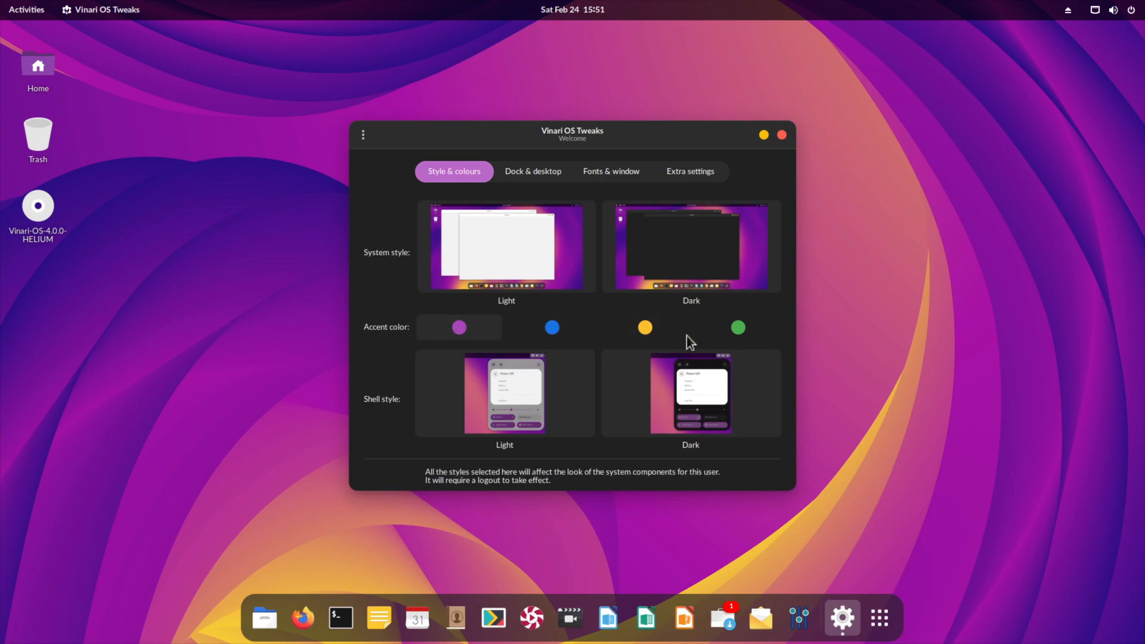
pyautogui.click(551, 327)
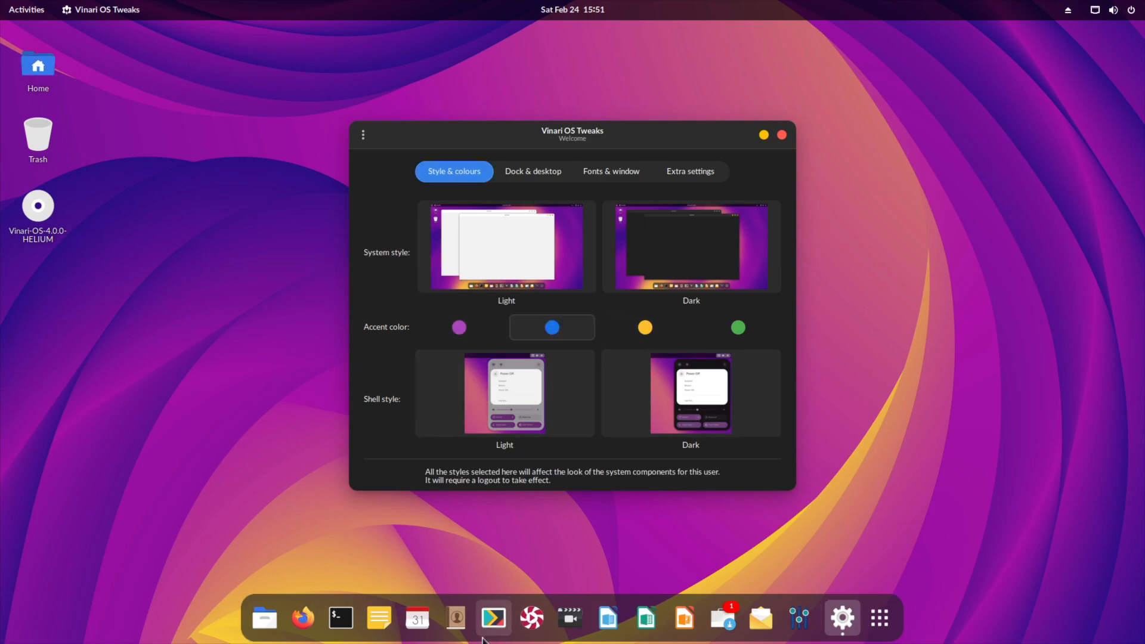
pyautogui.click(26, 10)
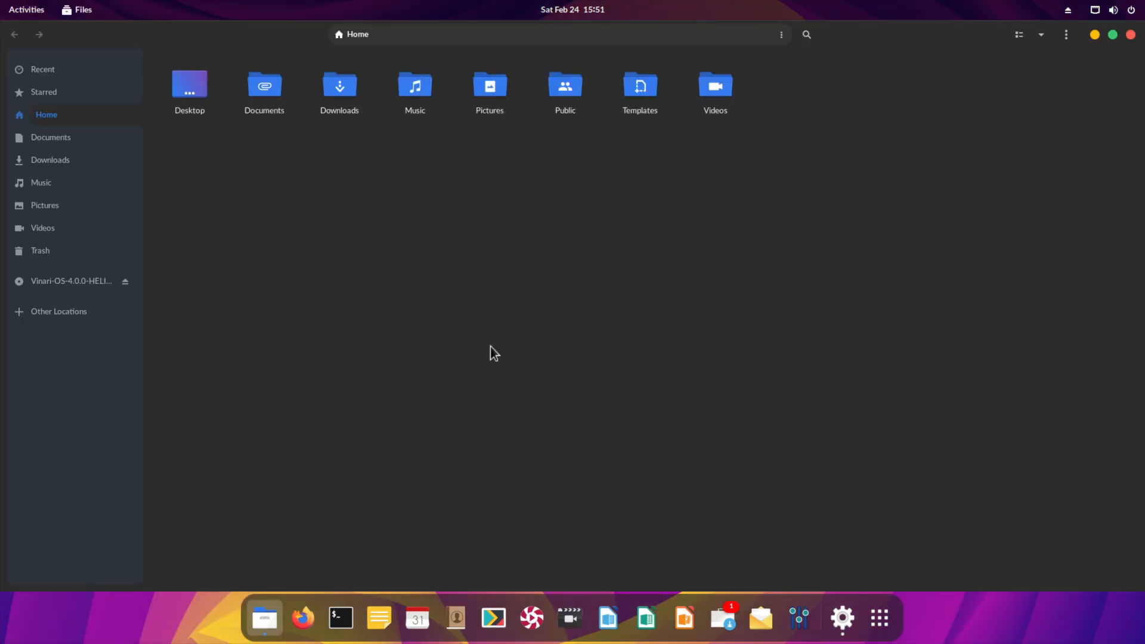
pyautogui.click(50, 137)
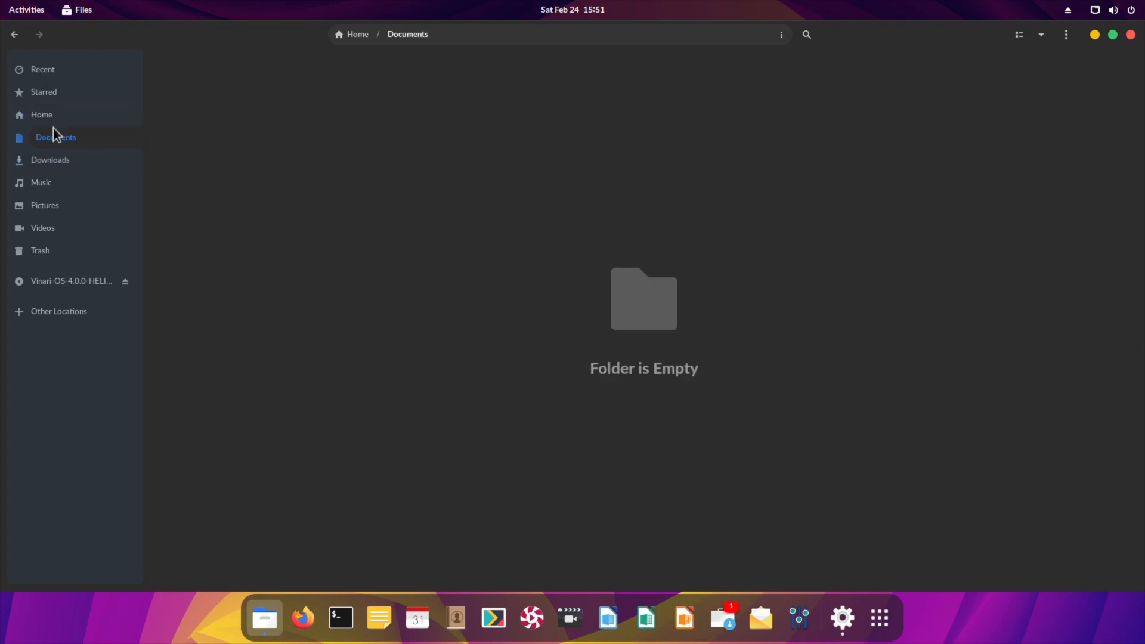
# Return to Vinari OS Tweaks and restore the purple accent colour
pyautogui.click(841, 617)
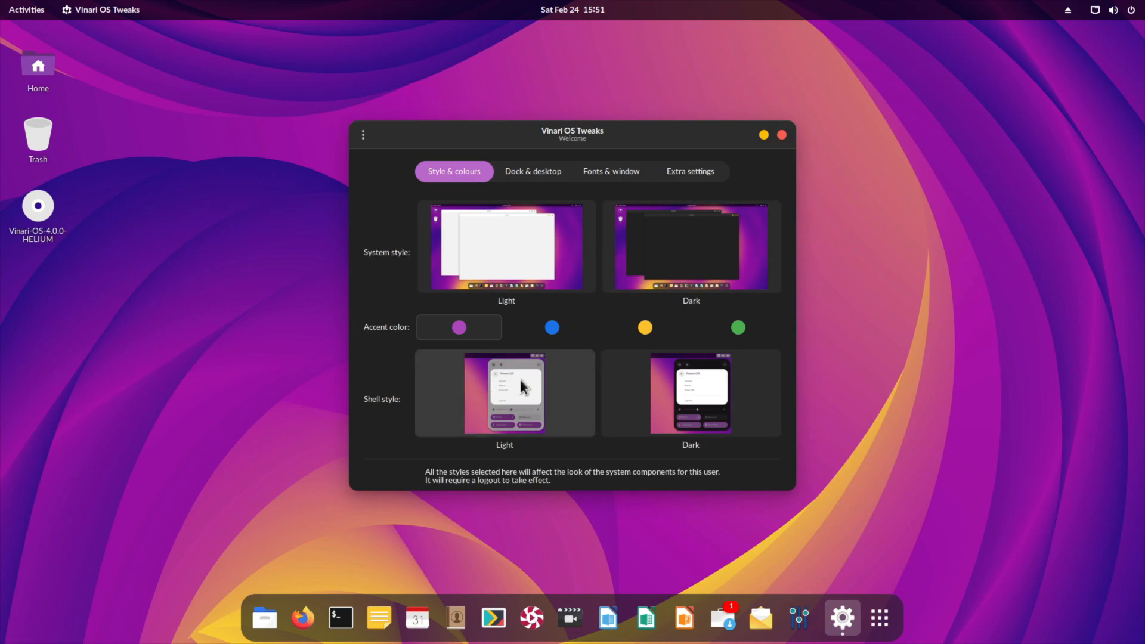
pyautogui.click(1095, 9)
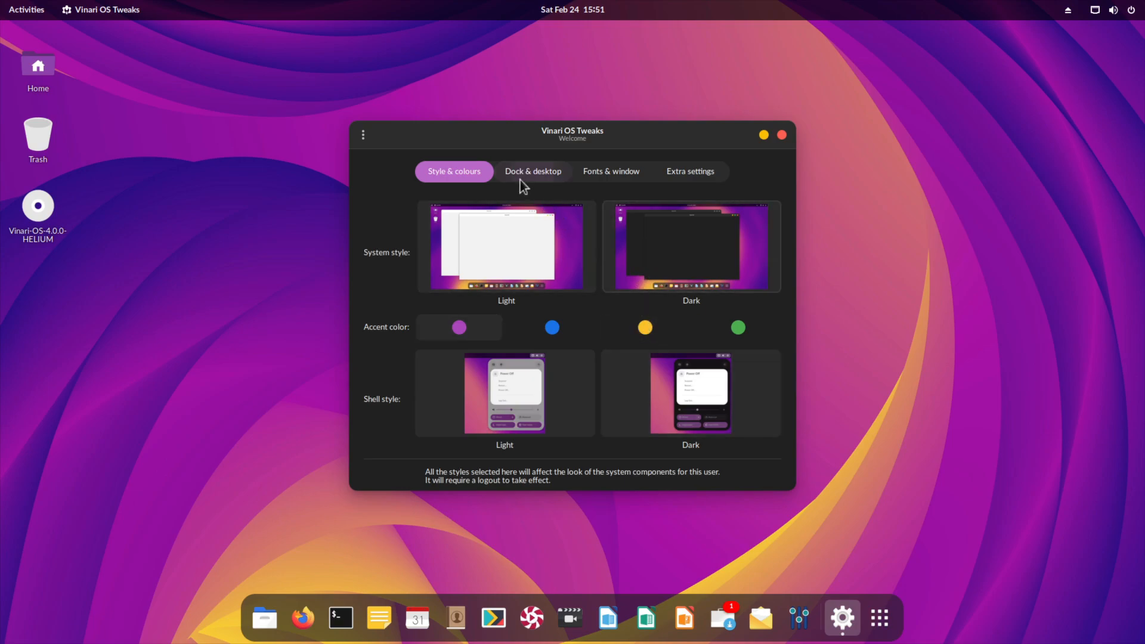
# Try Show trash, Panel mode and Show external devices on the dock, switching each back off
pyautogui.click(531, 171)
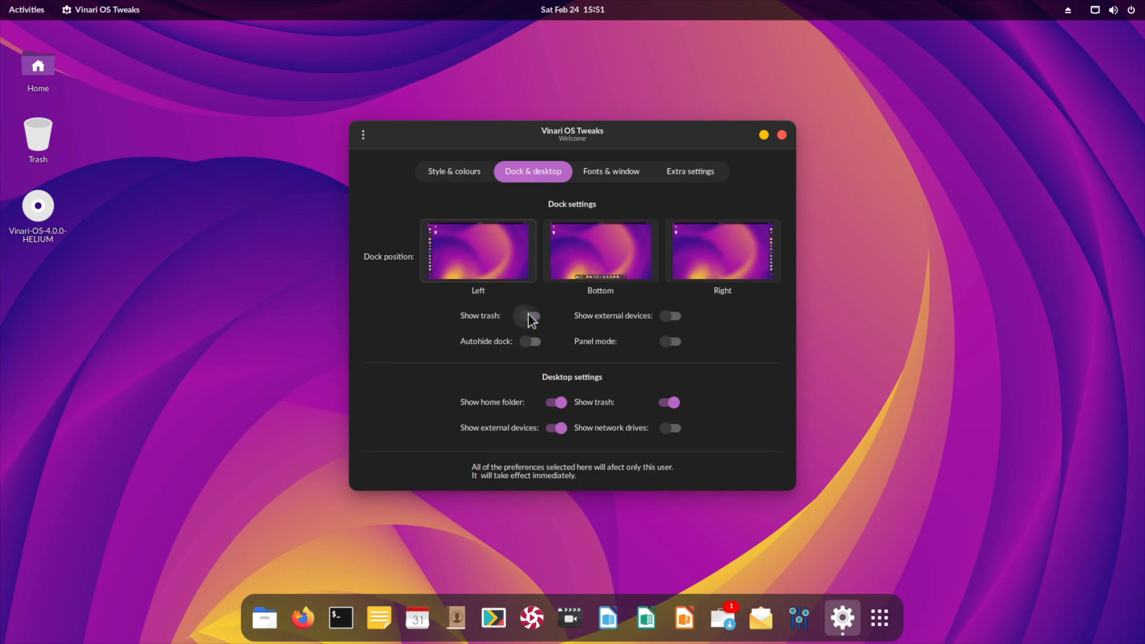
pyautogui.click(529, 315)
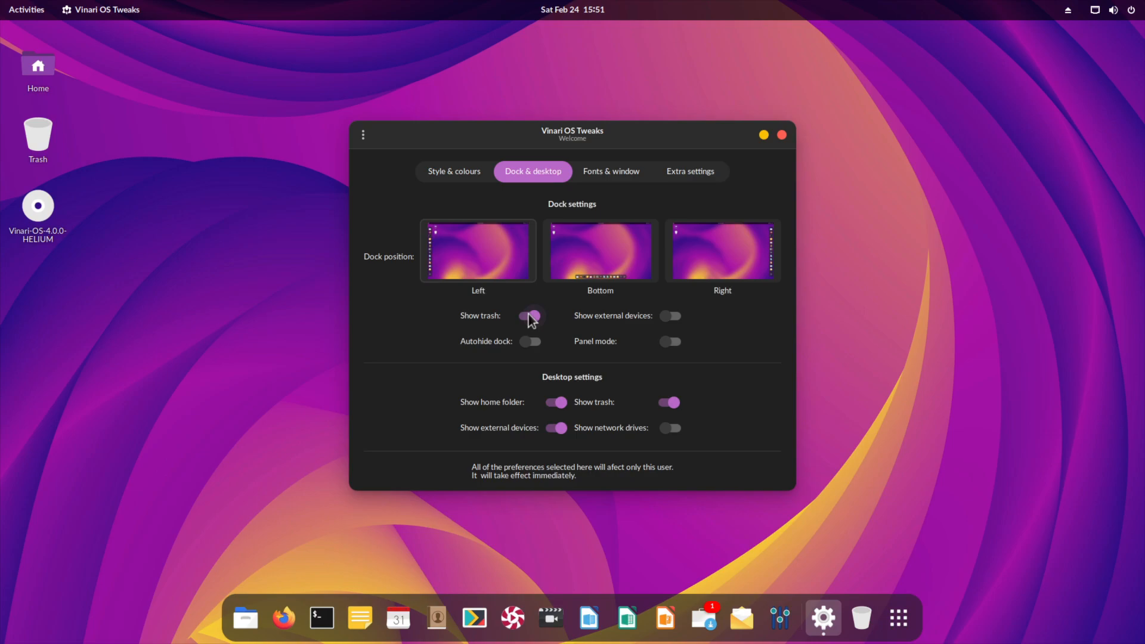
pyautogui.click(530, 315)
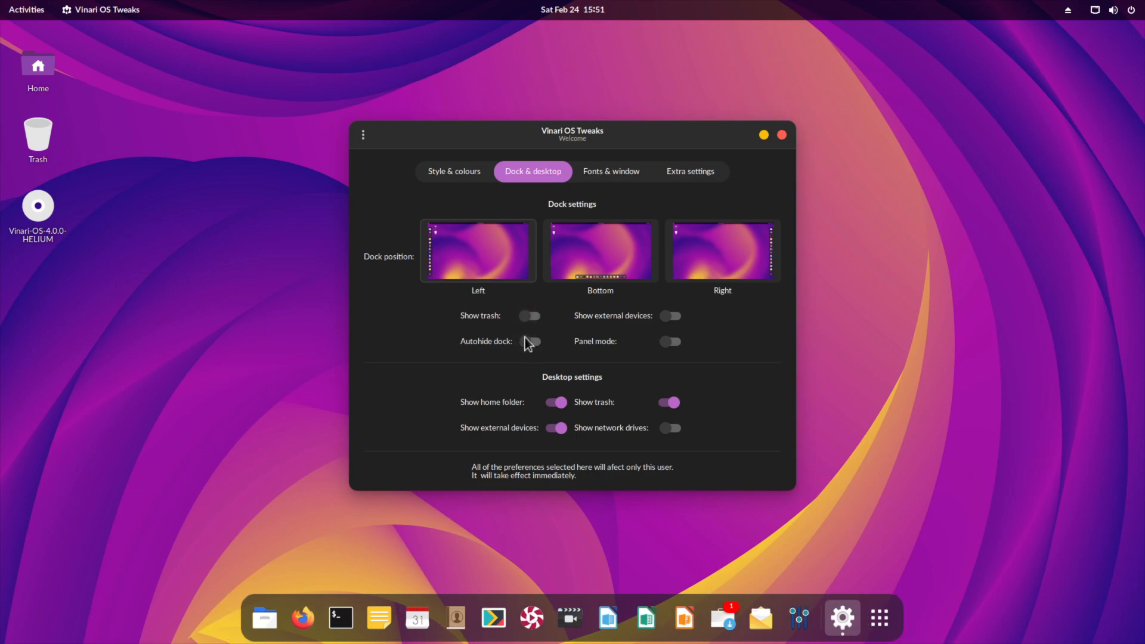
pyautogui.click(669, 341)
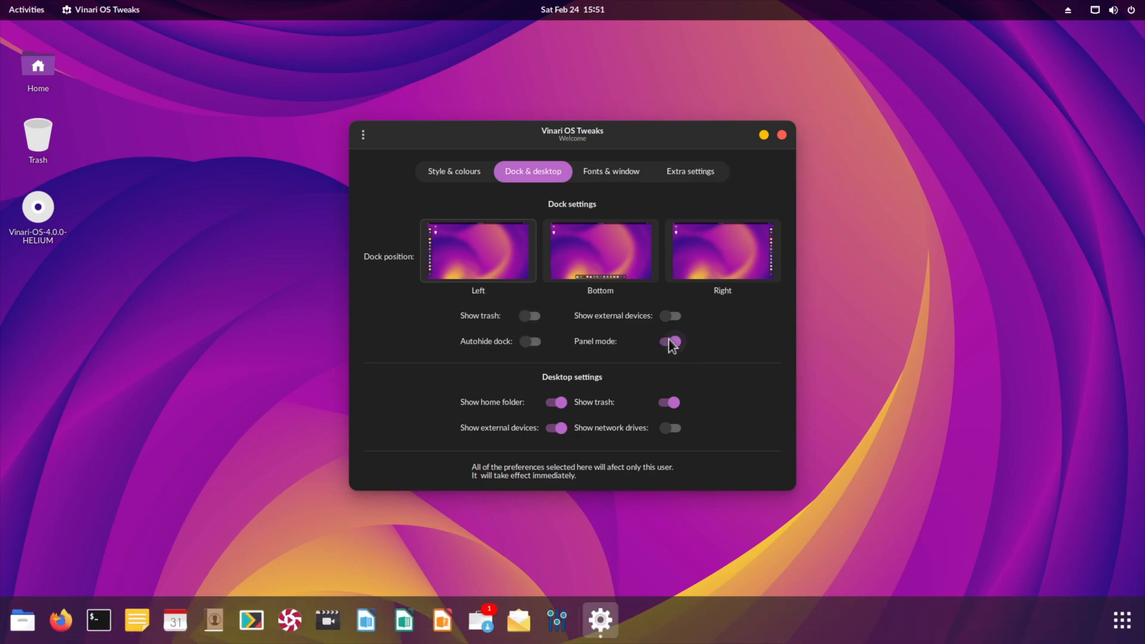
pyautogui.click(668, 342)
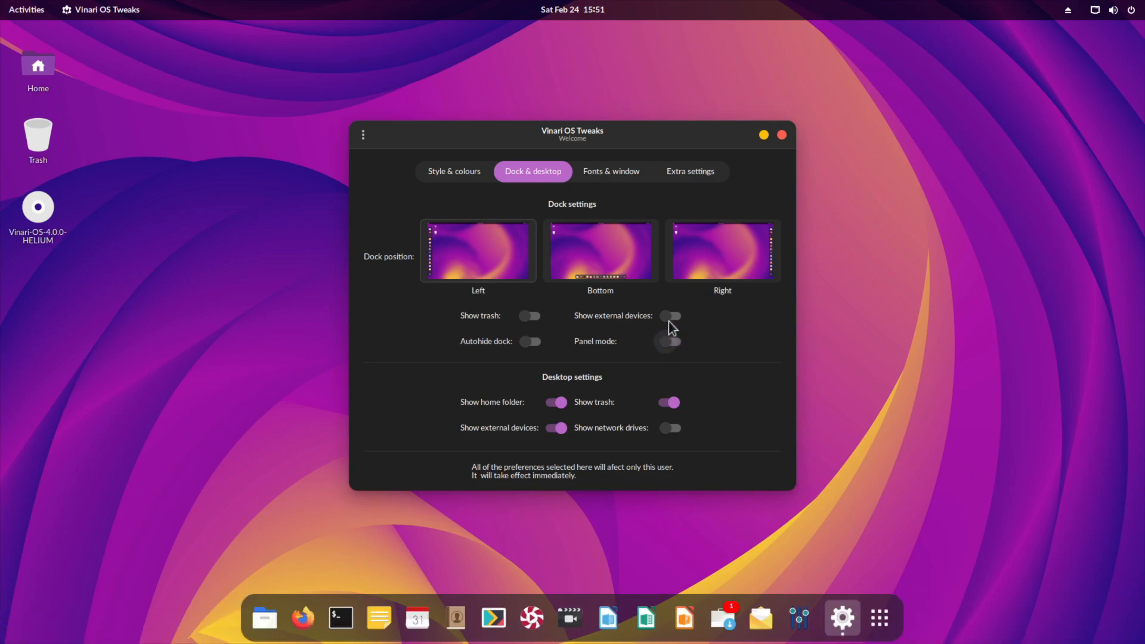
pyautogui.click(669, 315)
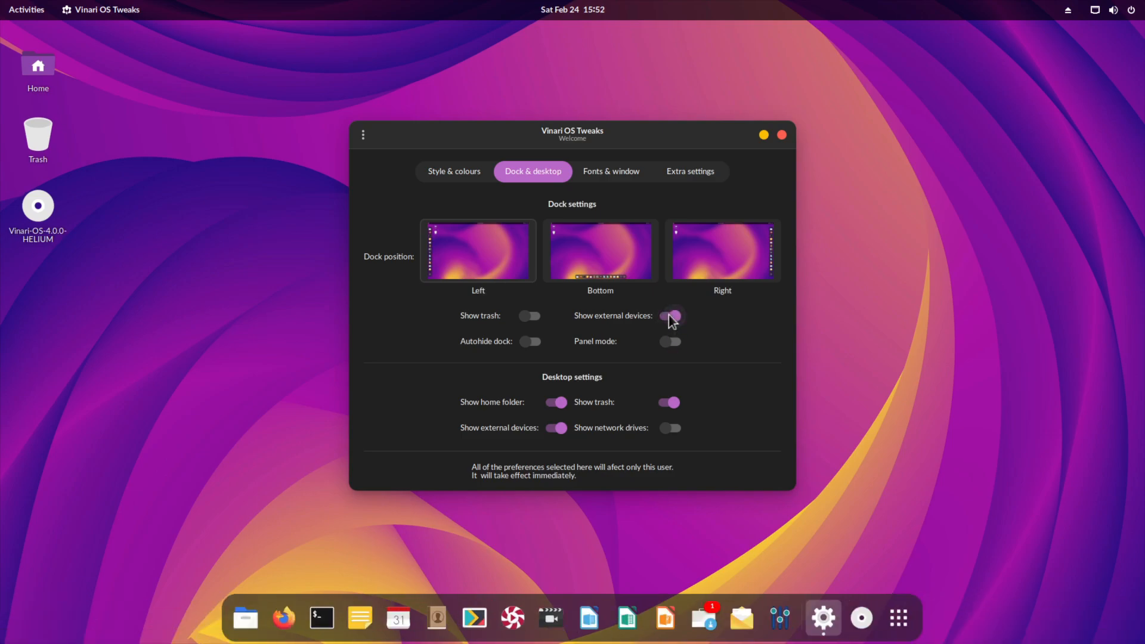
pyautogui.click(669, 315)
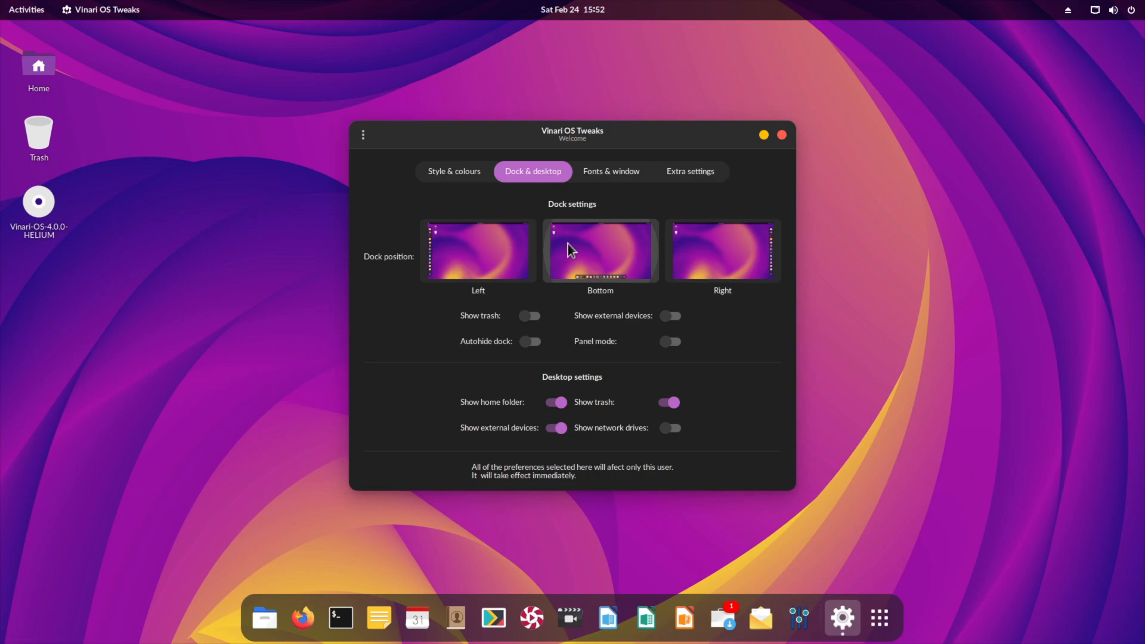
pyautogui.moveTo(596, 258)
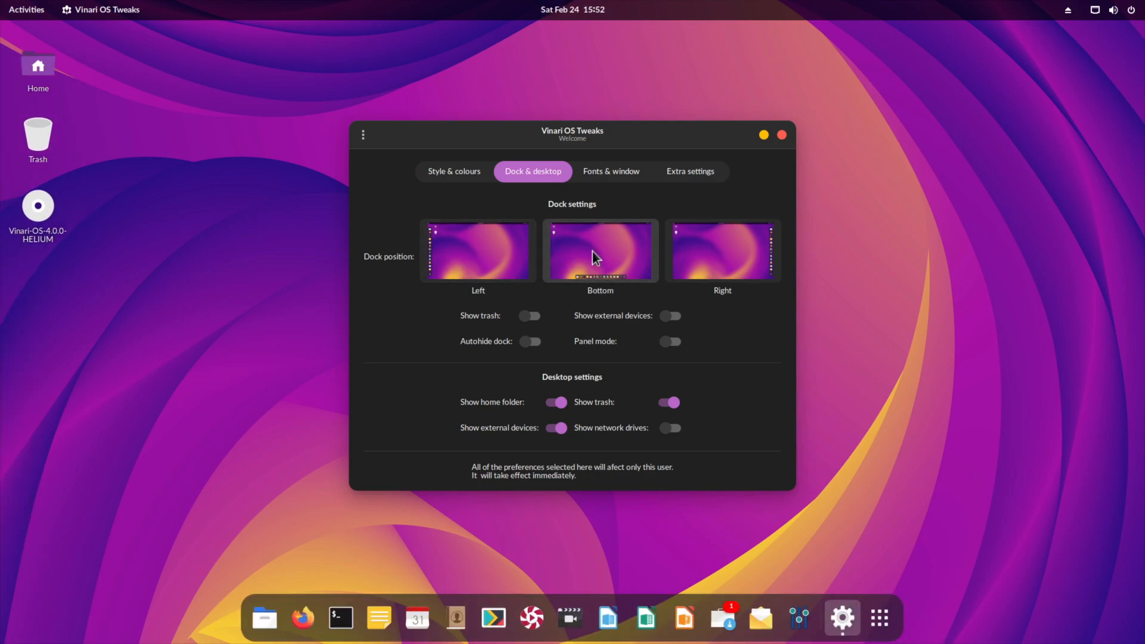
pyautogui.moveTo(587, 257)
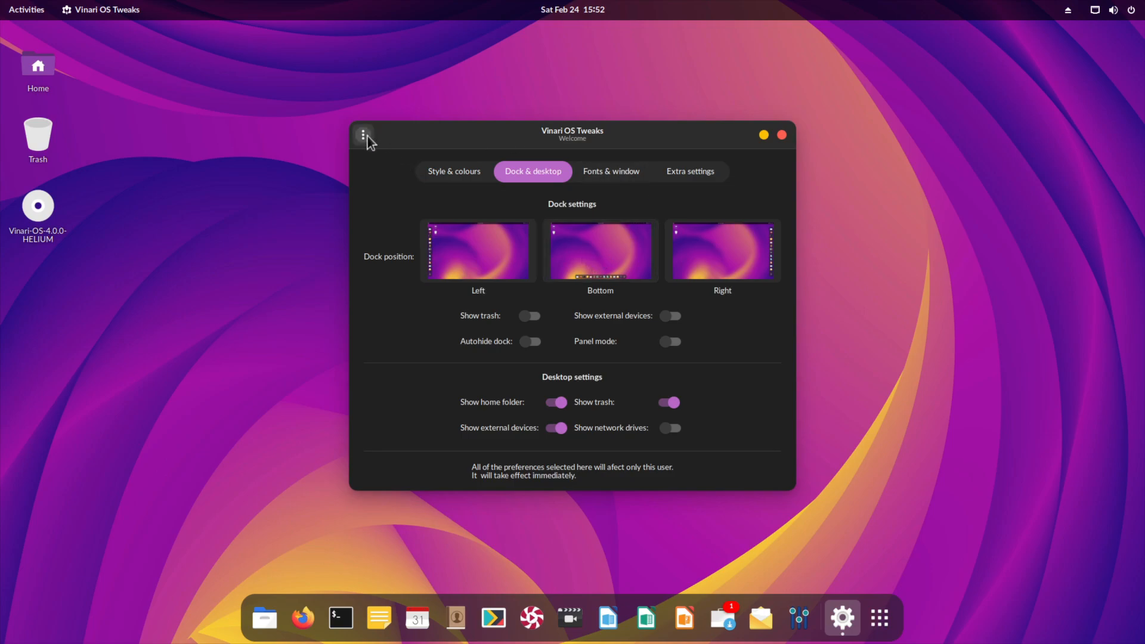
pyautogui.click(363, 135)
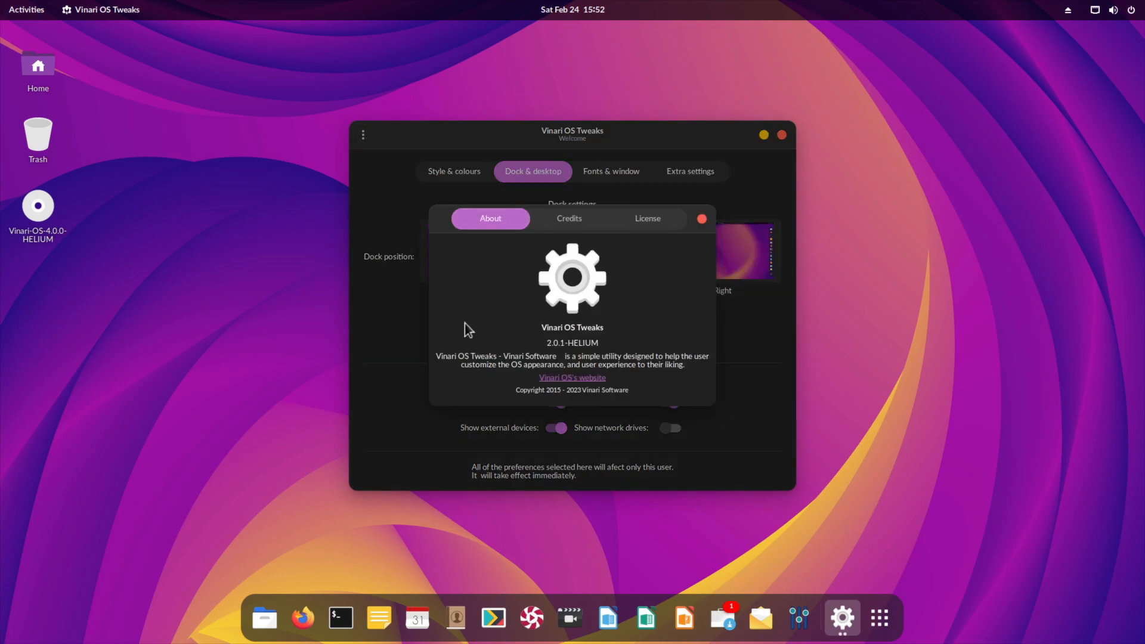
pyautogui.moveTo(569, 219)
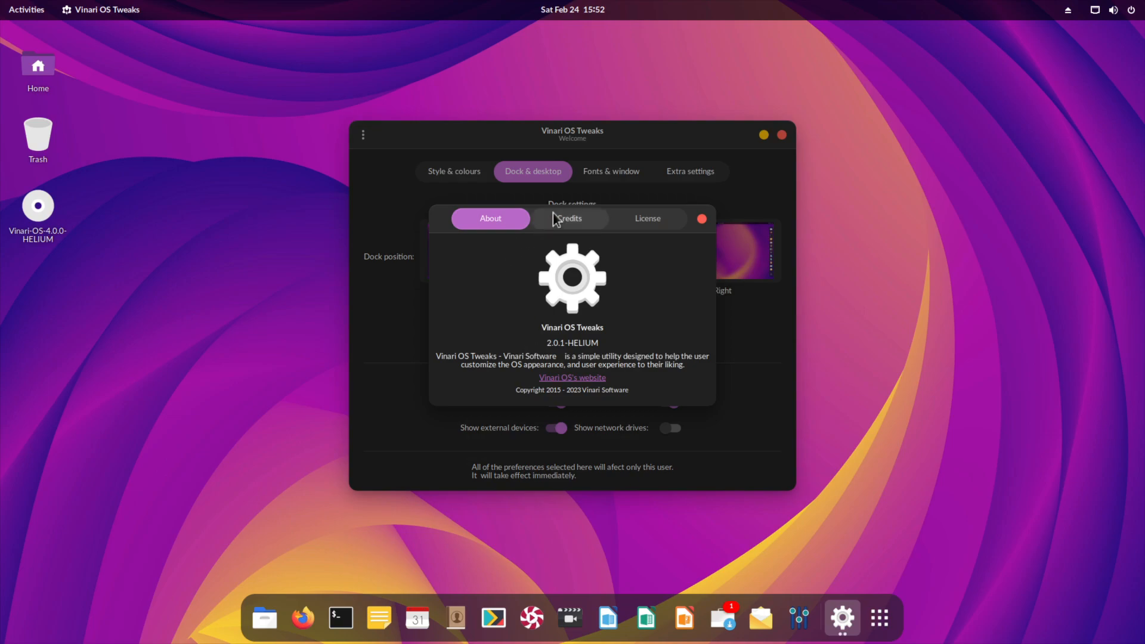
pyautogui.click(645, 219)
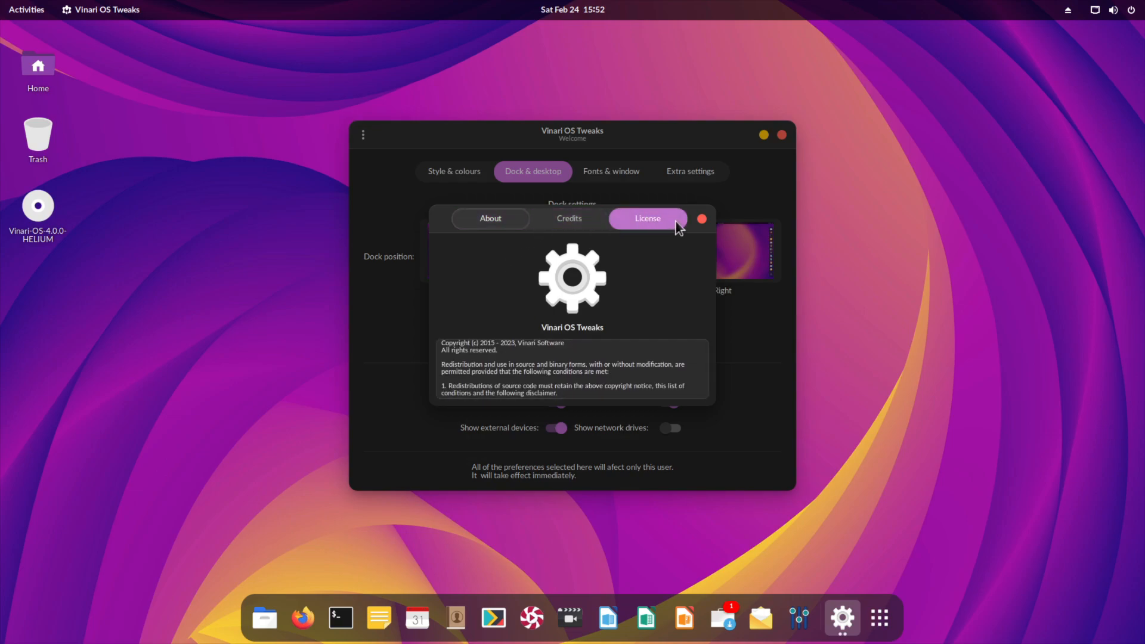
pyautogui.click(490, 217)
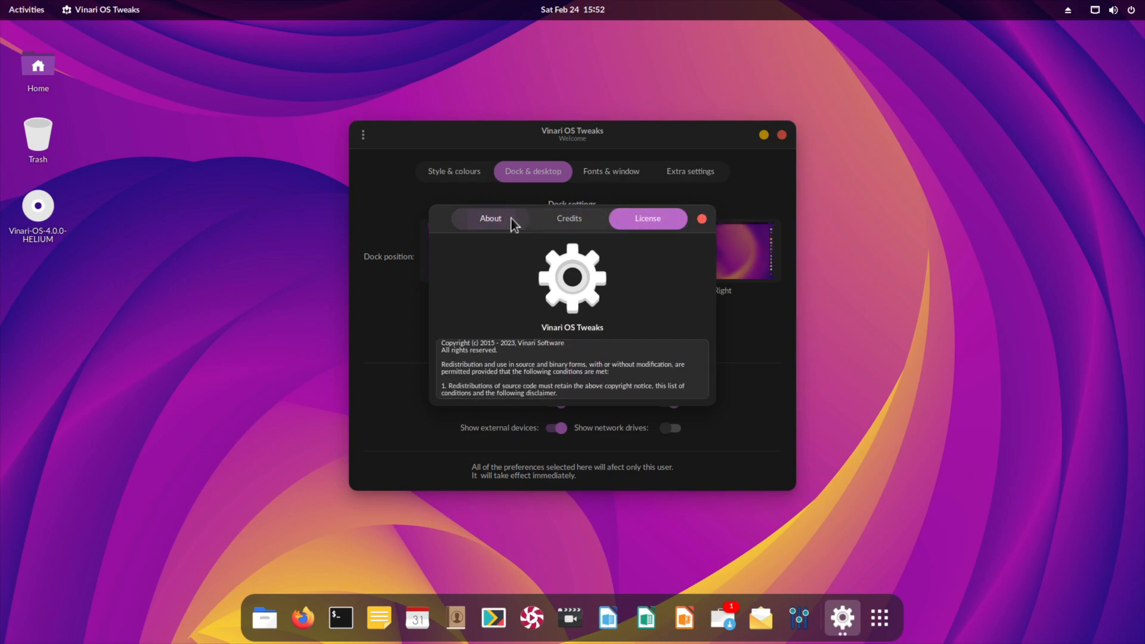
pyautogui.click(701, 219)
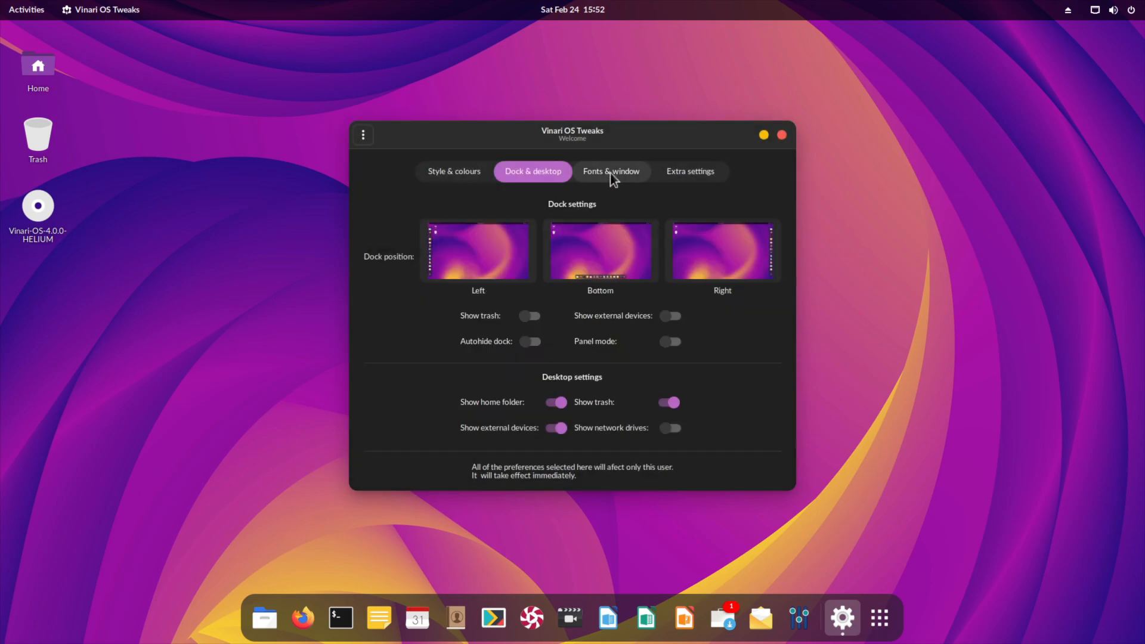
# View Fonts & window and Extra settings, then the tray icon and desktop icon settings
pyautogui.click(610, 171)
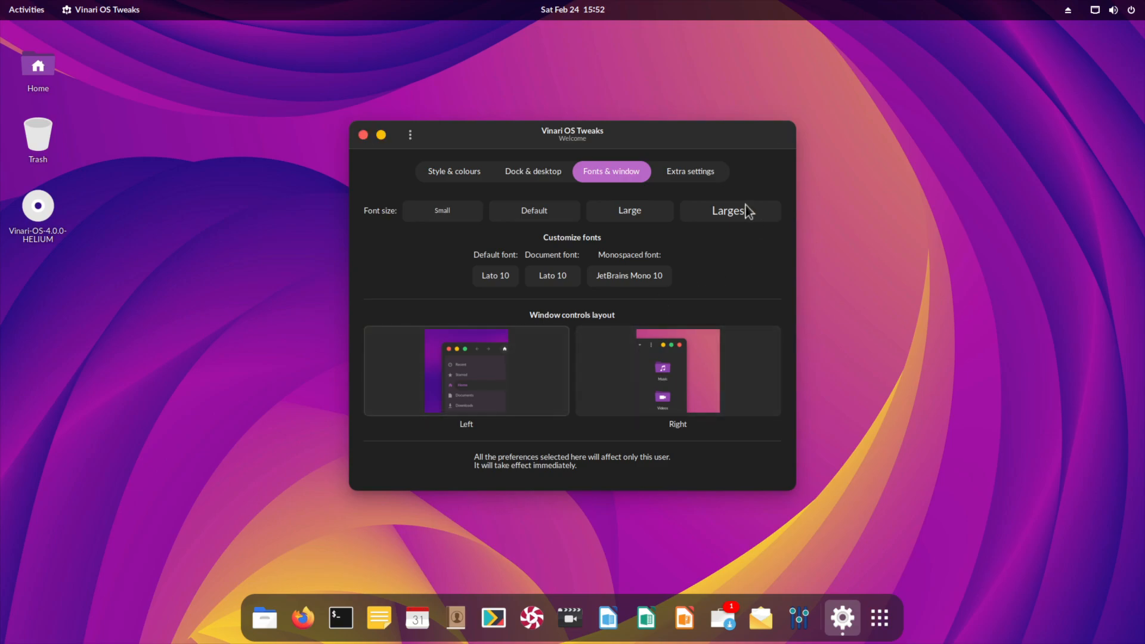
pyautogui.click(688, 171)
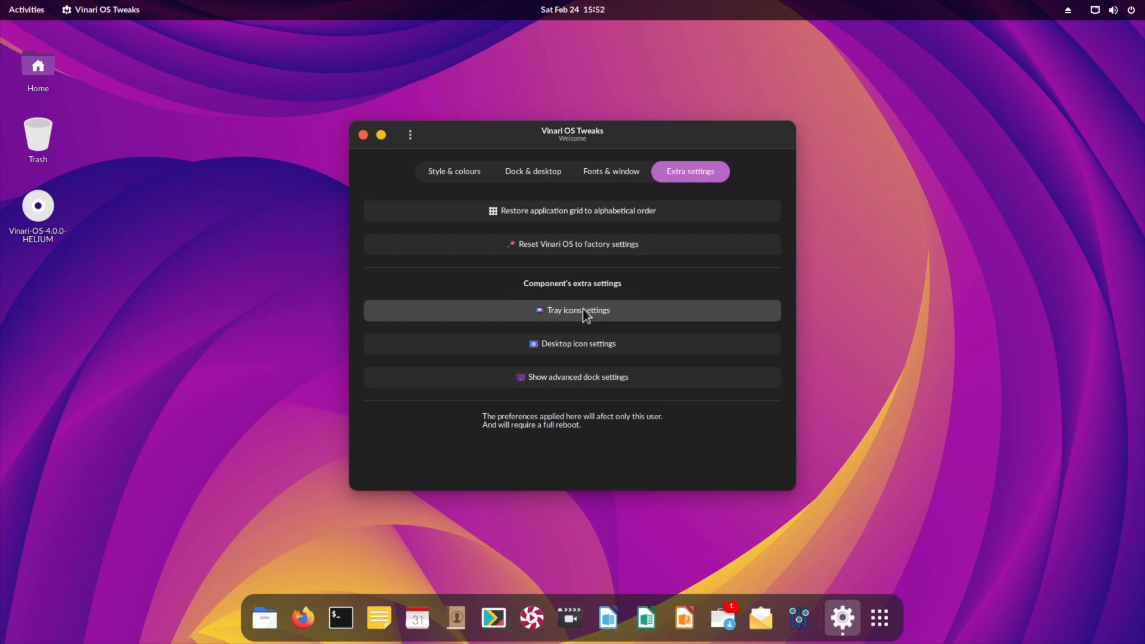
pyautogui.click(571, 310)
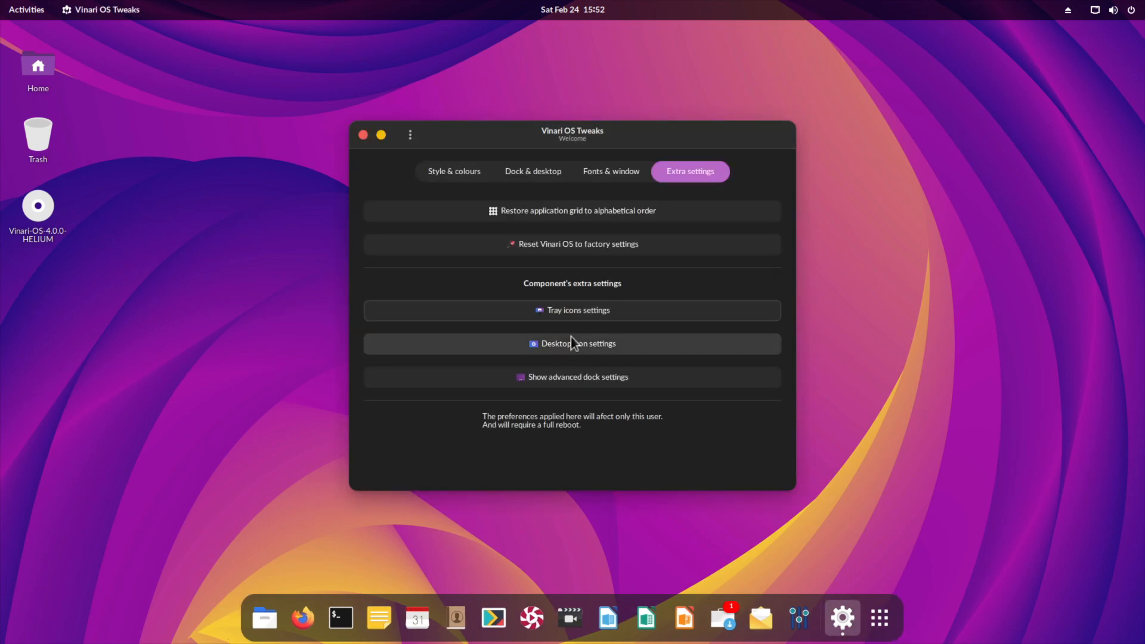
pyautogui.click(571, 344)
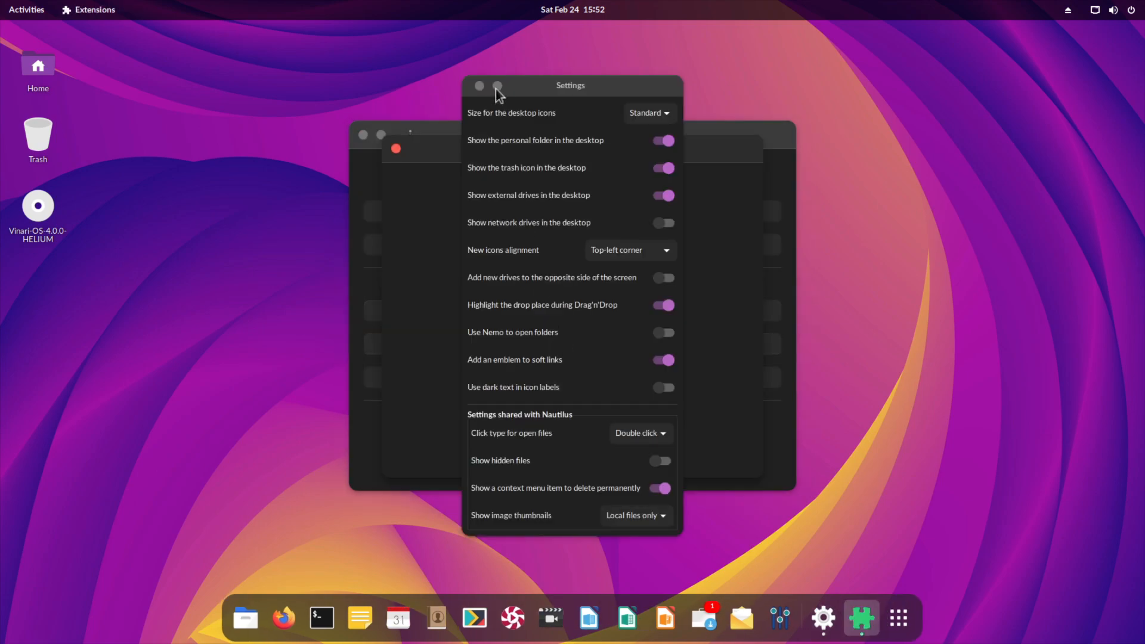
# Raise Dash to Dock's window preview scale to 1.00, close its settings and show Style & colours
pyautogui.click(480, 86)
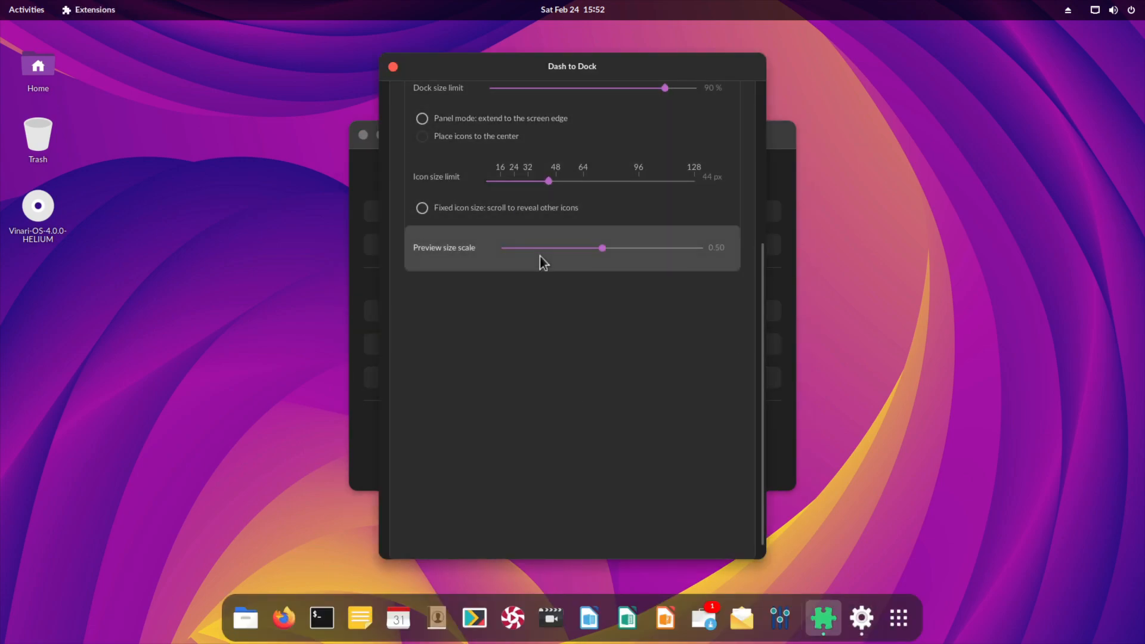
pyautogui.moveTo(601, 248); pyautogui.dragTo(703, 248)
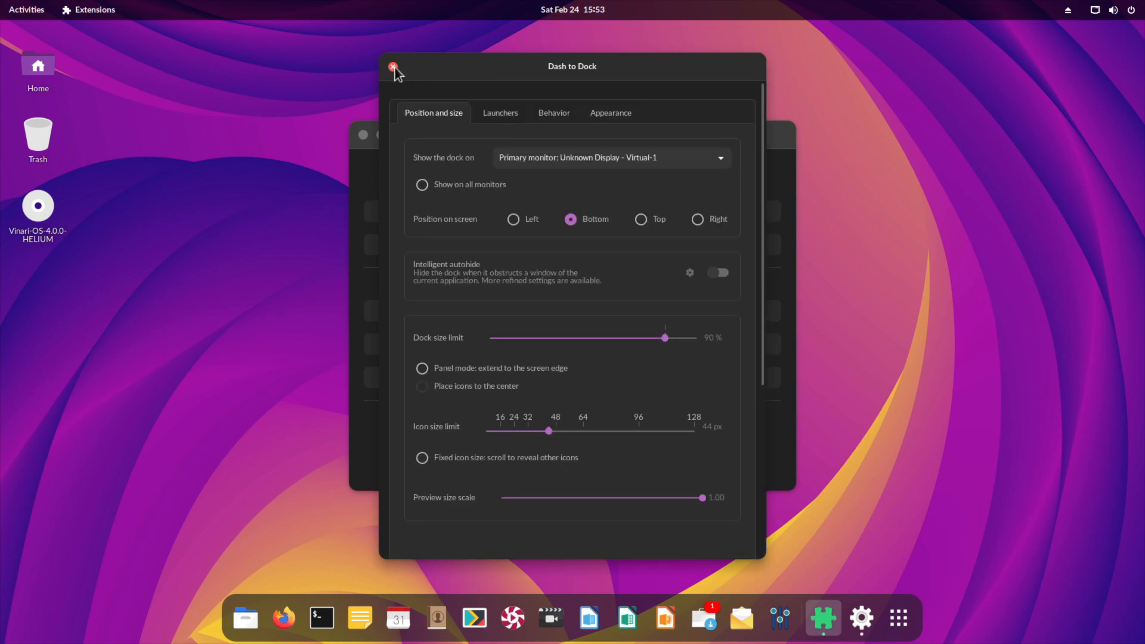
pyautogui.click(392, 66)
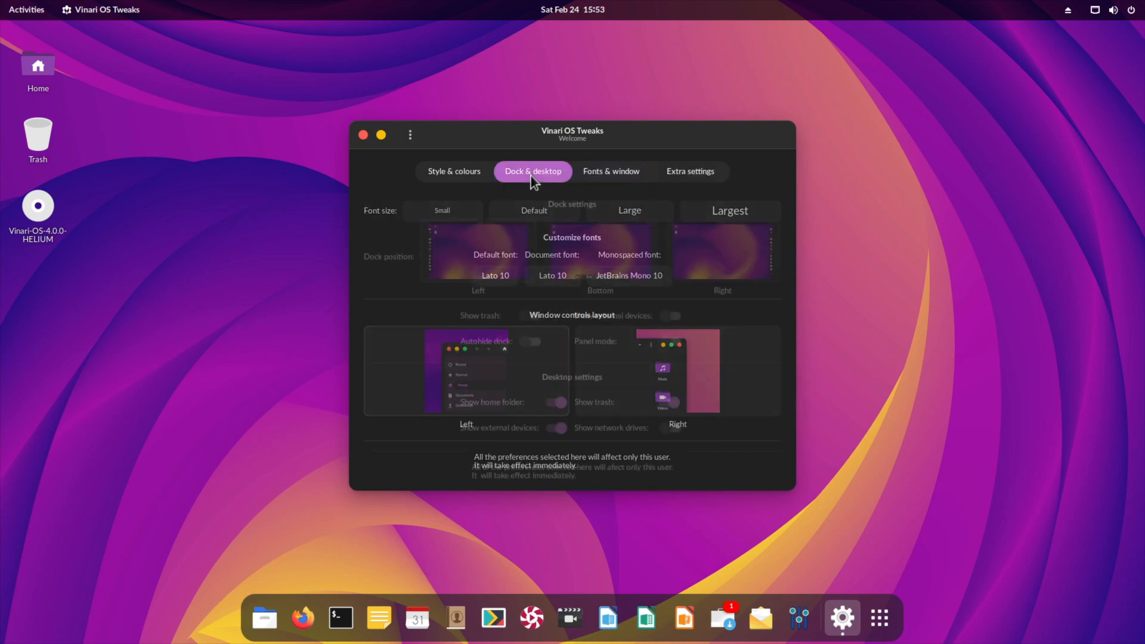
pyautogui.click(453, 171)
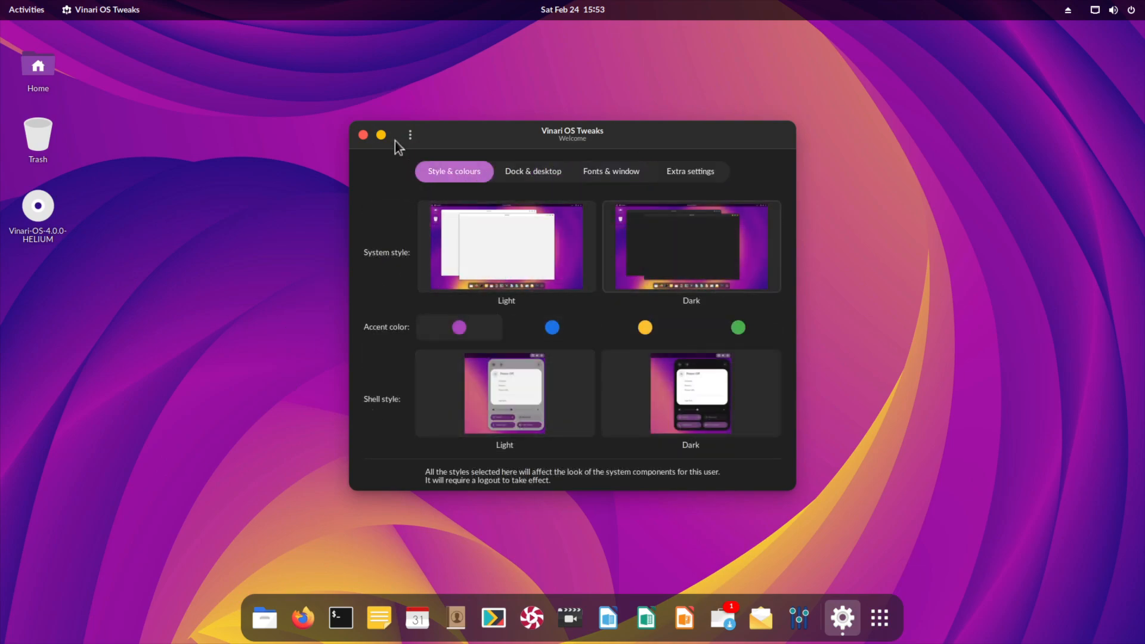
# Browse vinarios.me's Available applications list in Firefox, dismissing the update notice, then minimize it
pyautogui.click(409, 135)
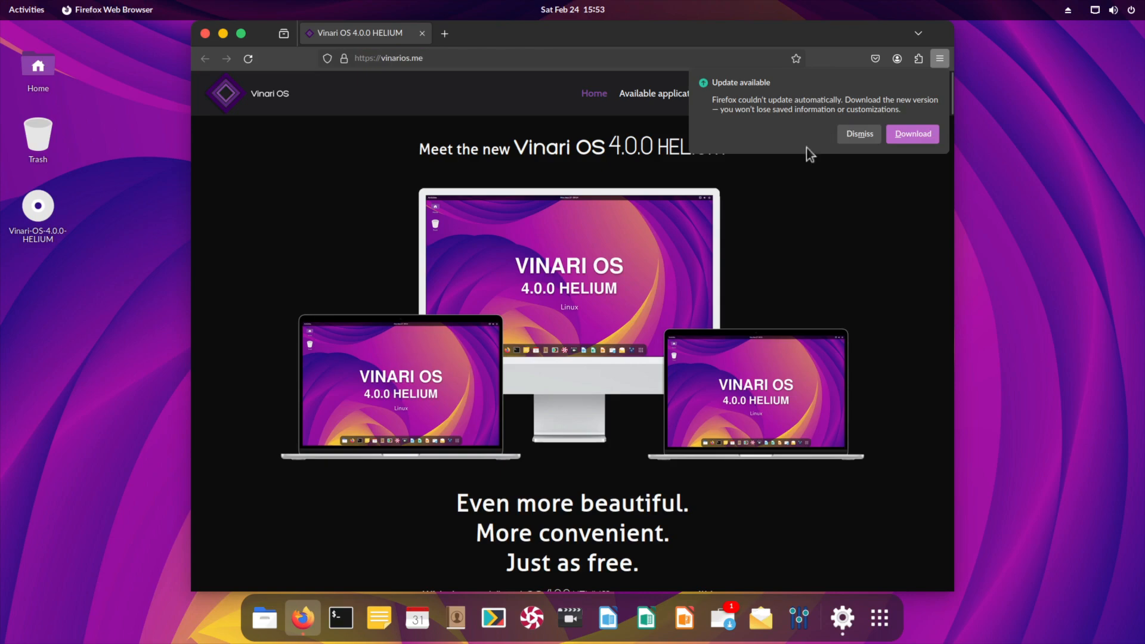
pyautogui.click(858, 133)
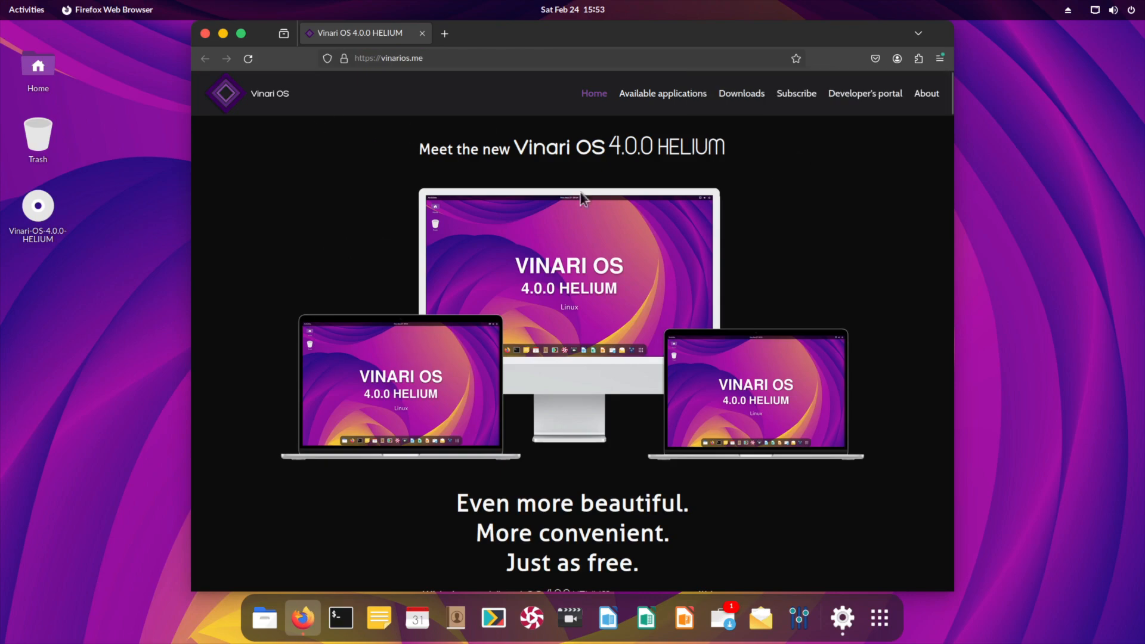
pyautogui.click(660, 93)
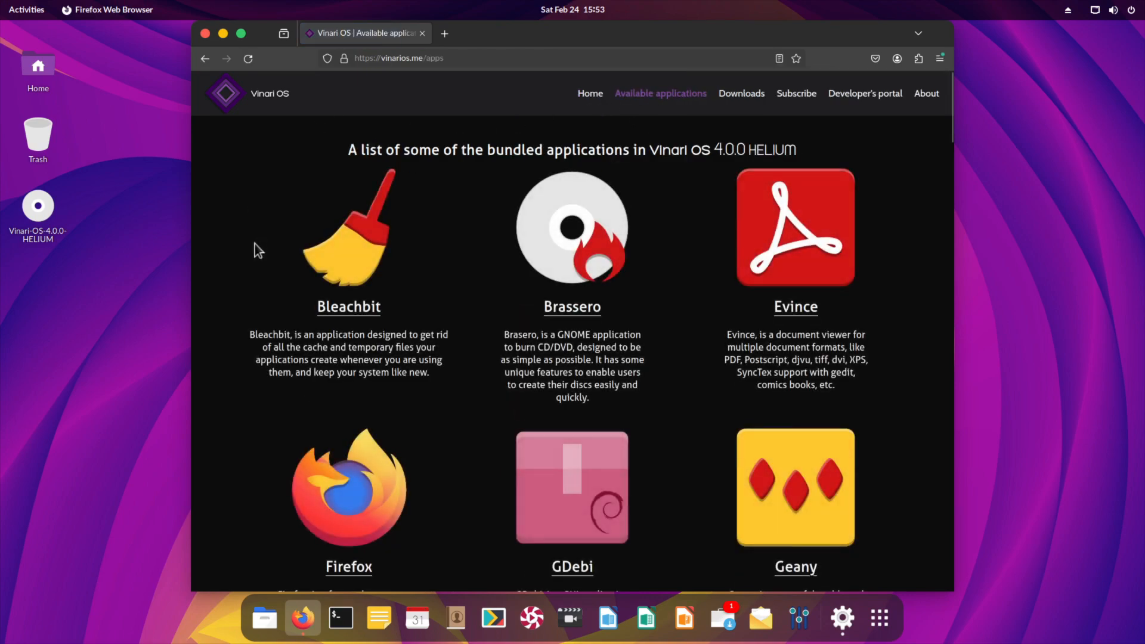
pyautogui.scroll(-3)
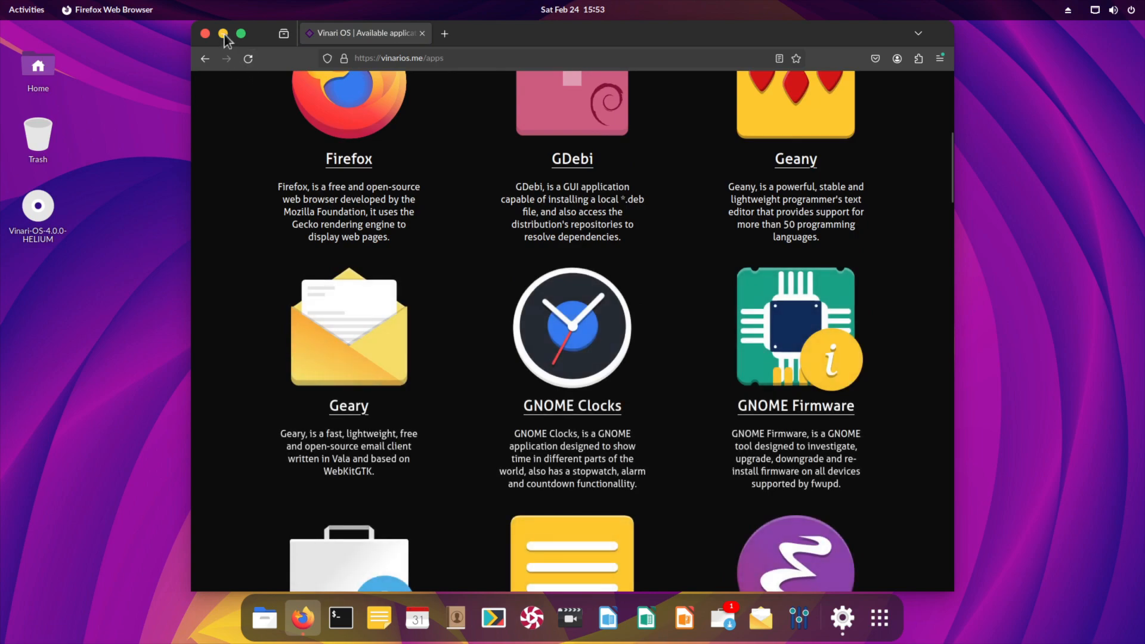
pyautogui.click(223, 34)
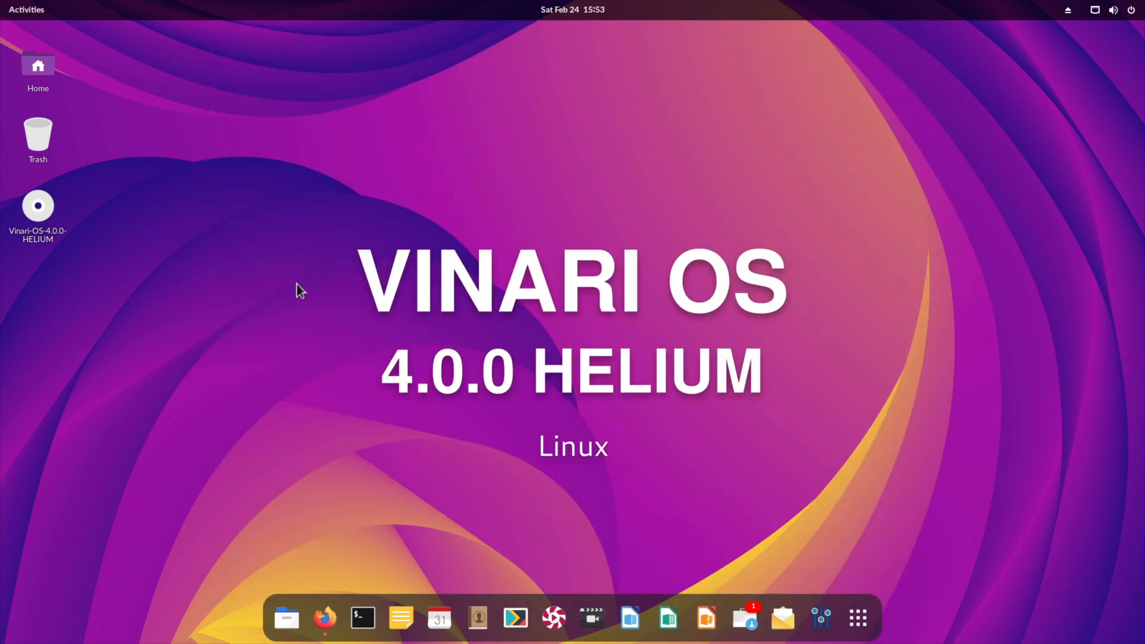
pyautogui.moveTo(857, 619)
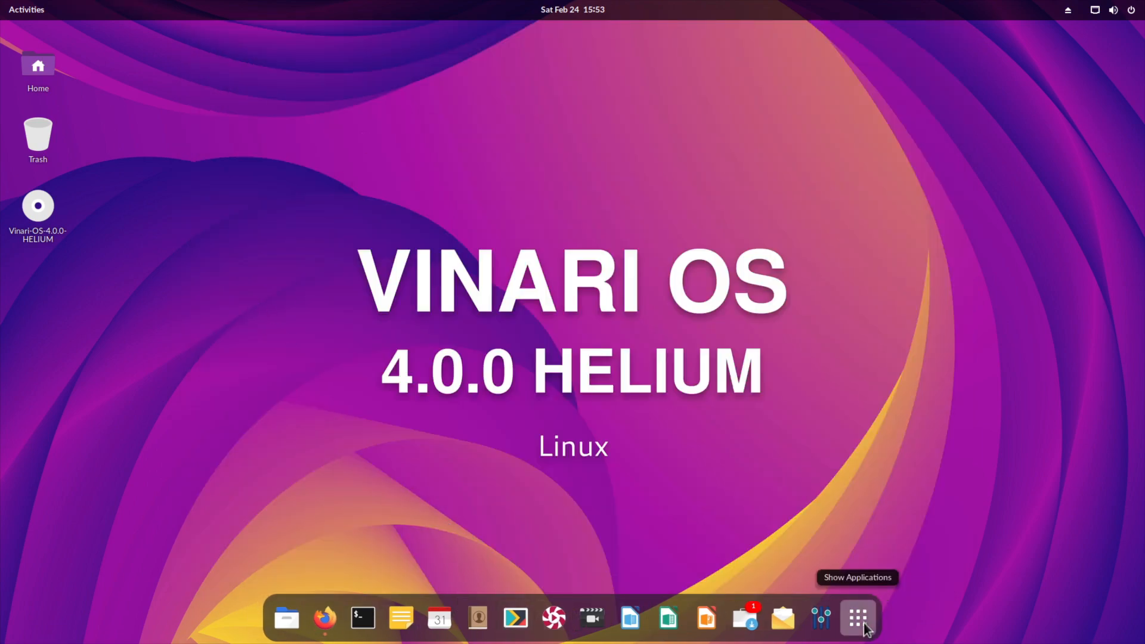
pyautogui.click(857, 618)
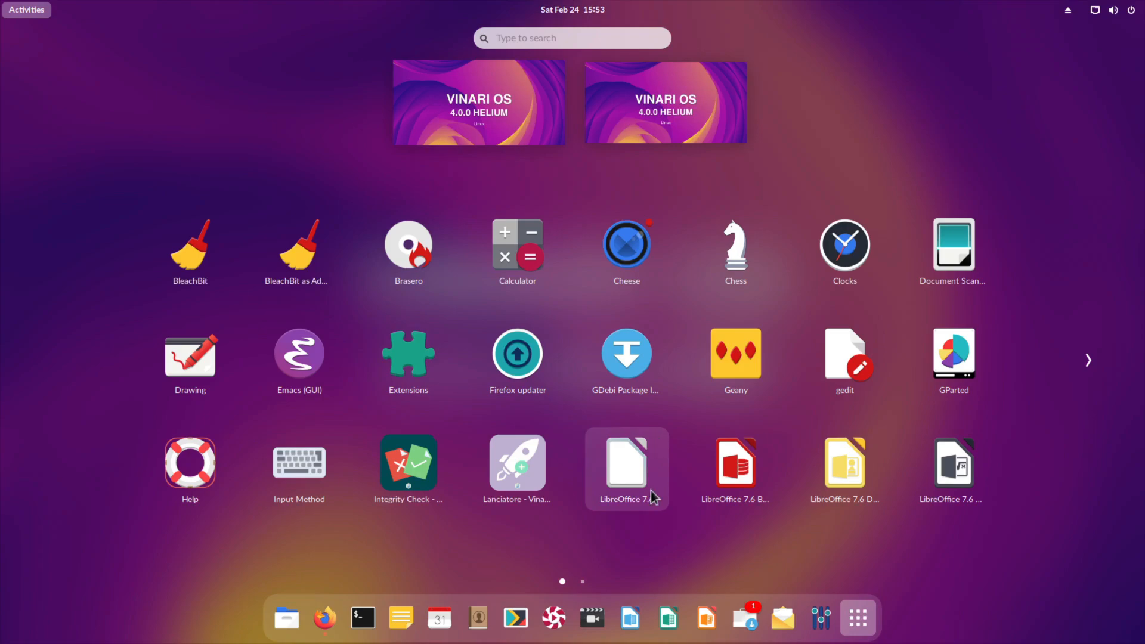
pyautogui.moveTo(650, 496)
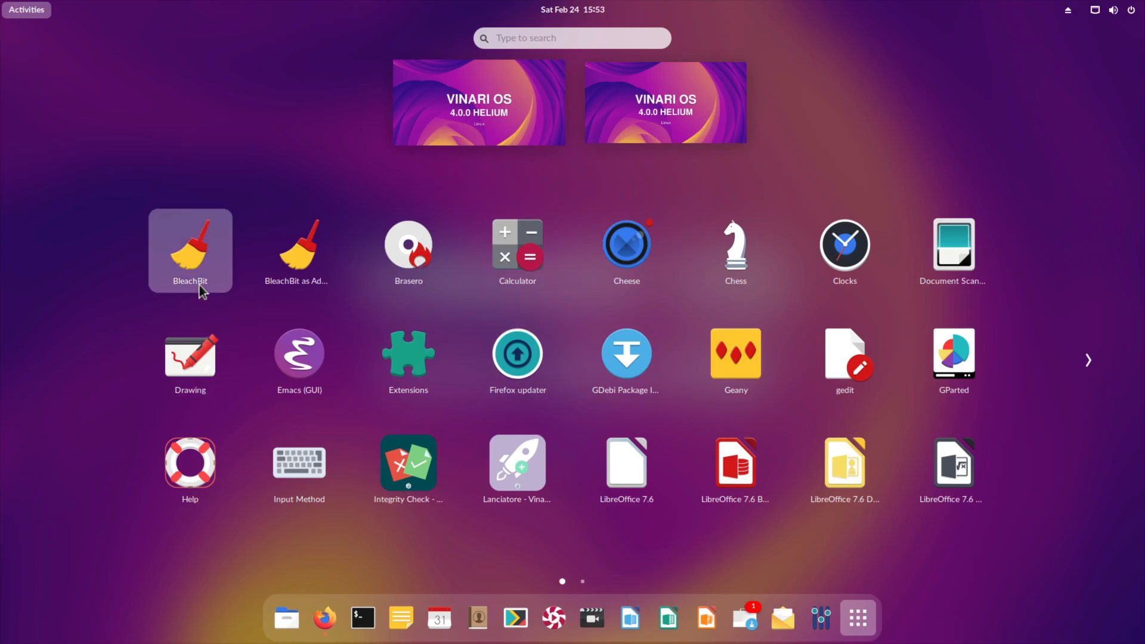
pyautogui.click(189, 249)
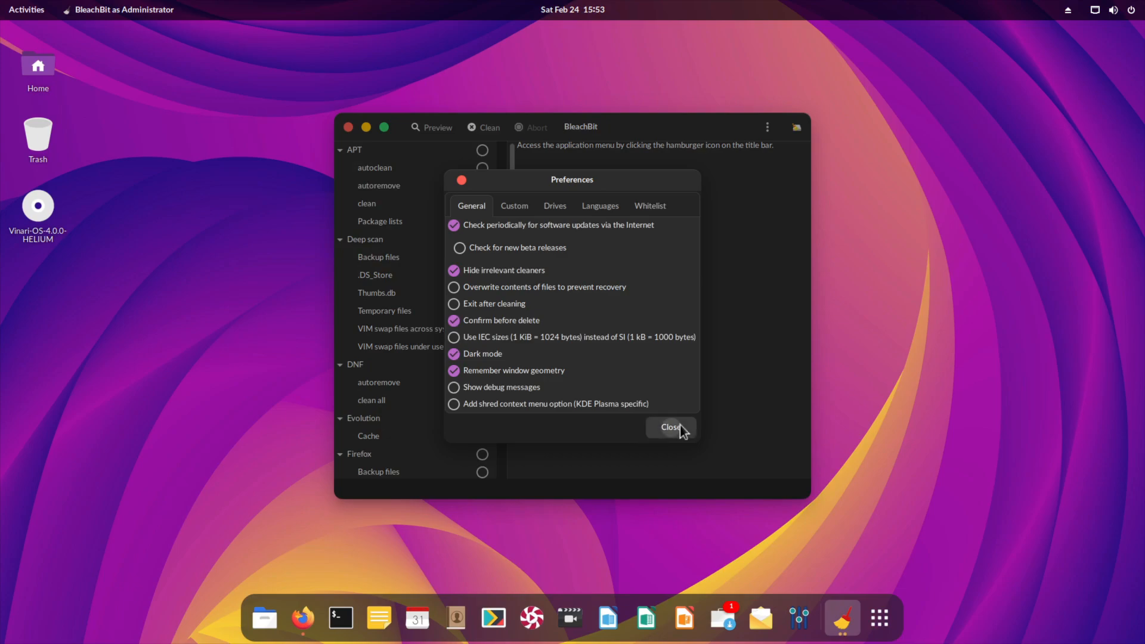
pyautogui.click(669, 426)
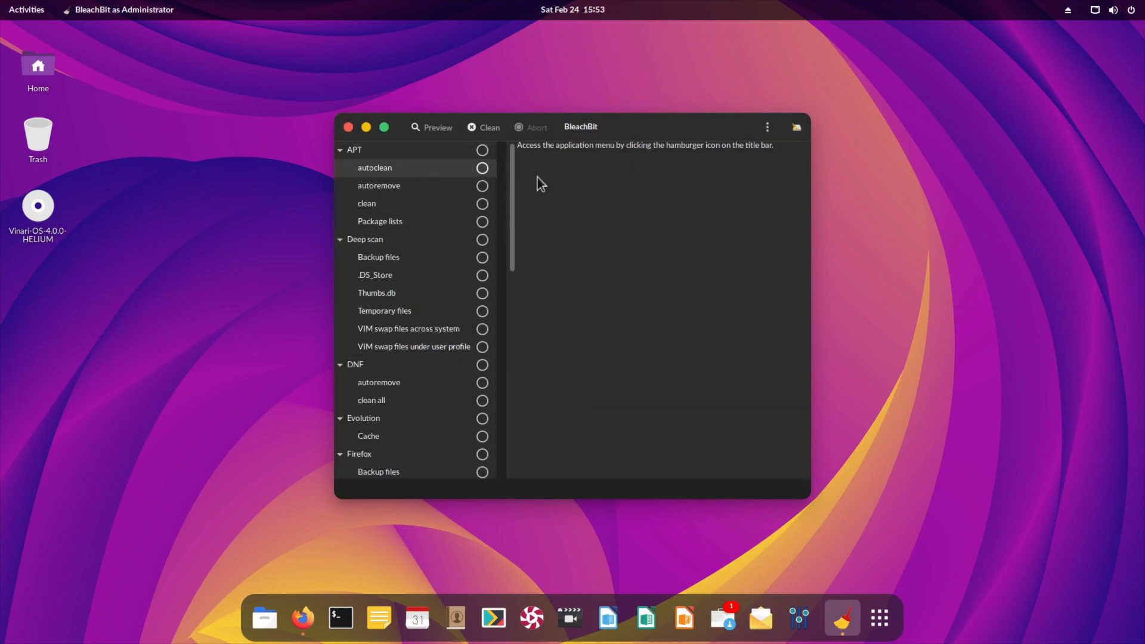
pyautogui.scroll(-3)
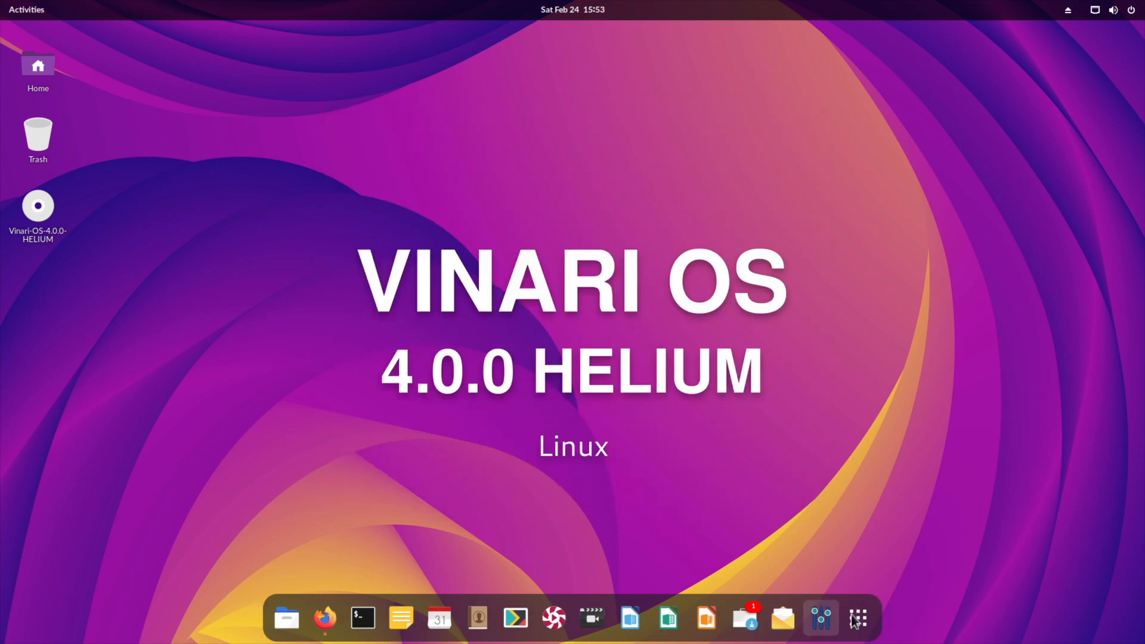
pyautogui.click(858, 617)
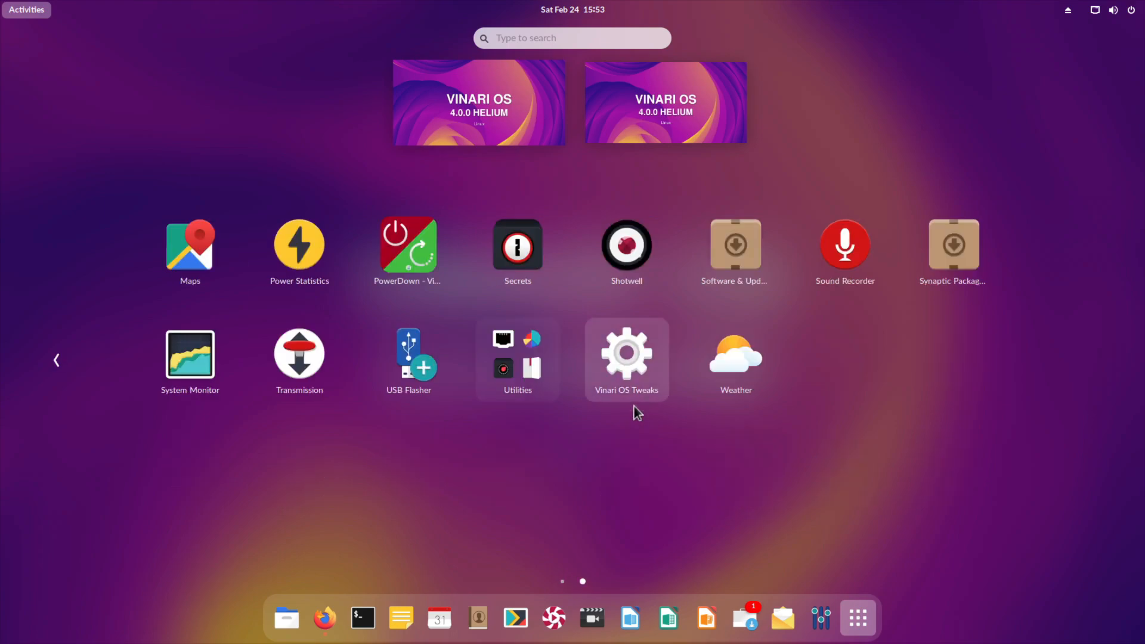
pyautogui.click(517, 358)
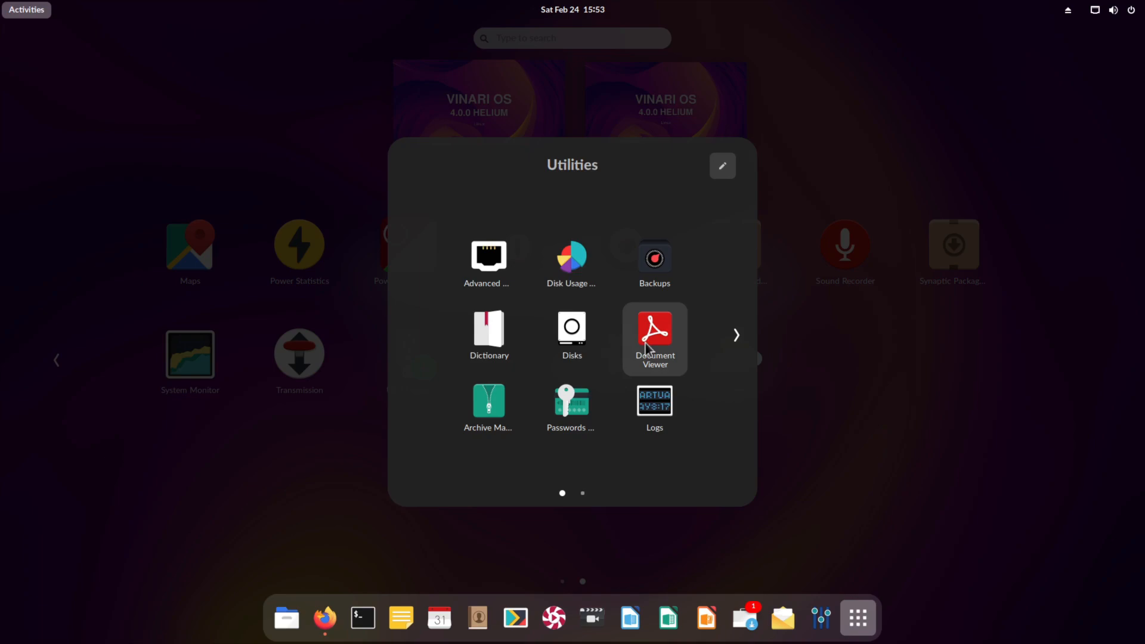
pyautogui.click(736, 335)
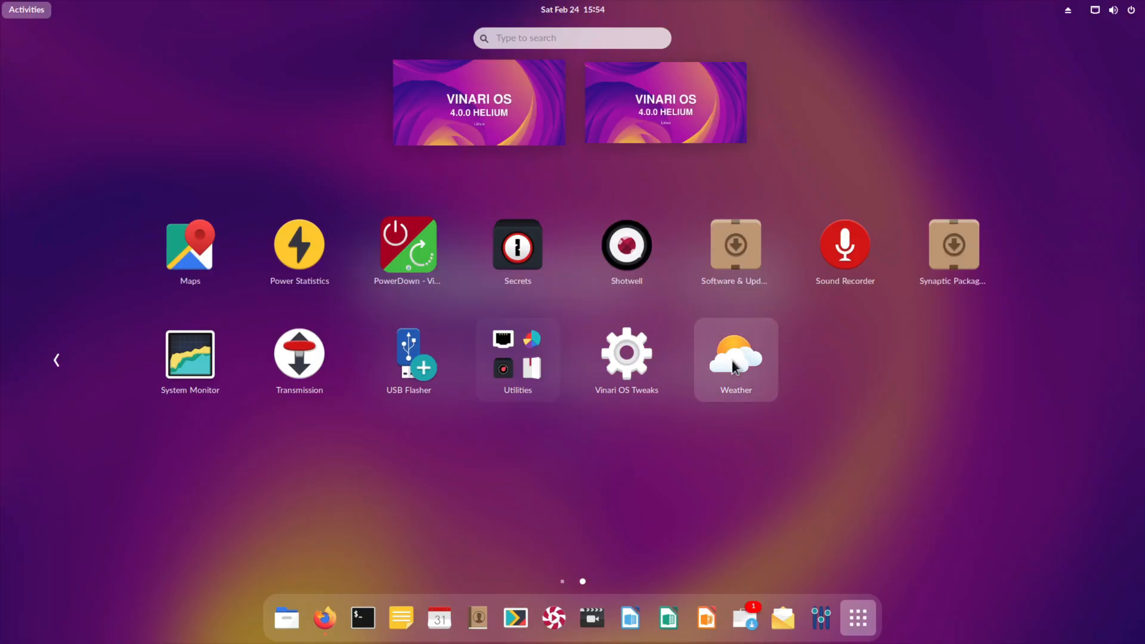
pyautogui.moveTo(736, 253)
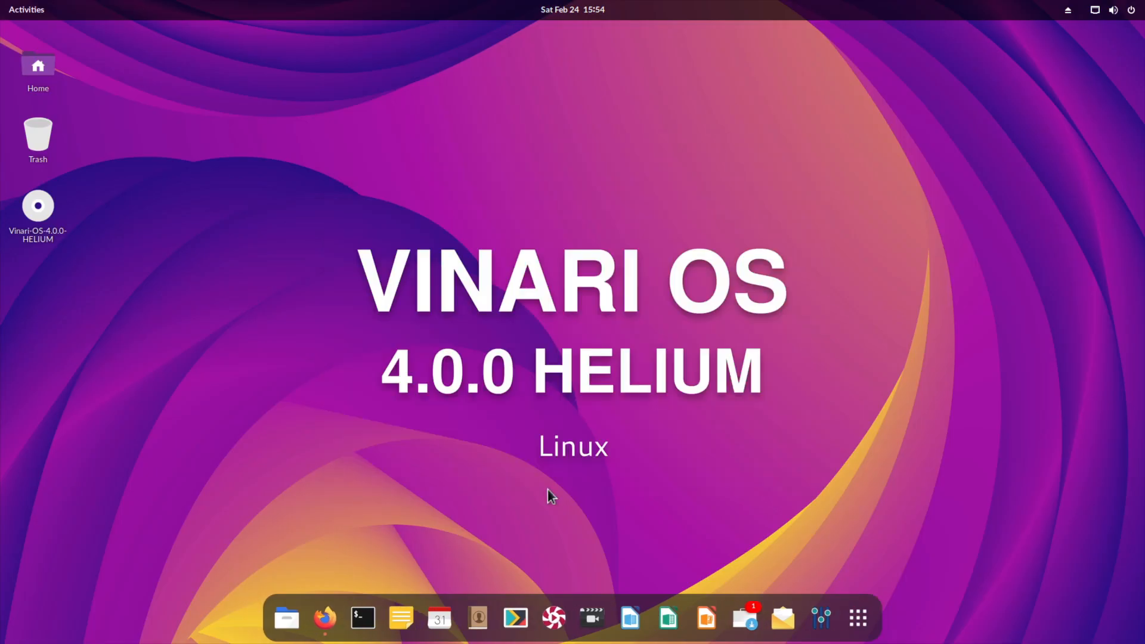
pyautogui.moveTo(574, 382)
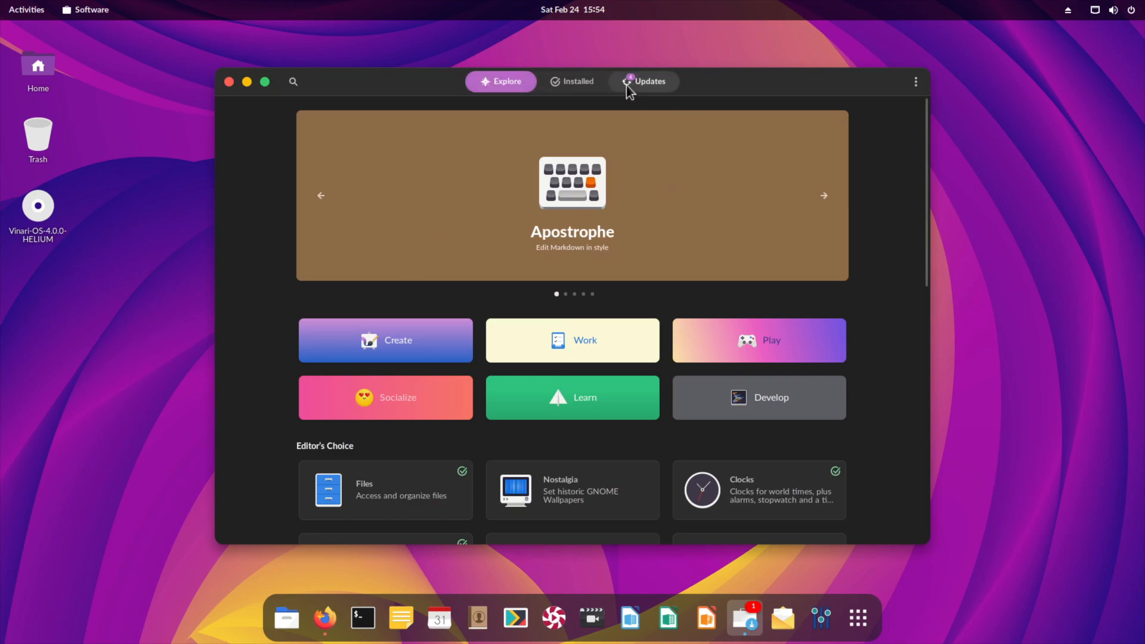
# View GNOME Software's additional software sources, then close the store to the desktop
pyautogui.click(916, 81)
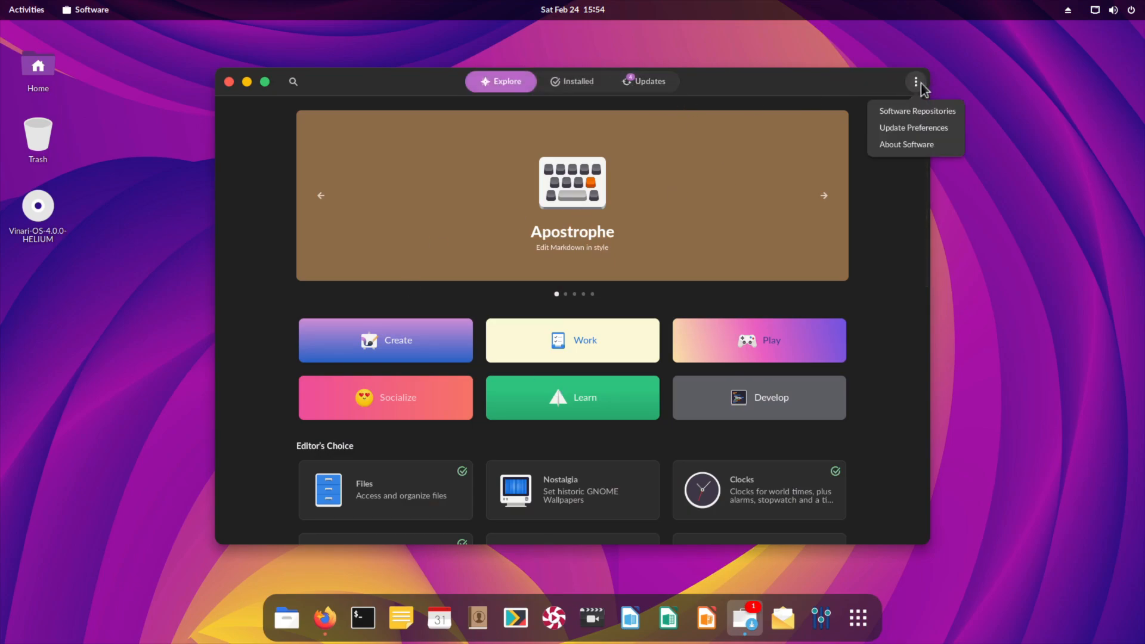
pyautogui.moveTo(896, 108)
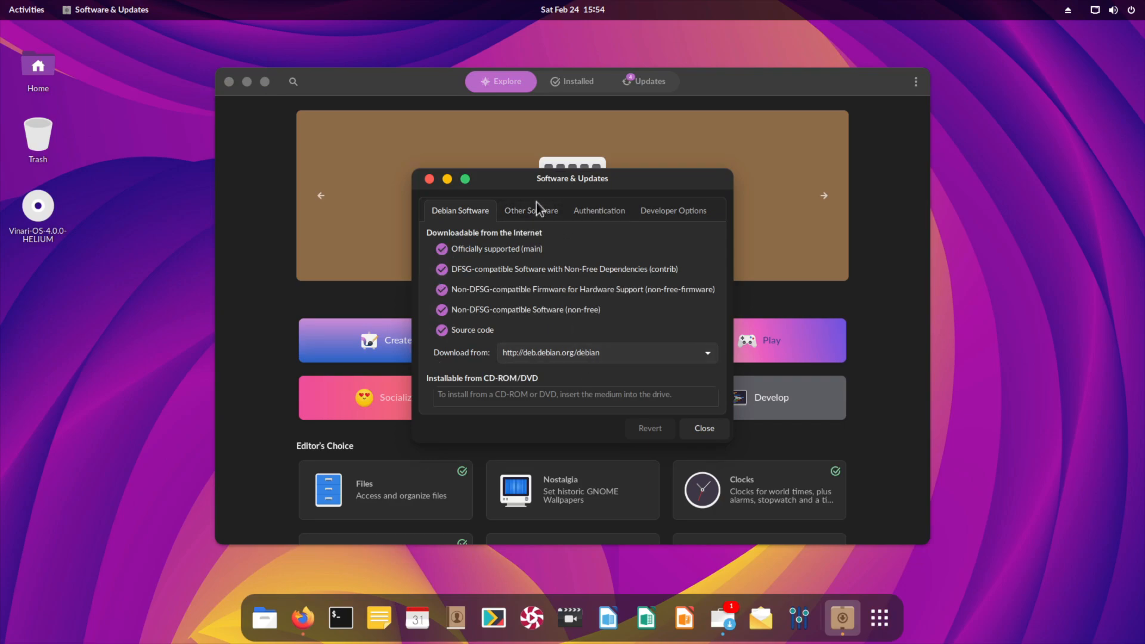
pyautogui.click(531, 210)
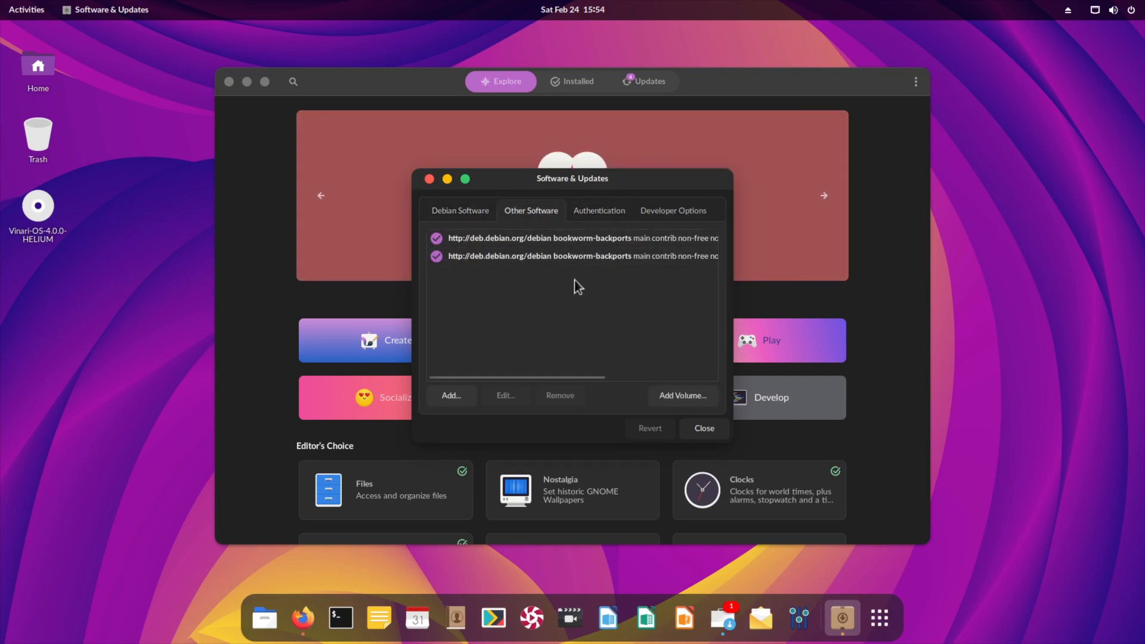
pyautogui.click(671, 210)
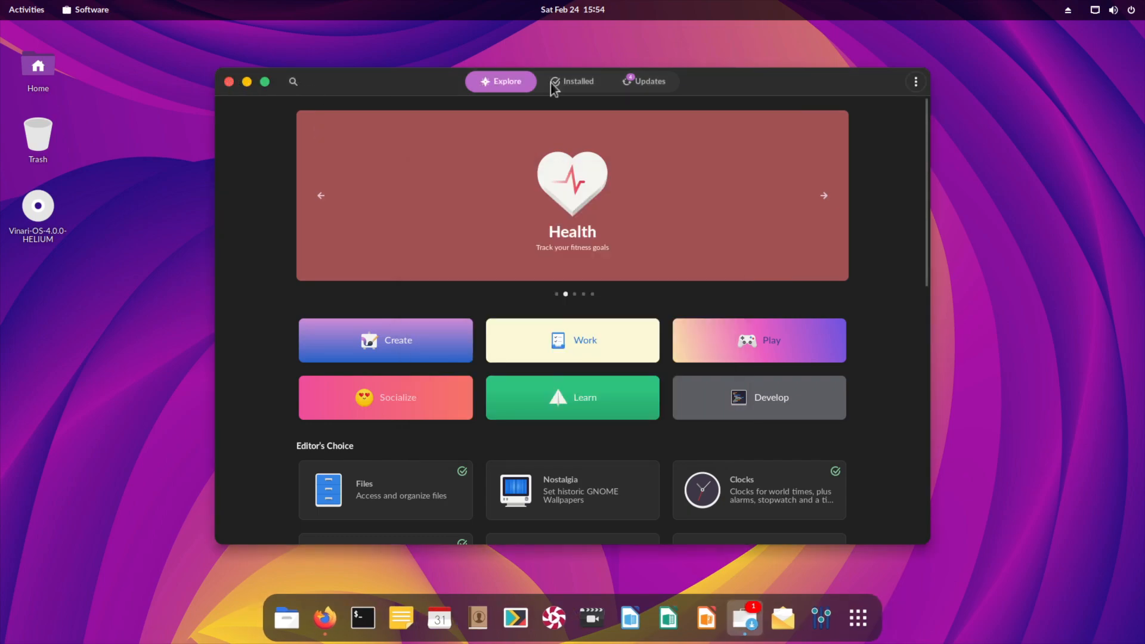
pyautogui.click(643, 81)
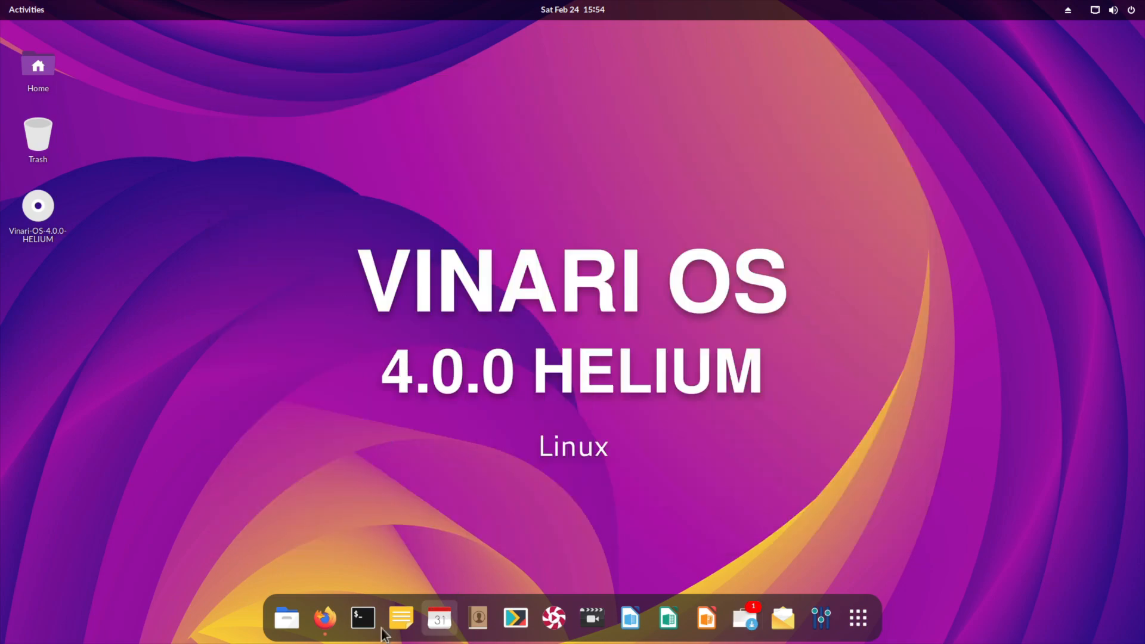
pyautogui.click(362, 617)
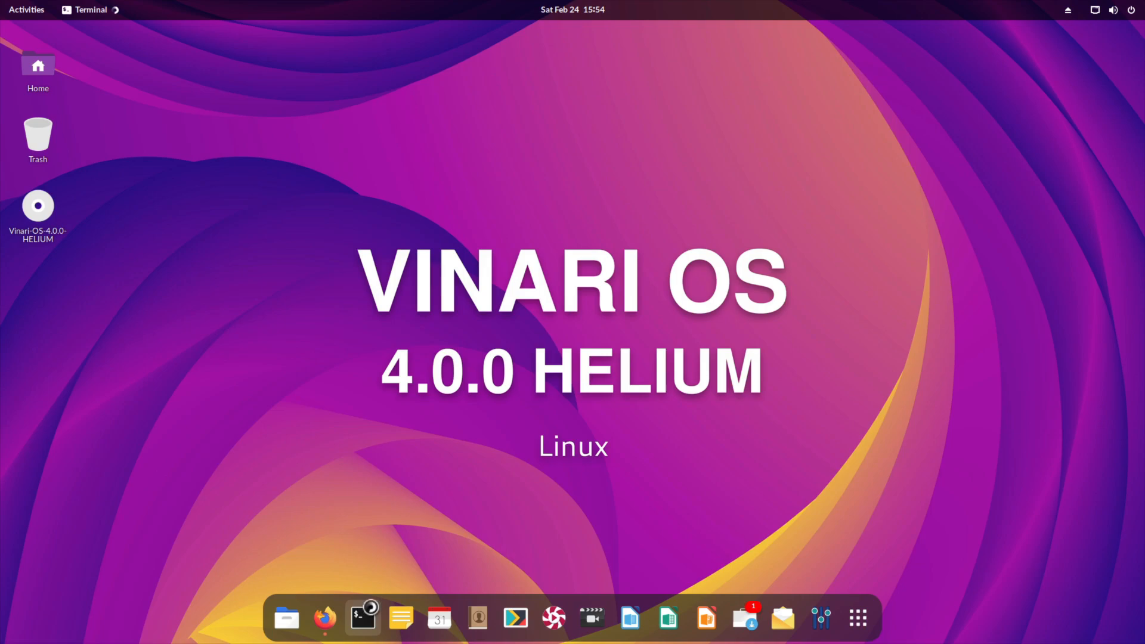
pyautogui.click(363, 618)
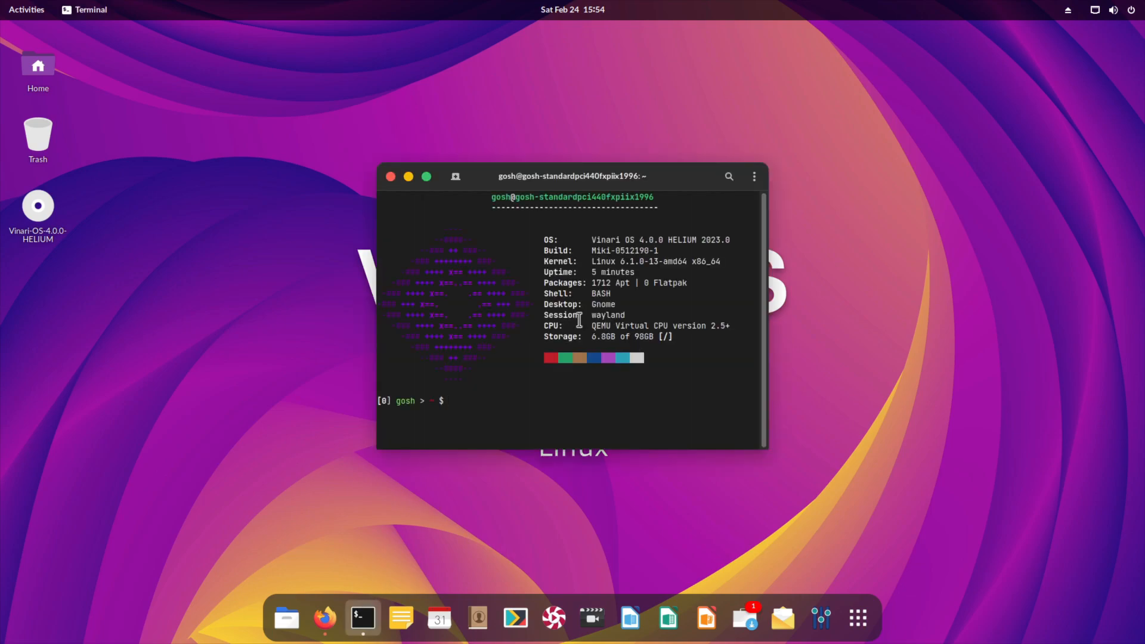
pyautogui.moveTo(525, 239)
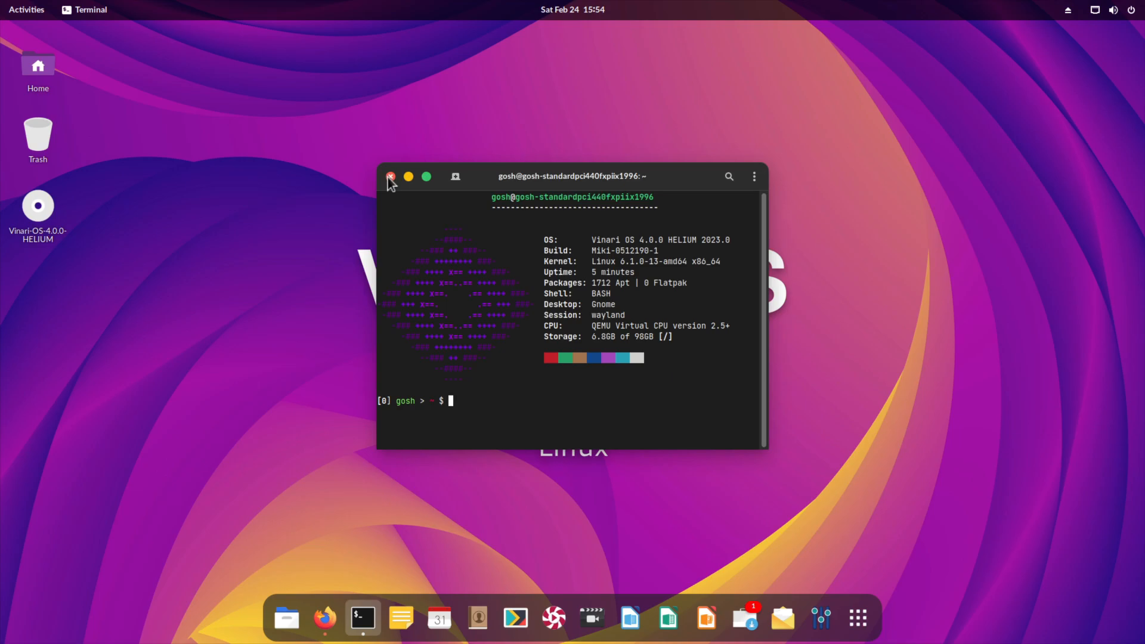
pyautogui.click(390, 178)
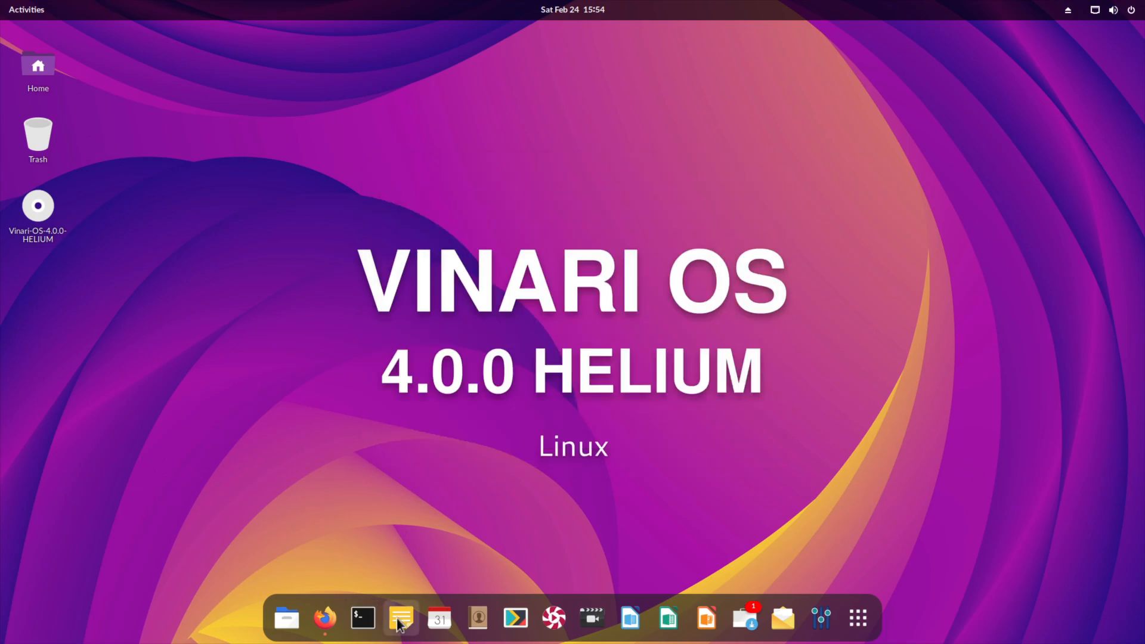
pyautogui.click(400, 619)
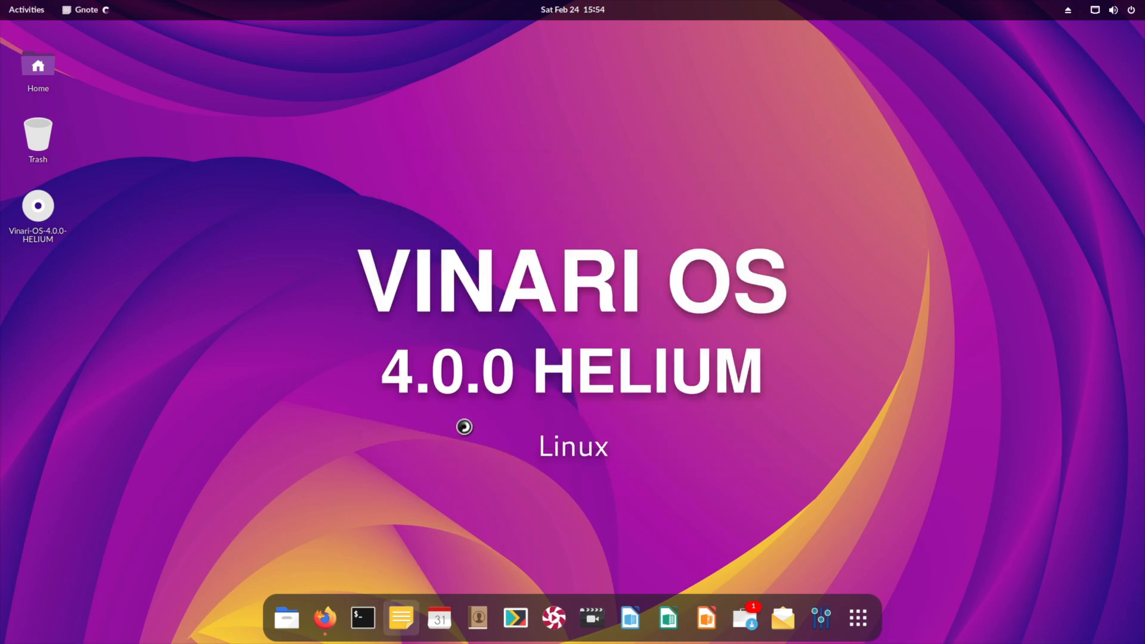
pyautogui.click(401, 618)
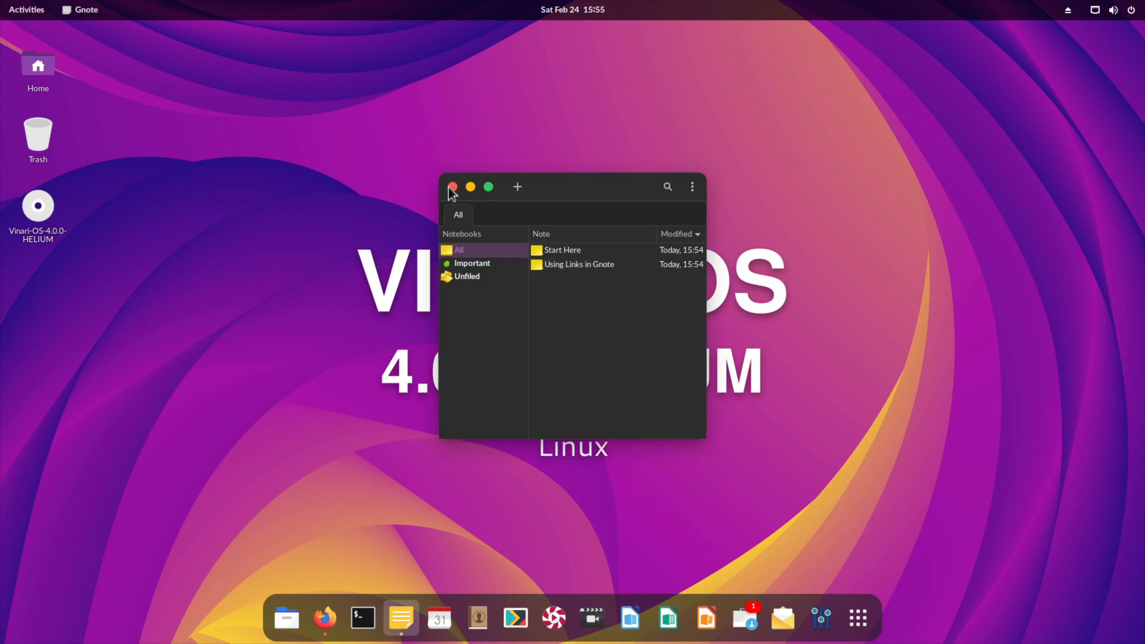
pyautogui.click(452, 187)
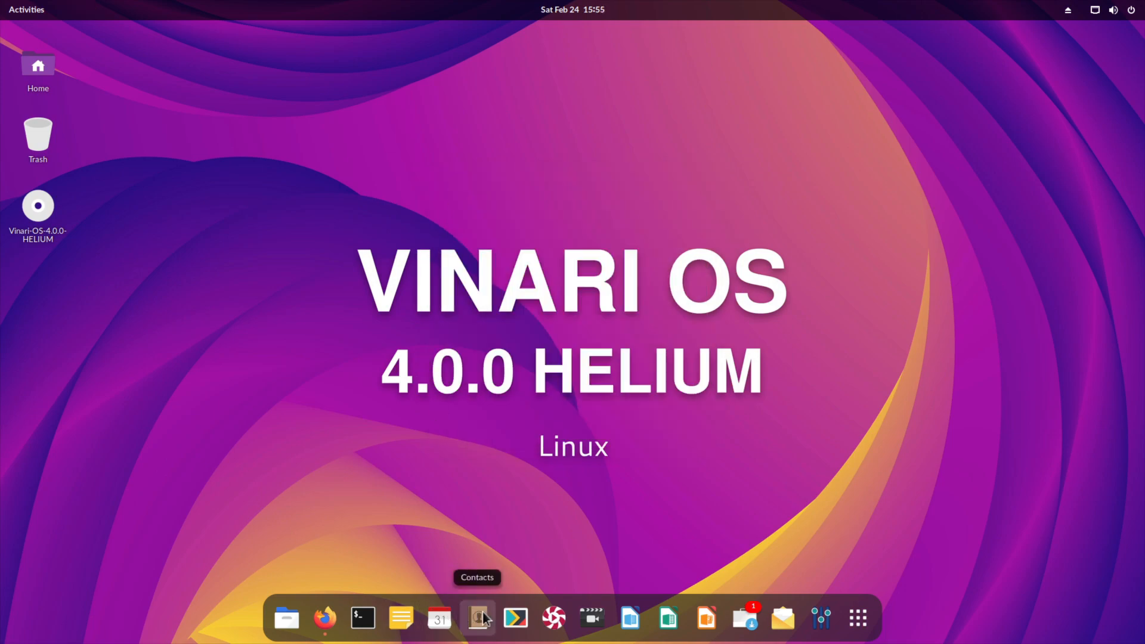
pyautogui.click(553, 618)
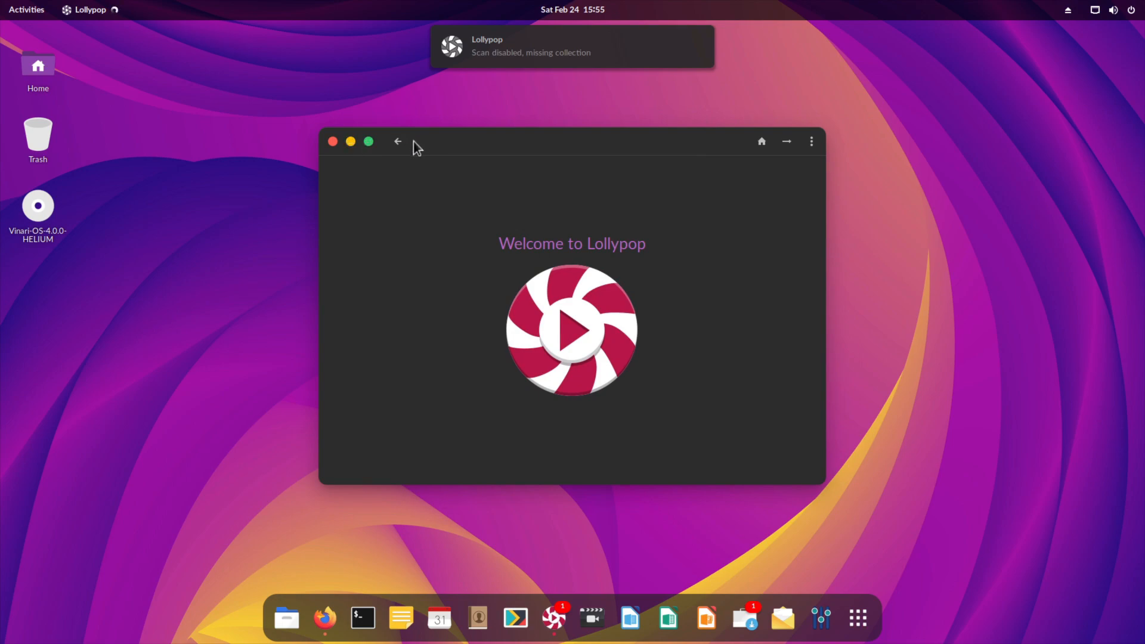
pyautogui.click(332, 141)
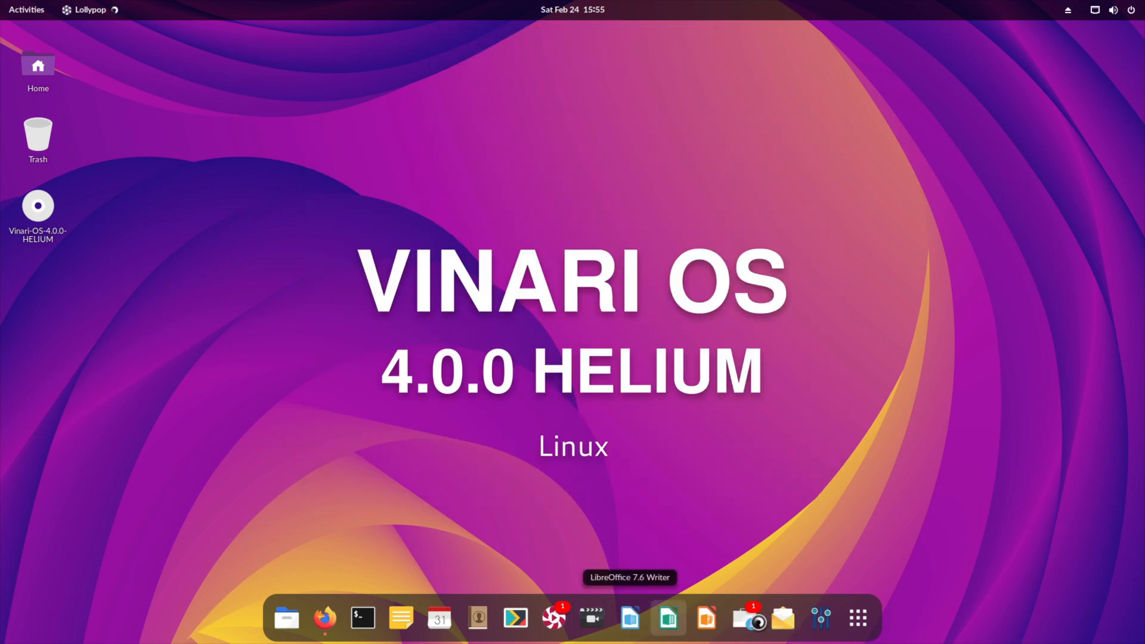
pyautogui.moveTo(783, 618)
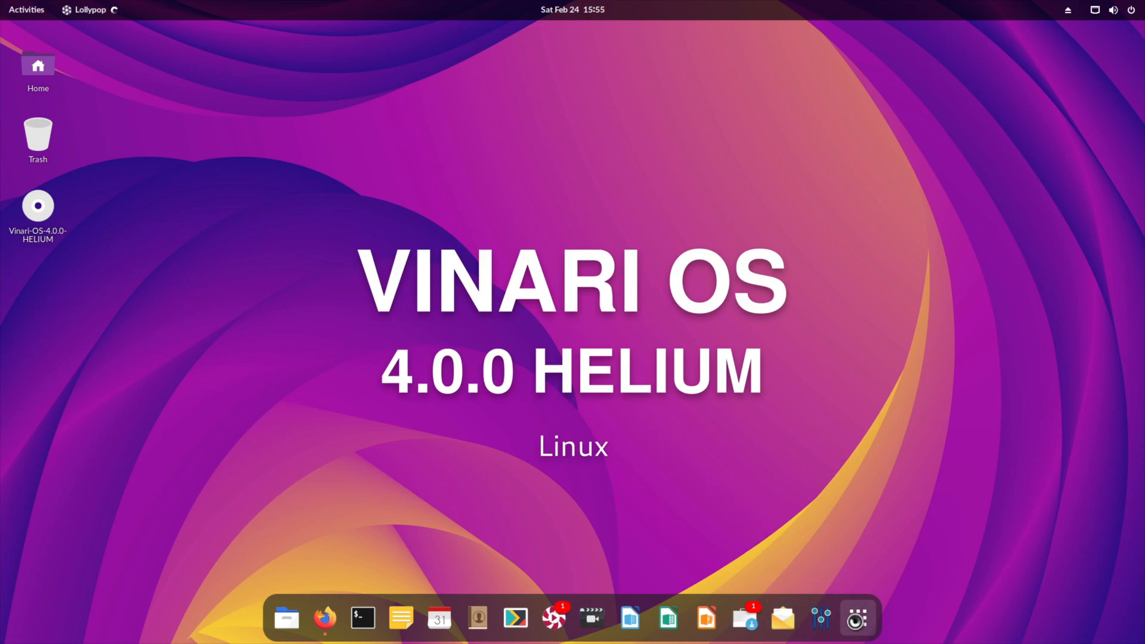
pyautogui.click(857, 618)
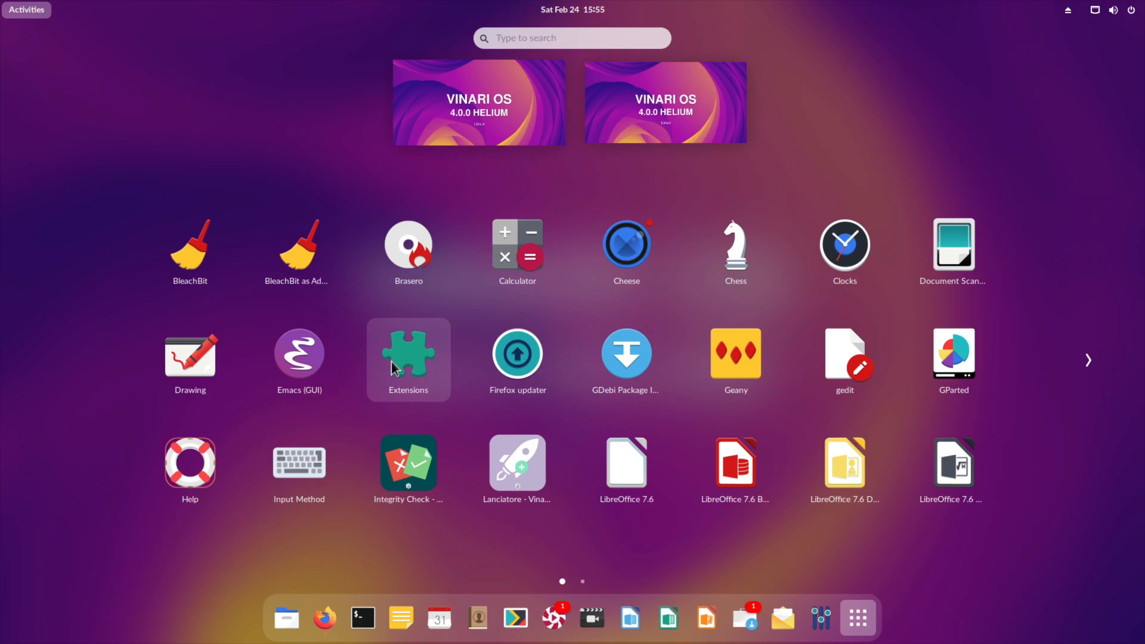
pyautogui.write('t')
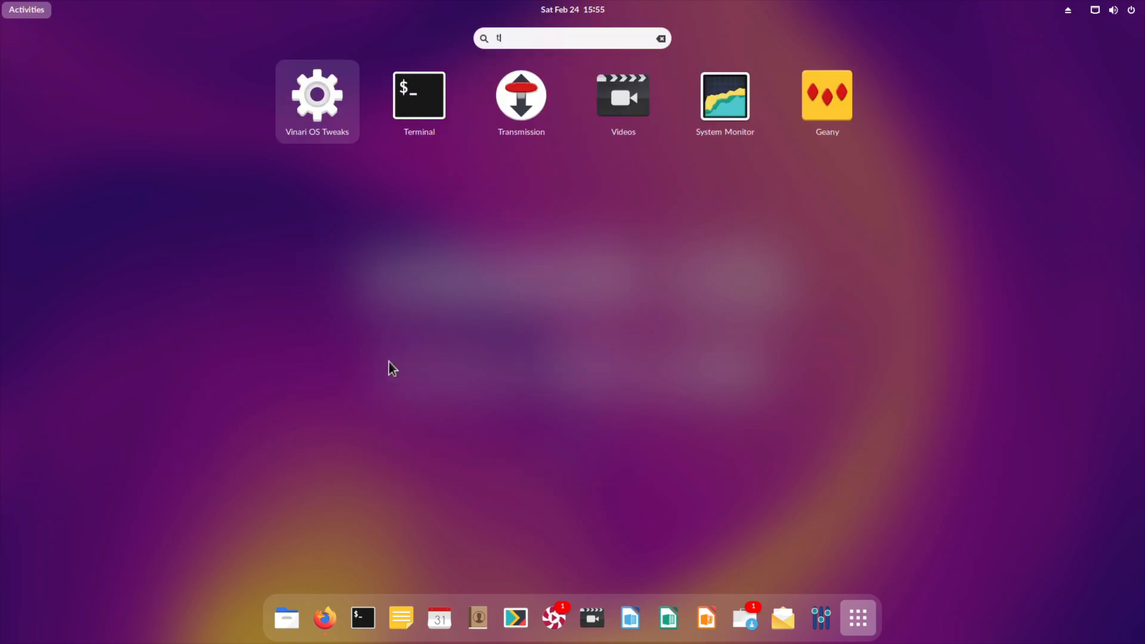
pyautogui.write('w')
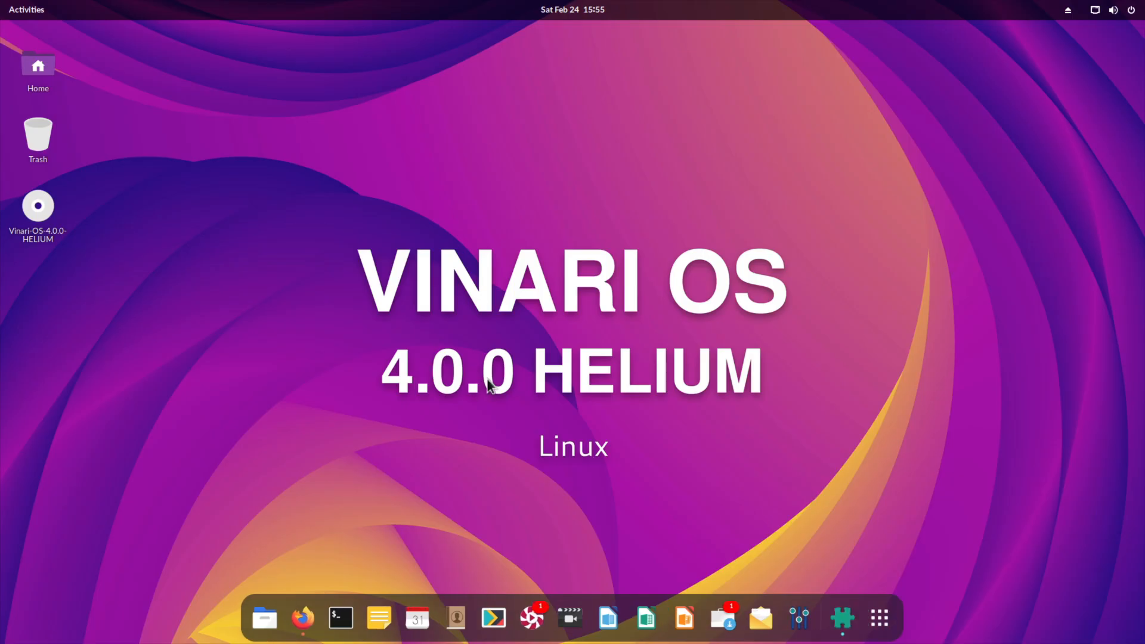
pyautogui.click(841, 616)
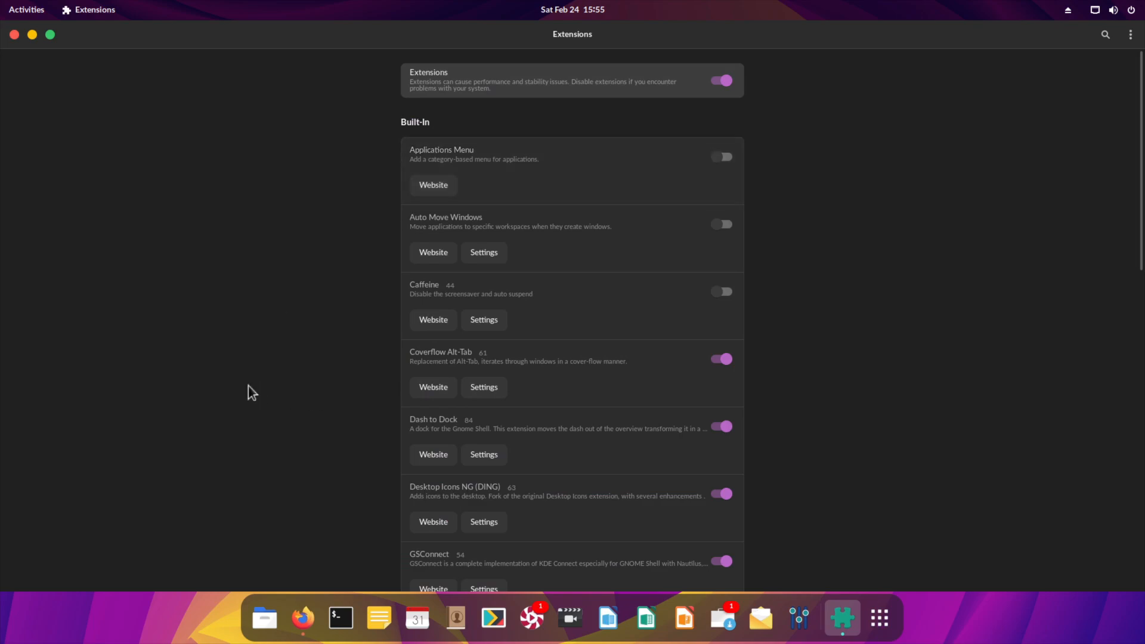
pyautogui.scroll(-3)
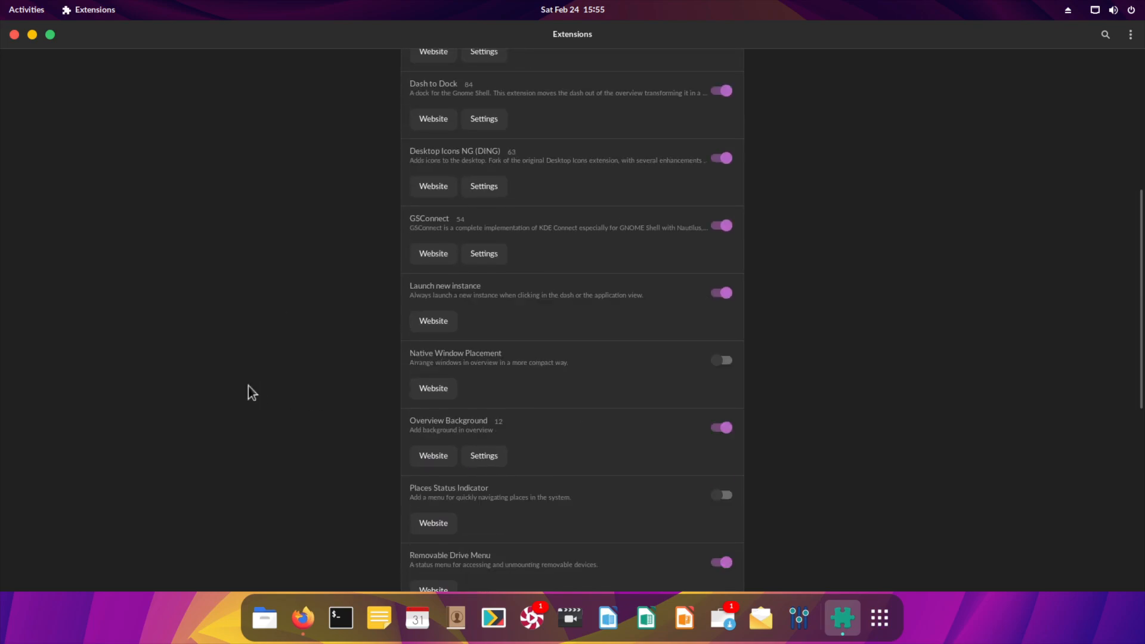
pyautogui.scroll(-3)
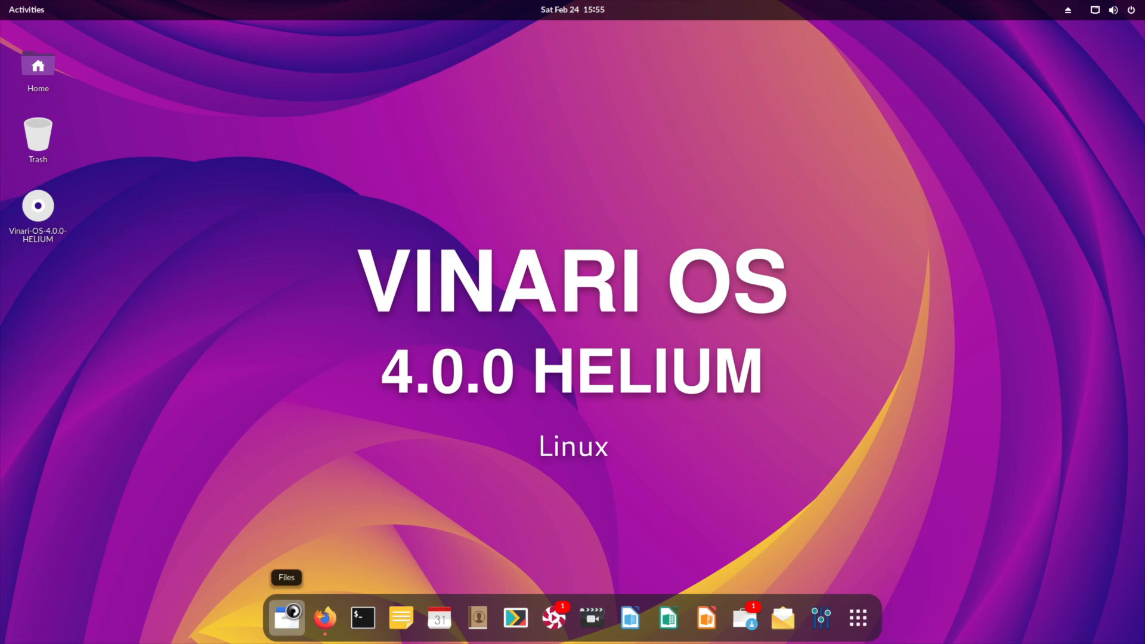
pyautogui.click(286, 618)
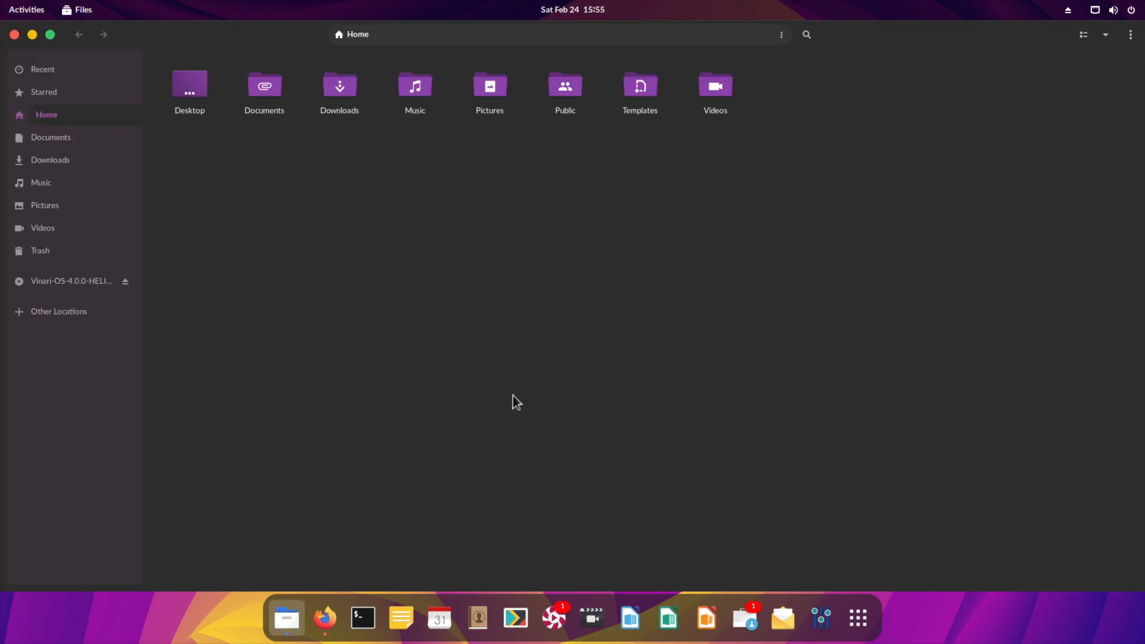
pyautogui.click(1112, 9)
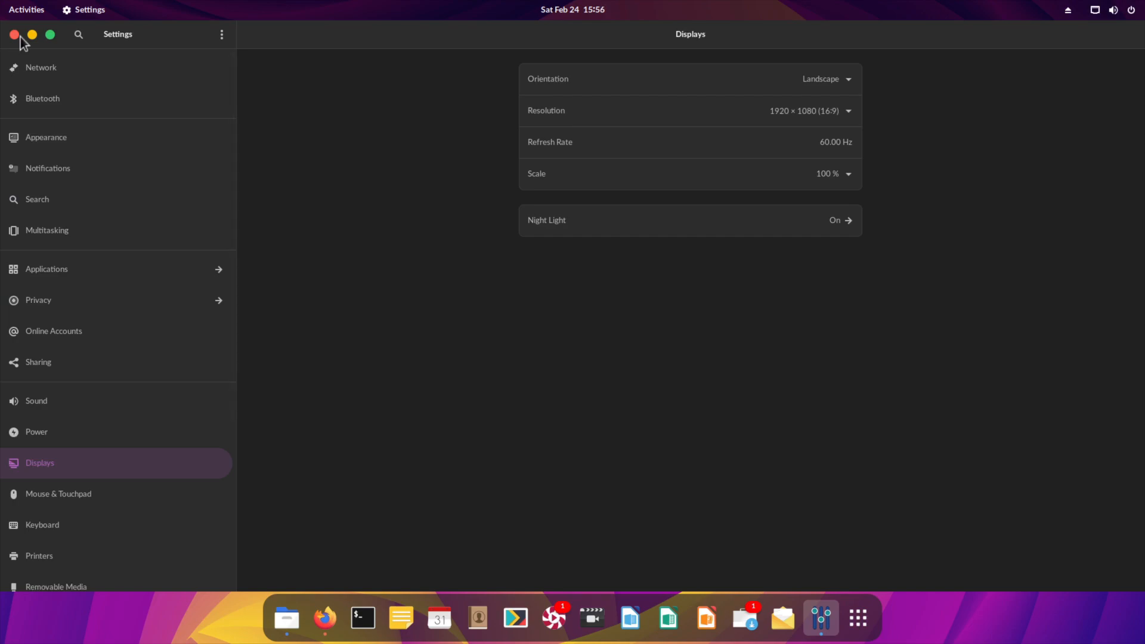
pyautogui.click(287, 618)
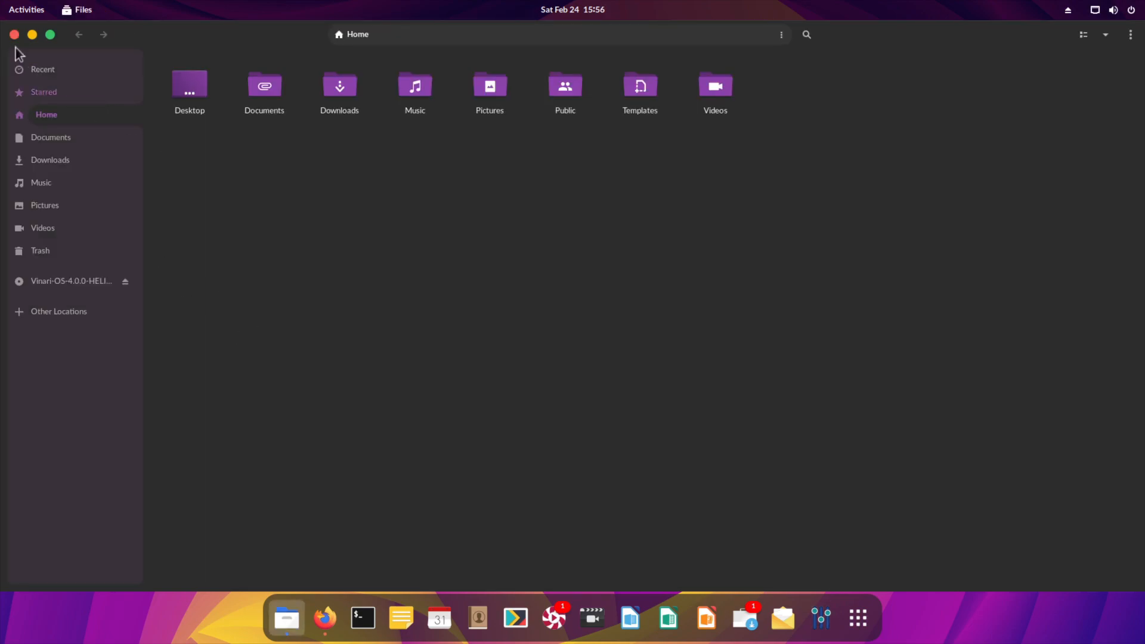
pyautogui.click(14, 34)
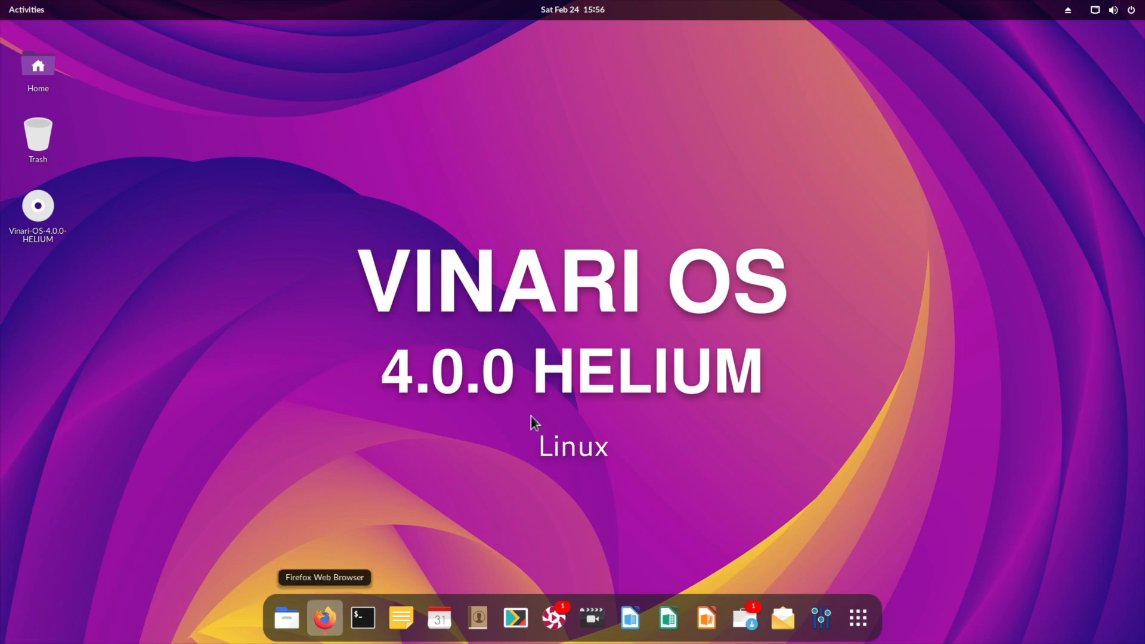
pyautogui.click(324, 617)
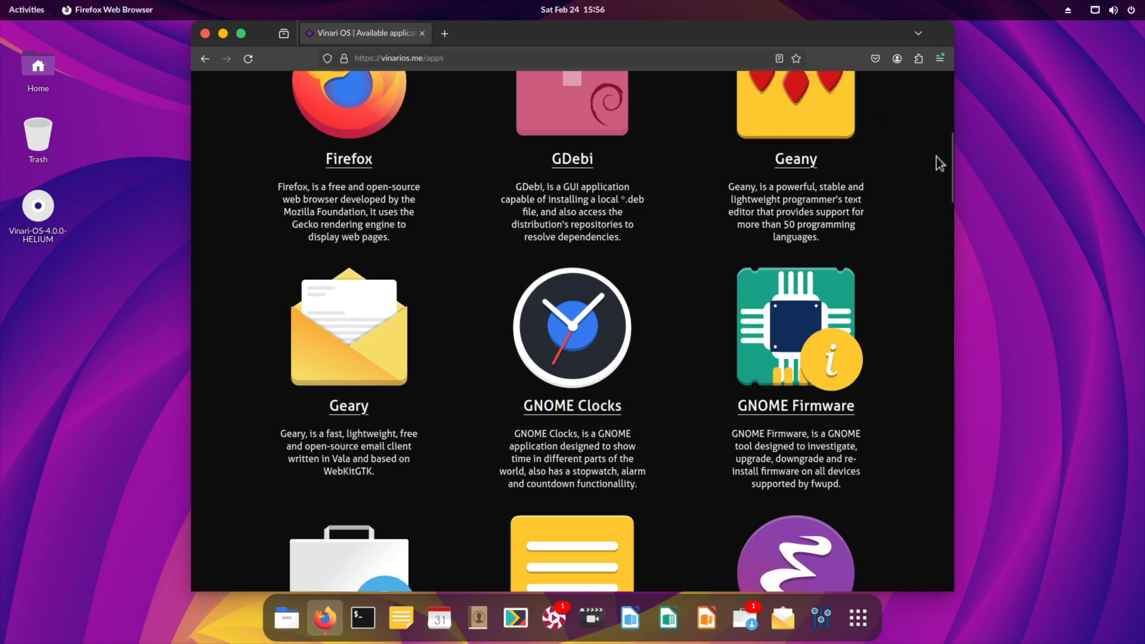
pyautogui.scroll(-3)
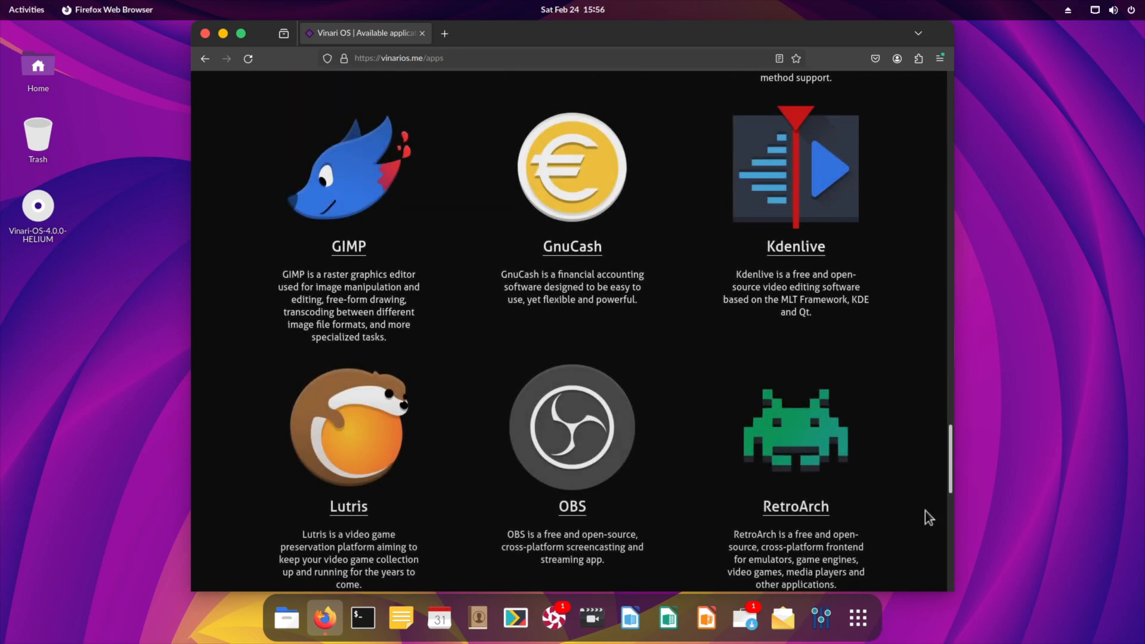
pyautogui.scroll(3)
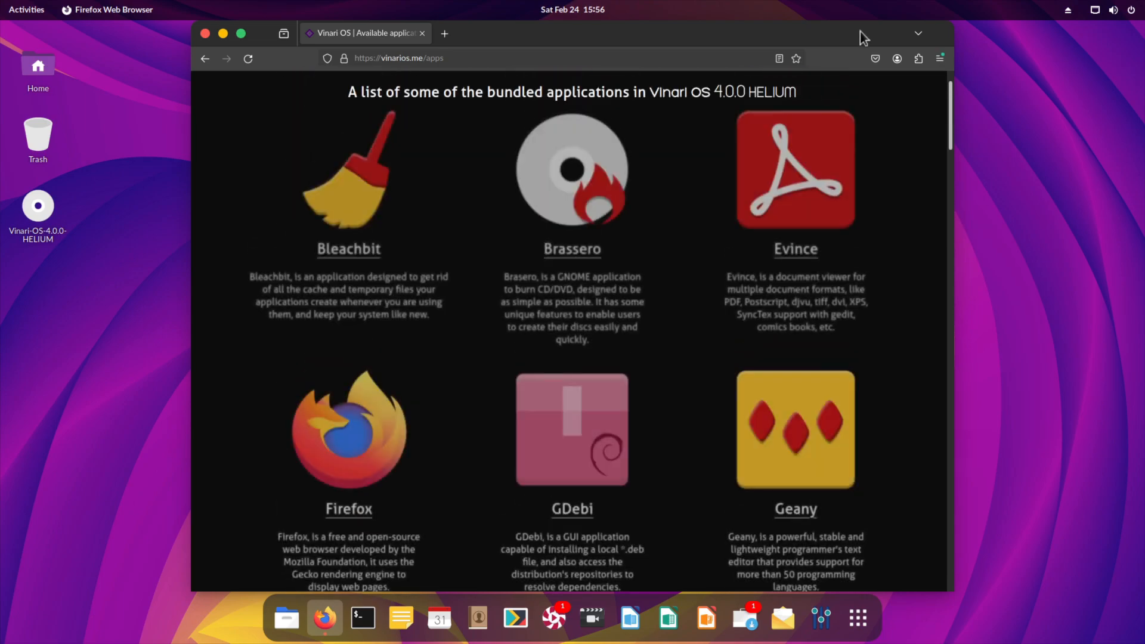
pyautogui.click(739, 93)
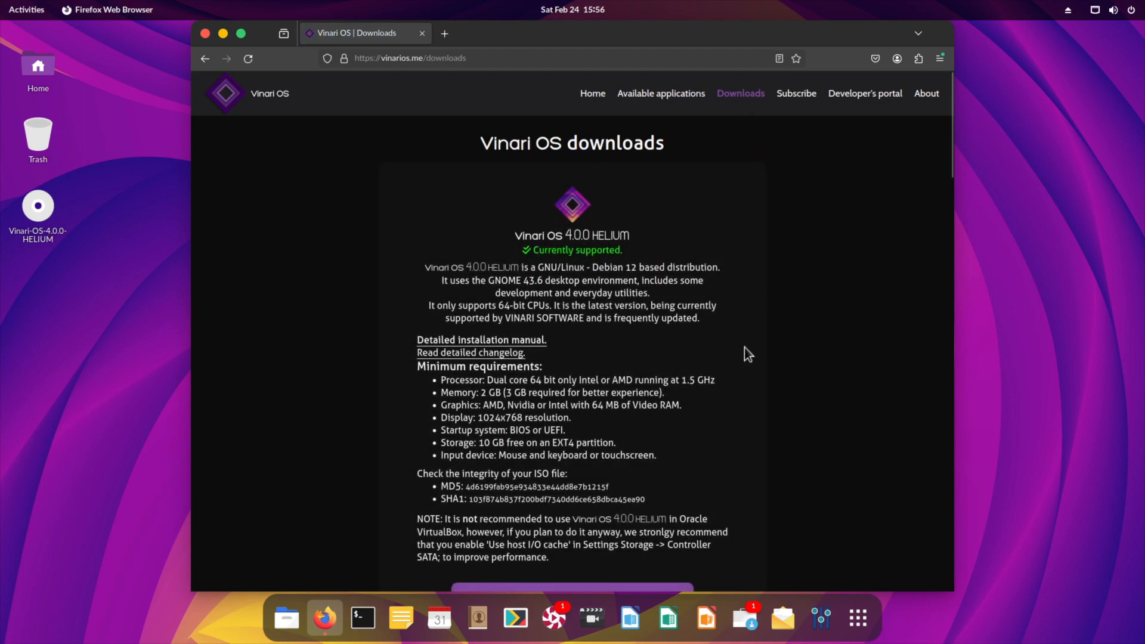
pyautogui.scroll(-3)
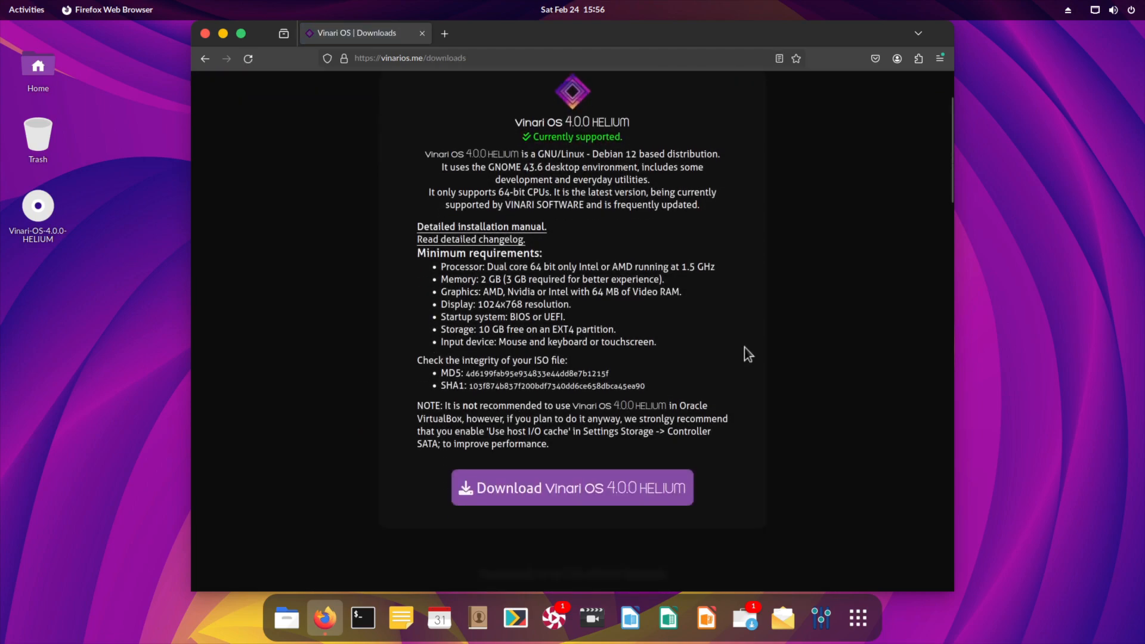
pyautogui.scroll(-3)
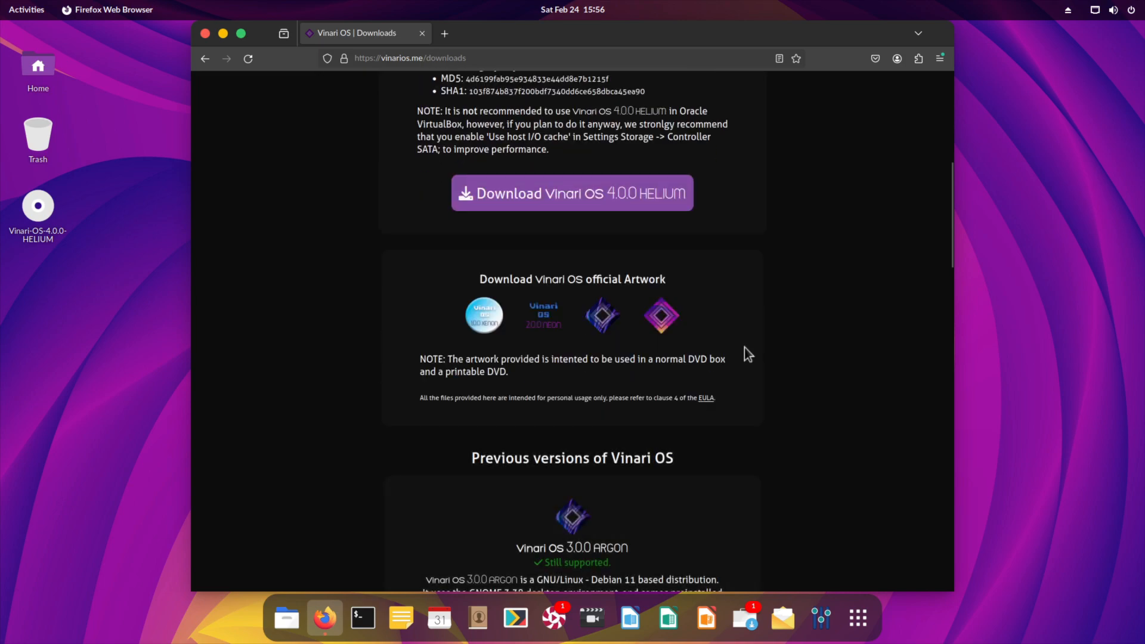
pyautogui.scroll(-3)
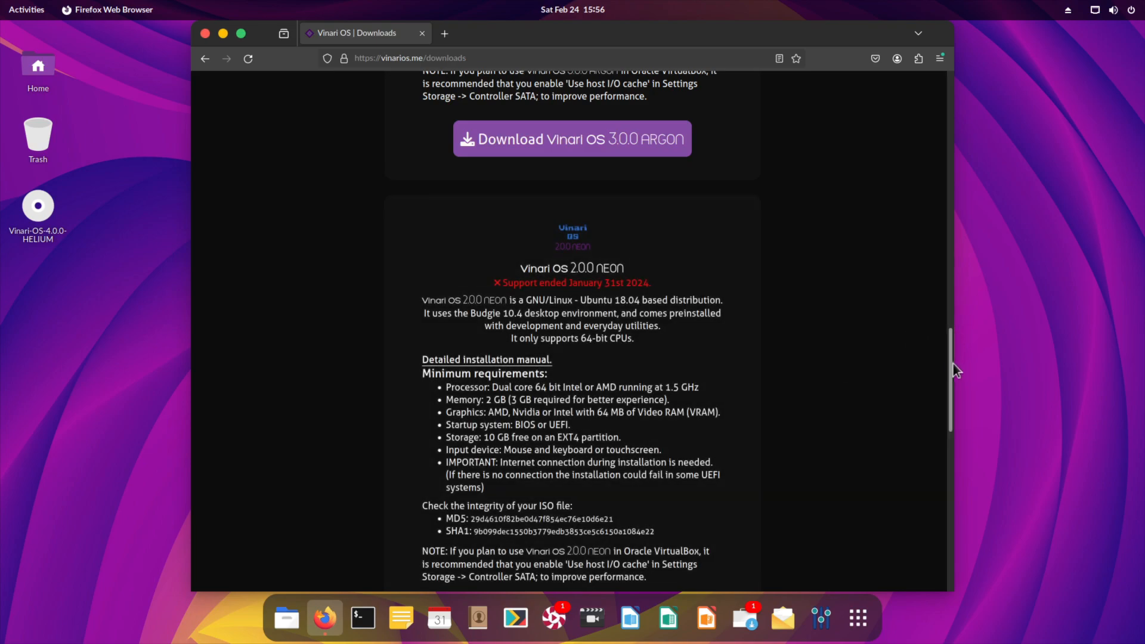
pyautogui.scroll(3)
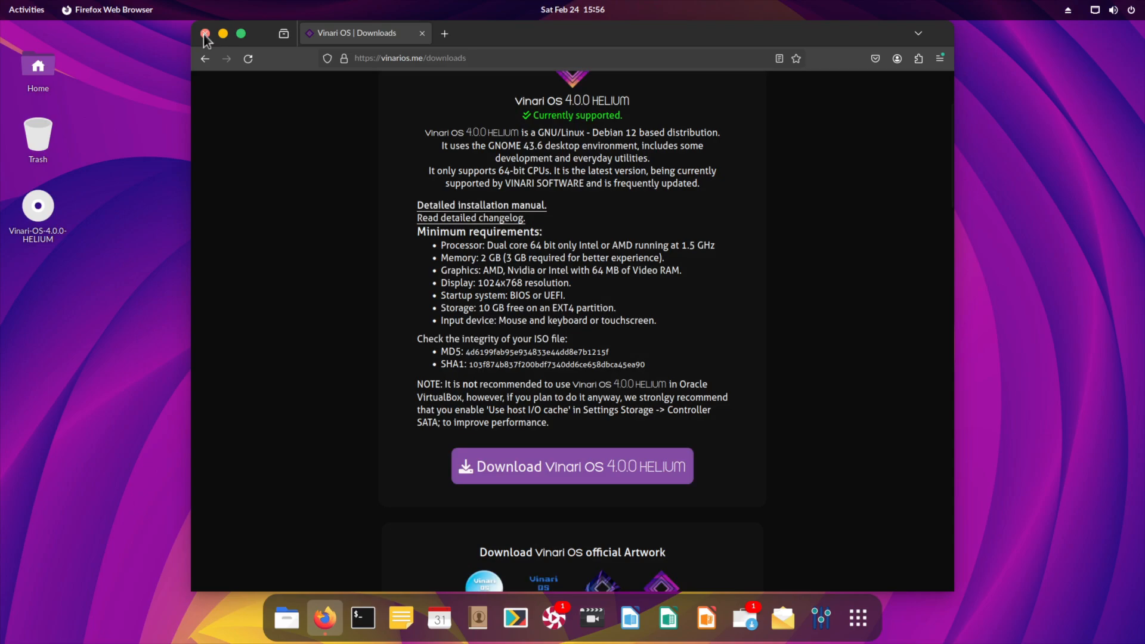
pyautogui.click(205, 33)
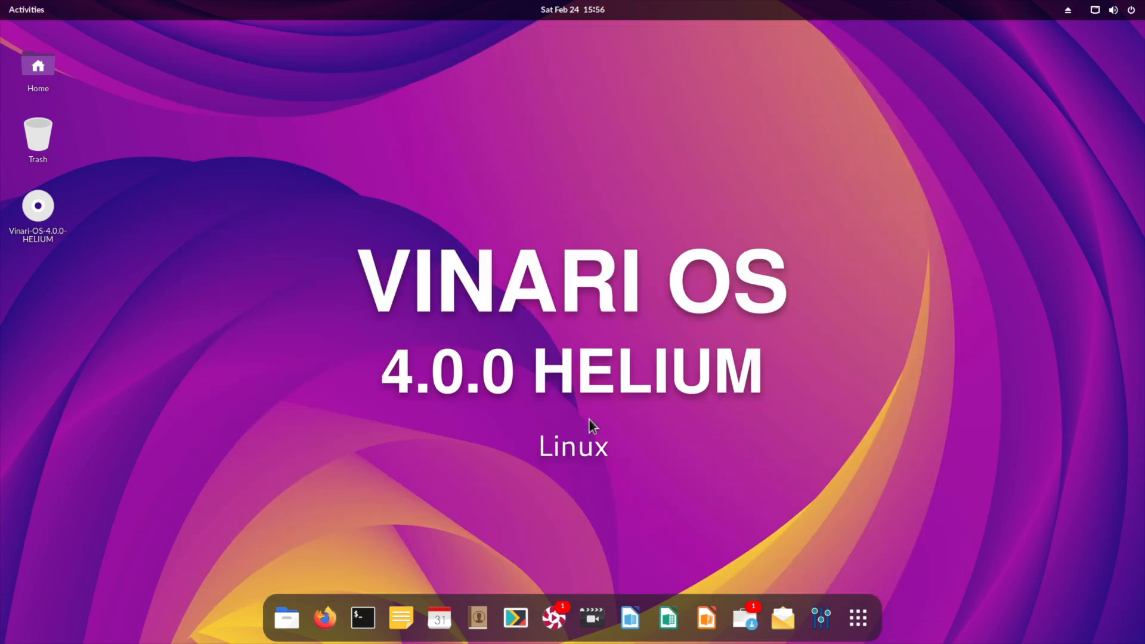